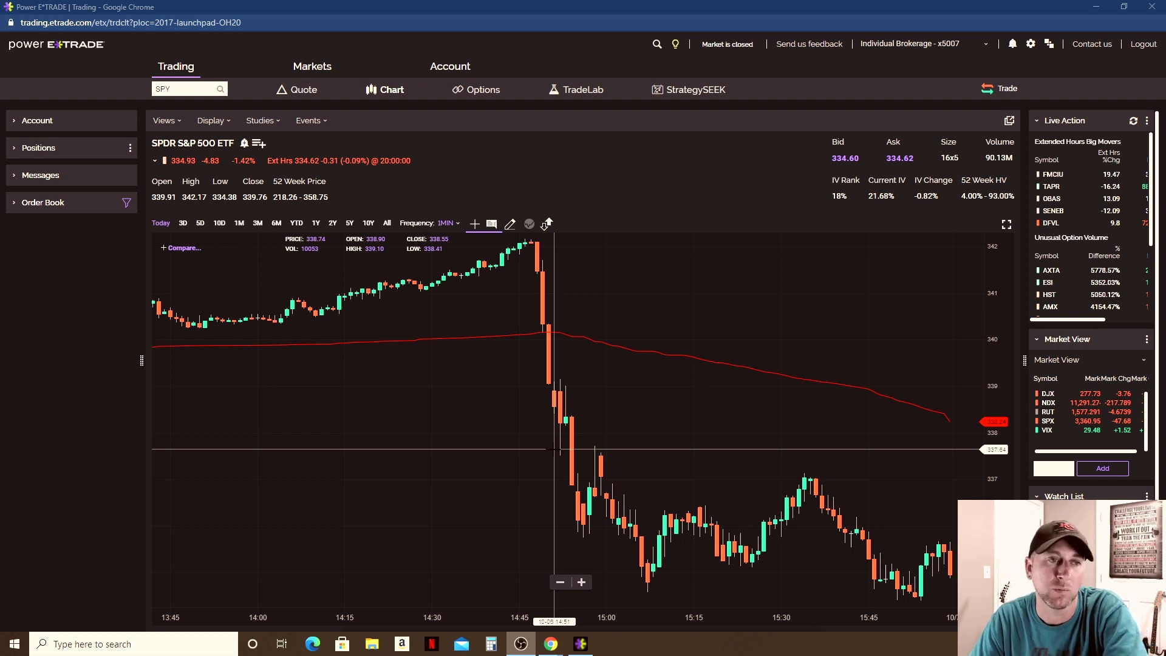
{"action": "mouse_move", "coordinate": [372, 375]}
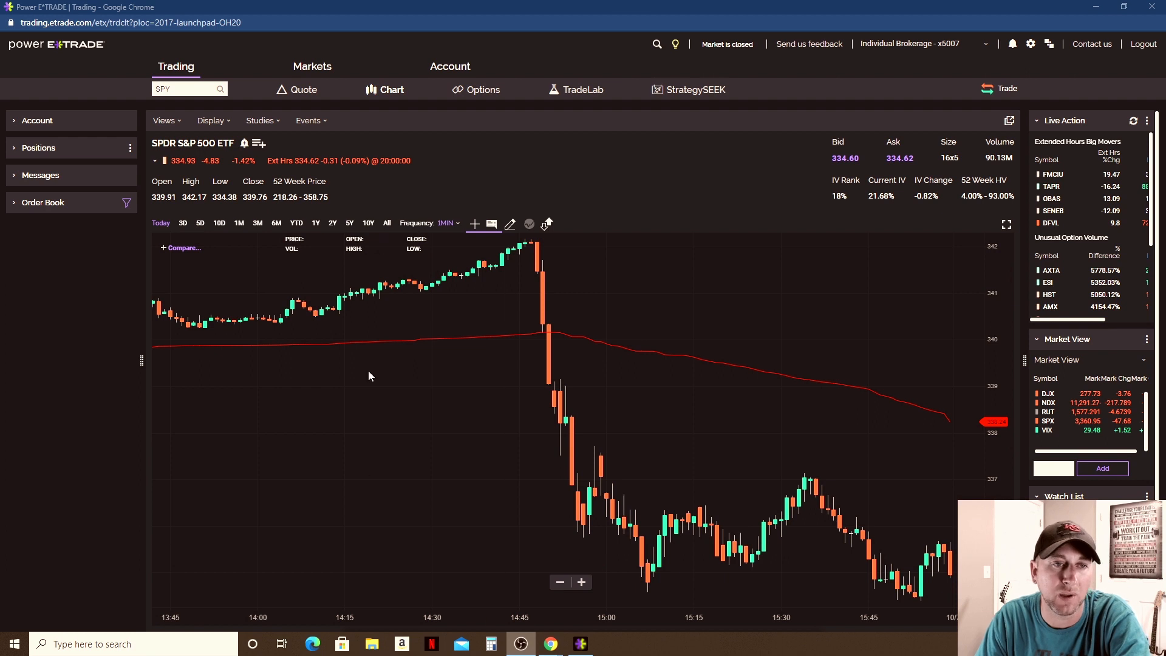
{"action": "mouse_move", "coordinate": [404, 312]}
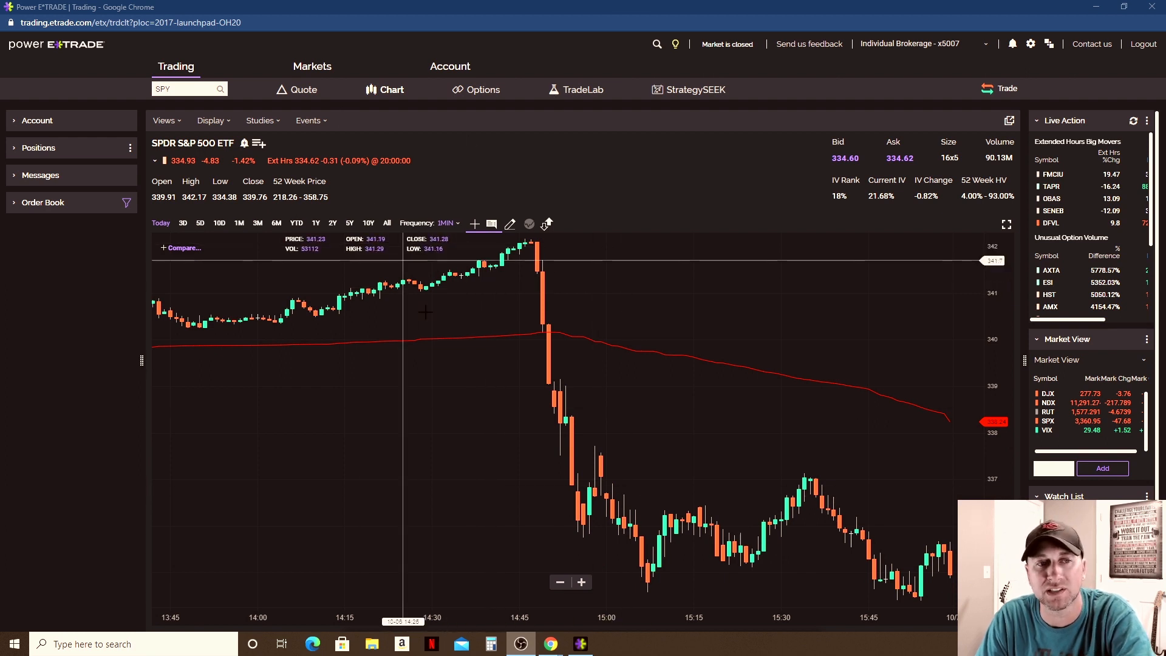
{"action": "mouse_move", "coordinate": [484, 308]}
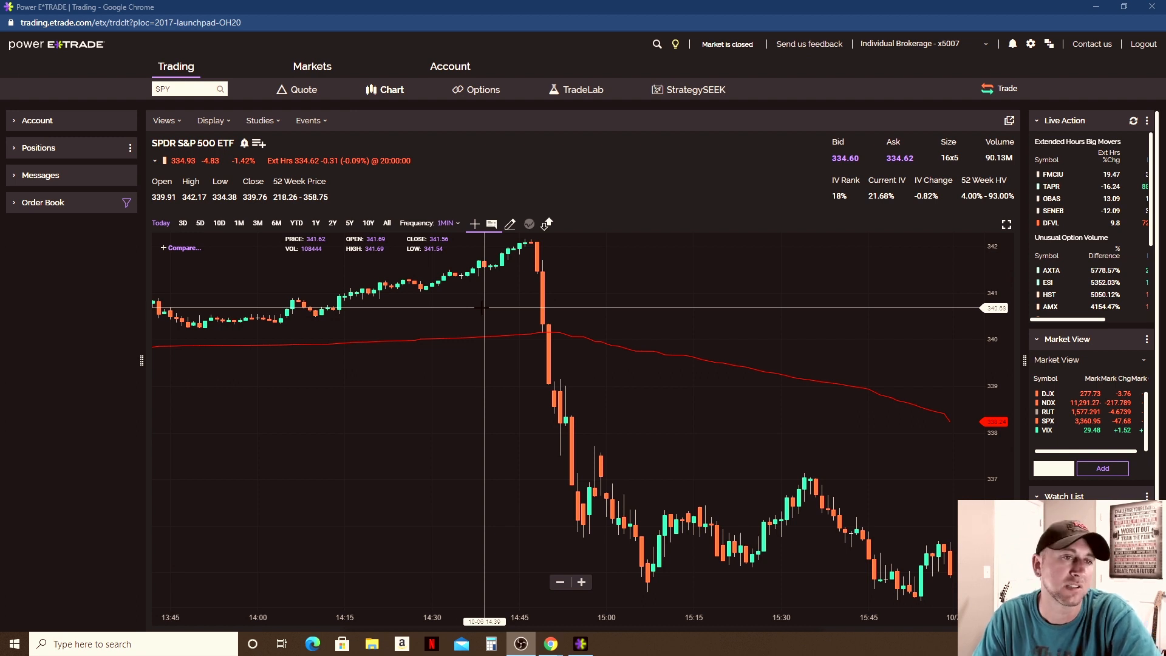
{"action": "mouse_move", "coordinate": [583, 62]}
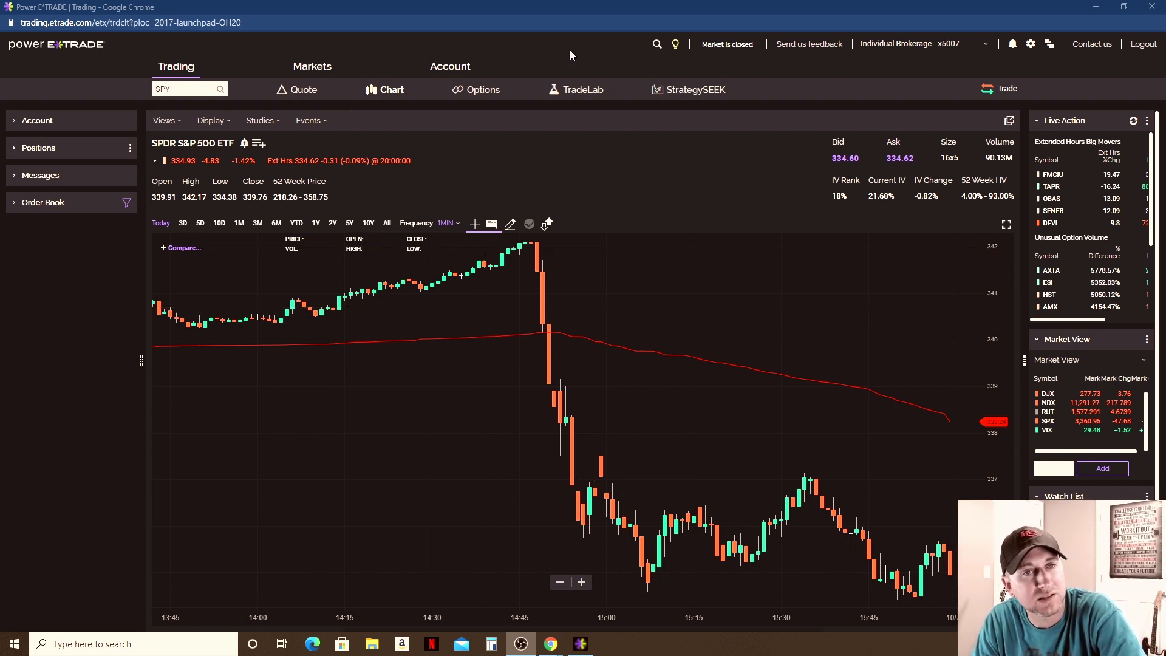
{"action": "mouse_move", "coordinate": [607, 119]}
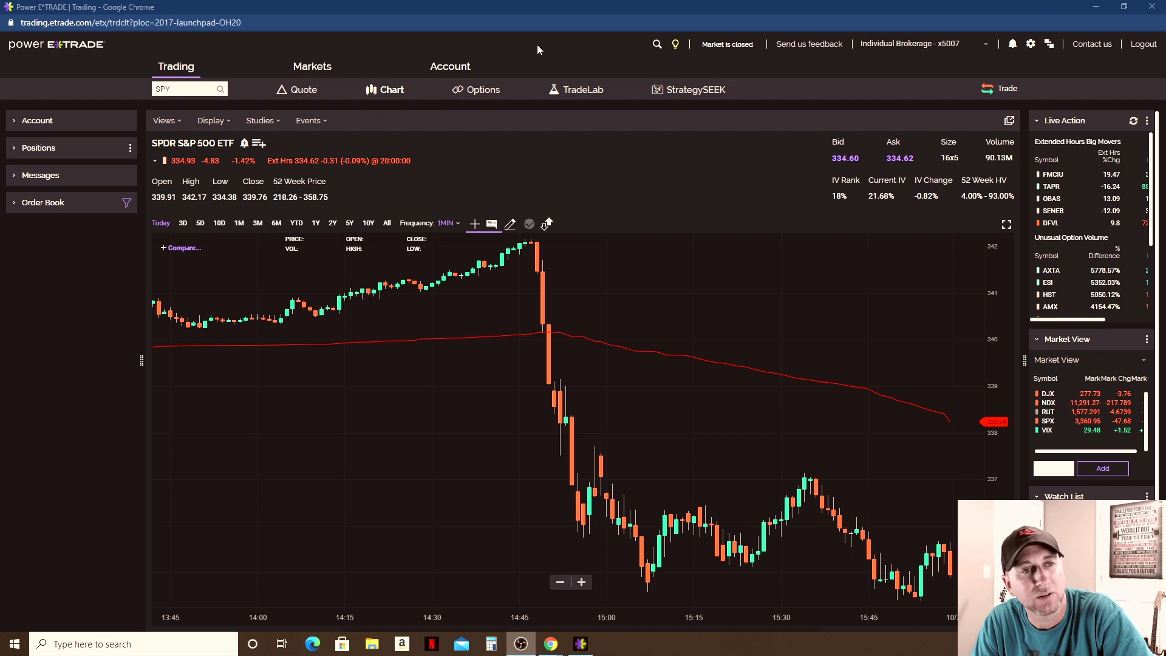
Step: Browse the trading pages menu twice without choosing a page
{"action": "left_click", "coordinate": [176, 66]}
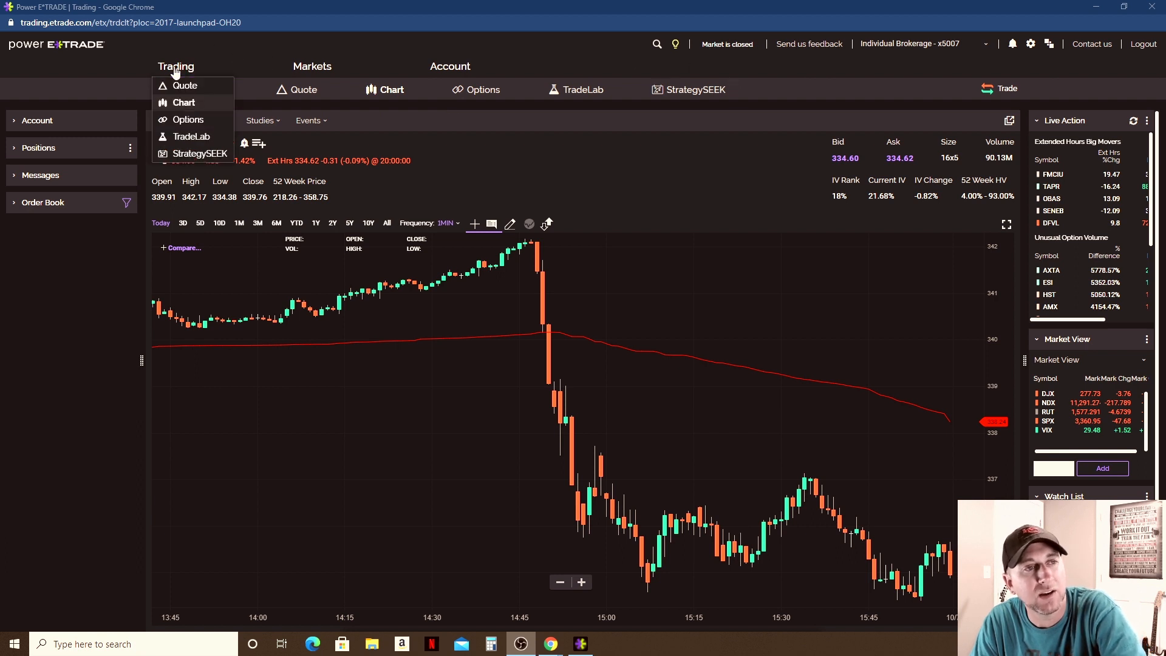
{"action": "left_click", "coordinate": [185, 85]}
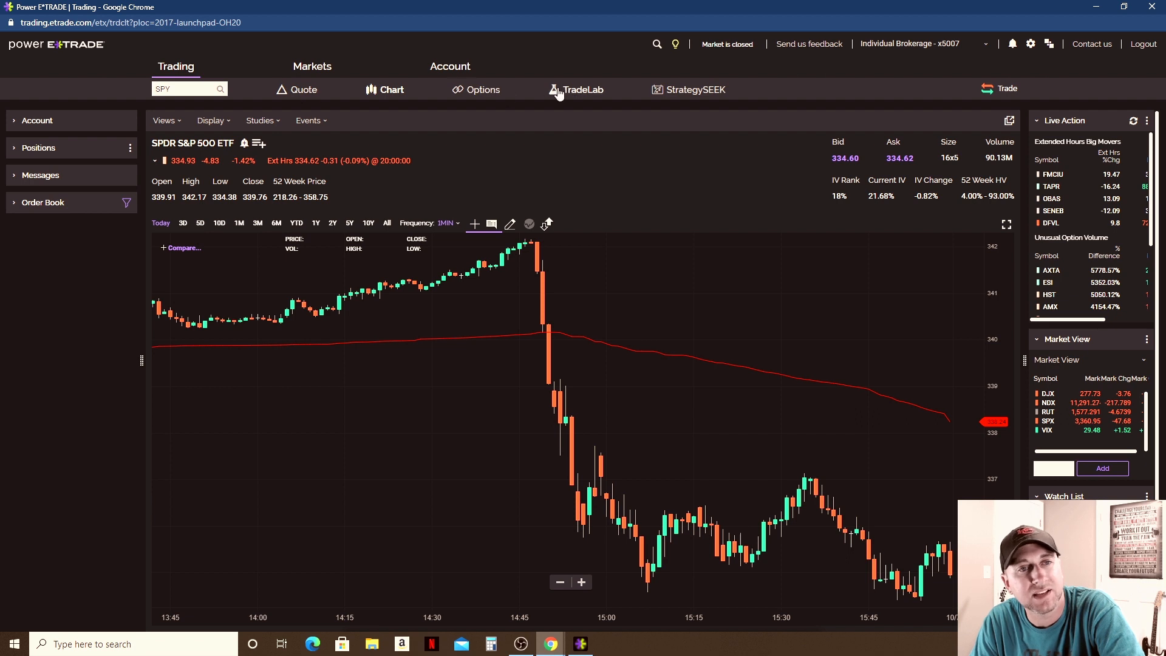
{"action": "left_click", "coordinate": [176, 66]}
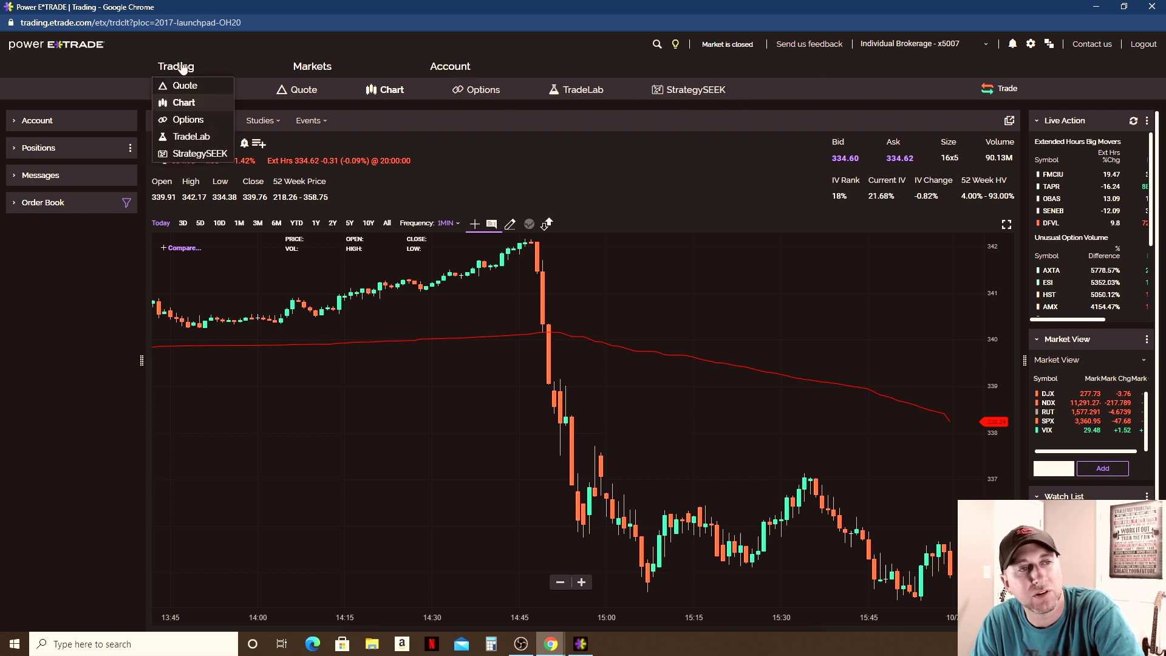
{"action": "left_click", "coordinate": [311, 66]}
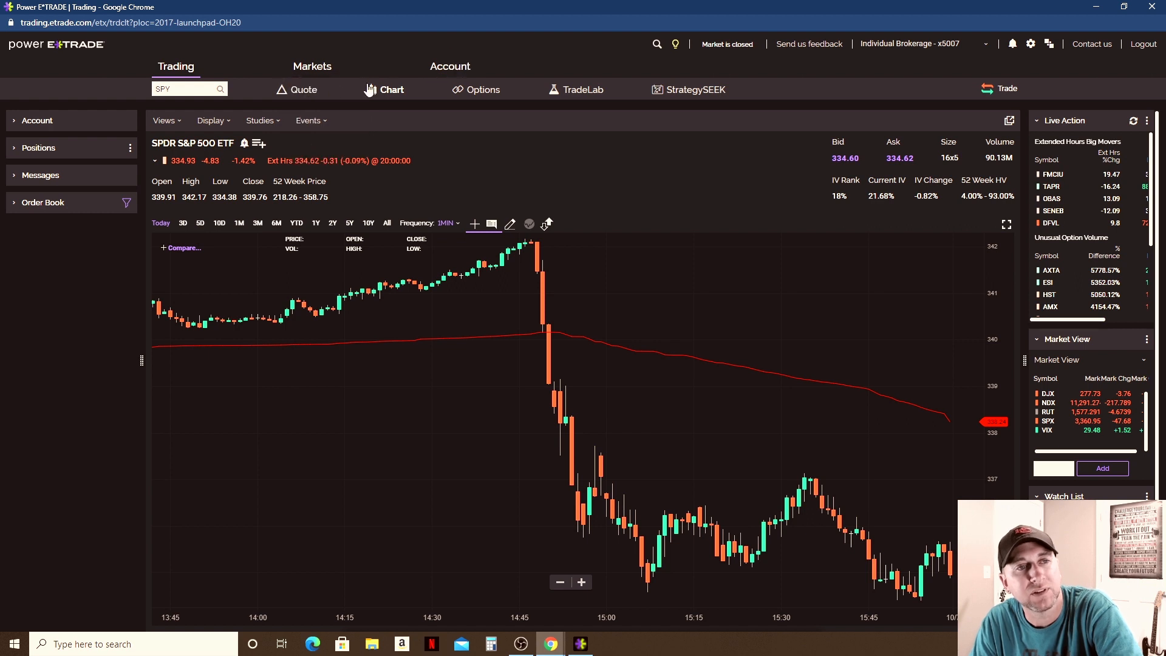
{"action": "mouse_move", "coordinate": [270, 99]}
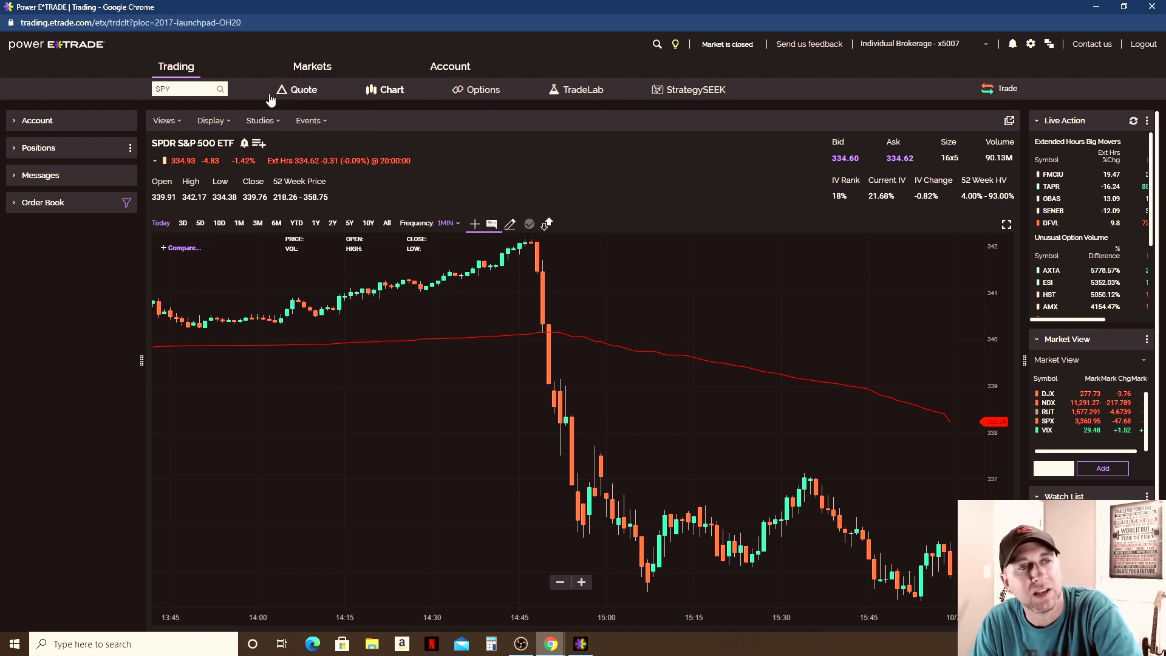
Step: Switch the quote from SPY to HYLN via Recent Symbols and show its chart
{"action": "left_click", "coordinate": [304, 89]}
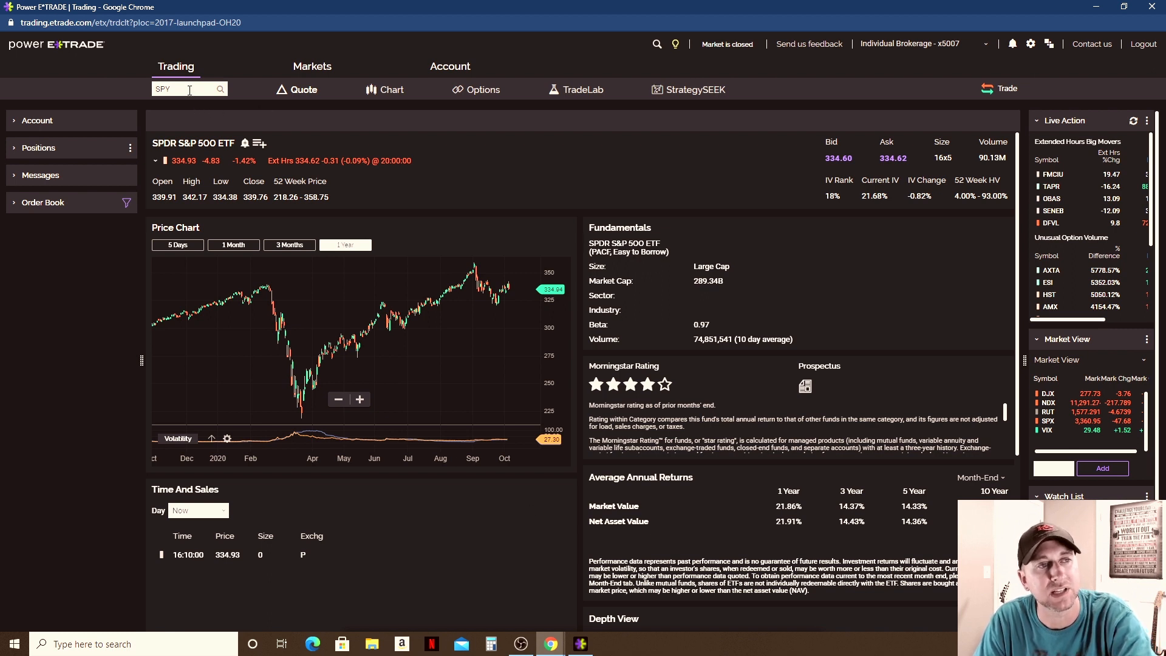
{"action": "left_click", "coordinate": [186, 90]}
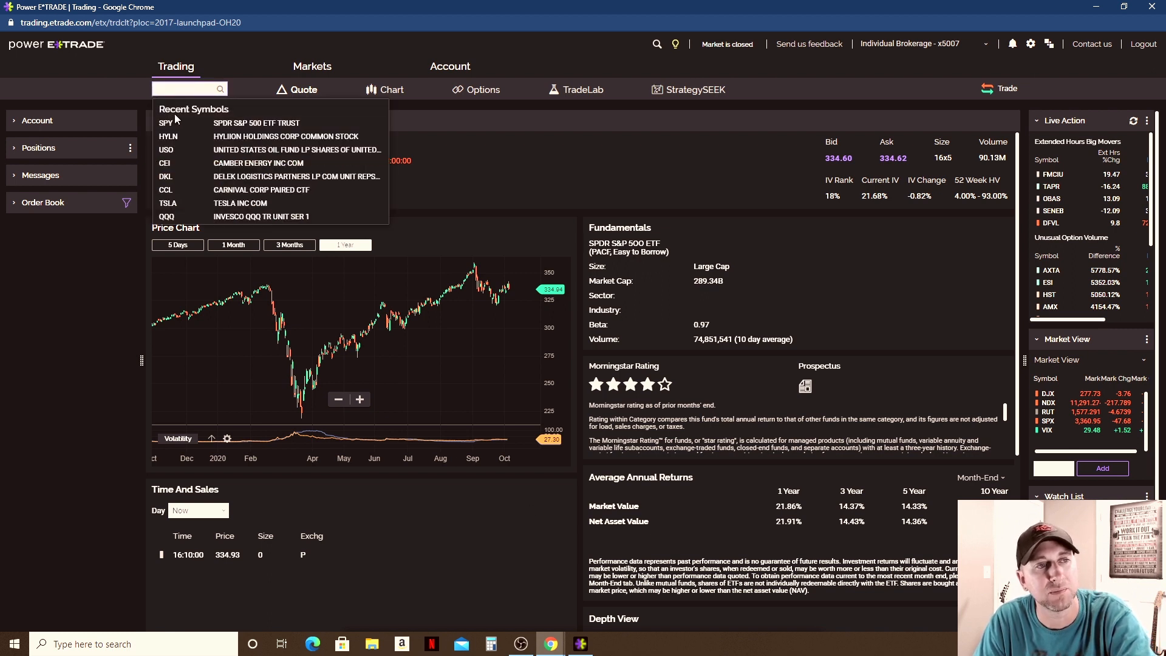
{"action": "left_click", "coordinate": [169, 136]}
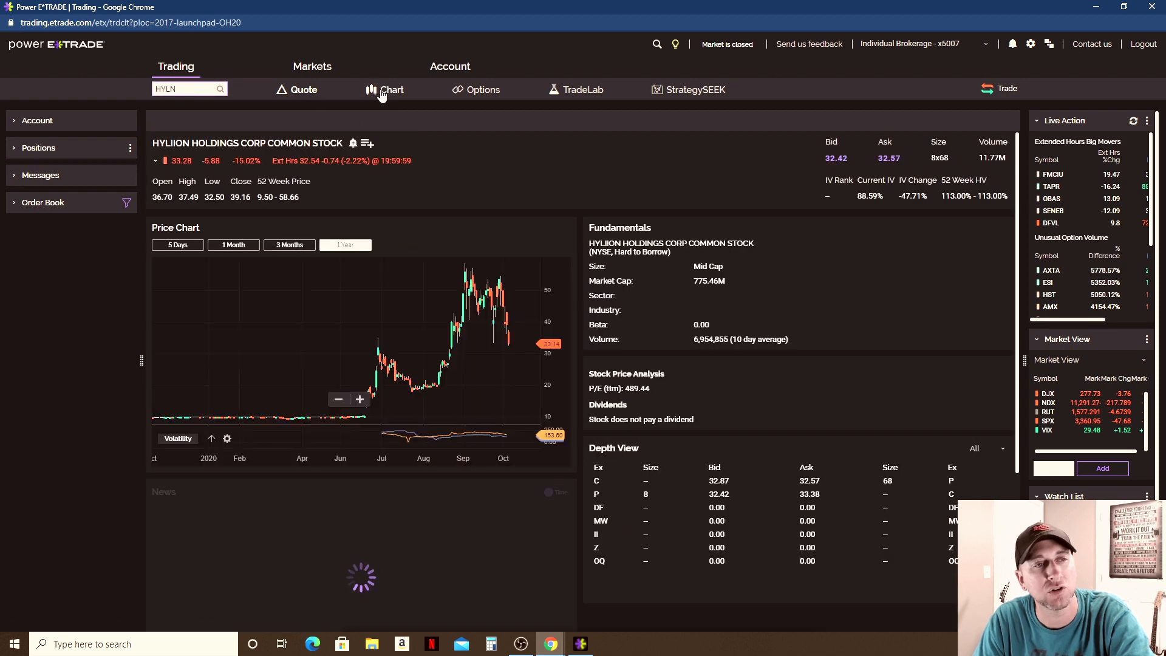
{"action": "left_click", "coordinate": [392, 89]}
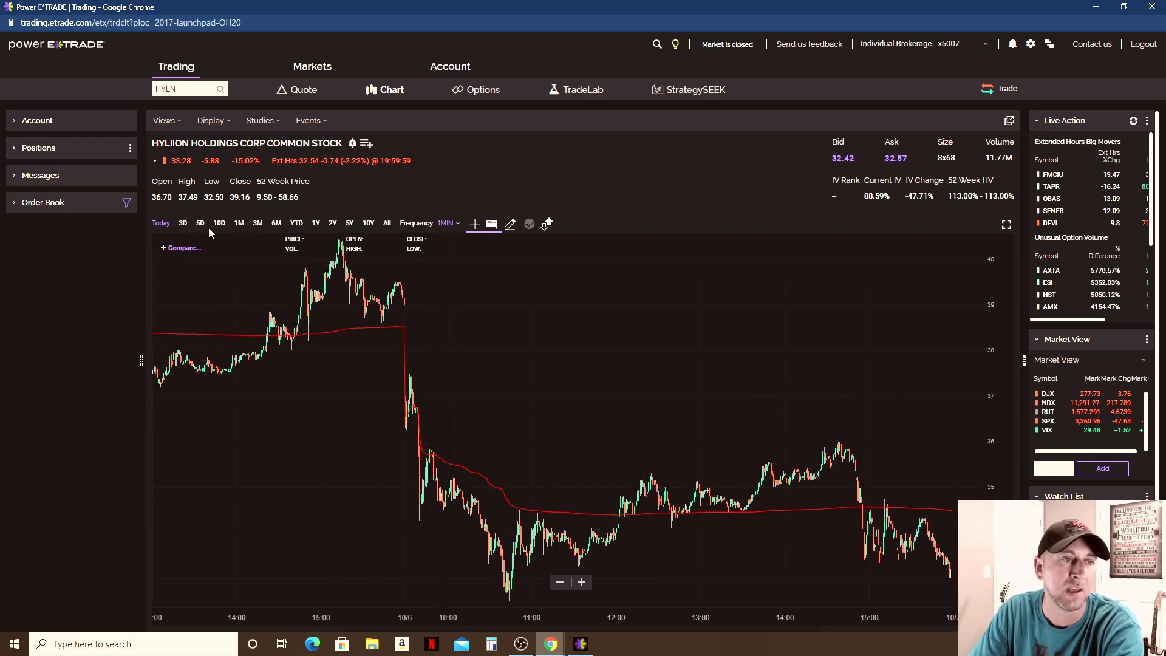
{"action": "mouse_move", "coordinate": [427, 223]}
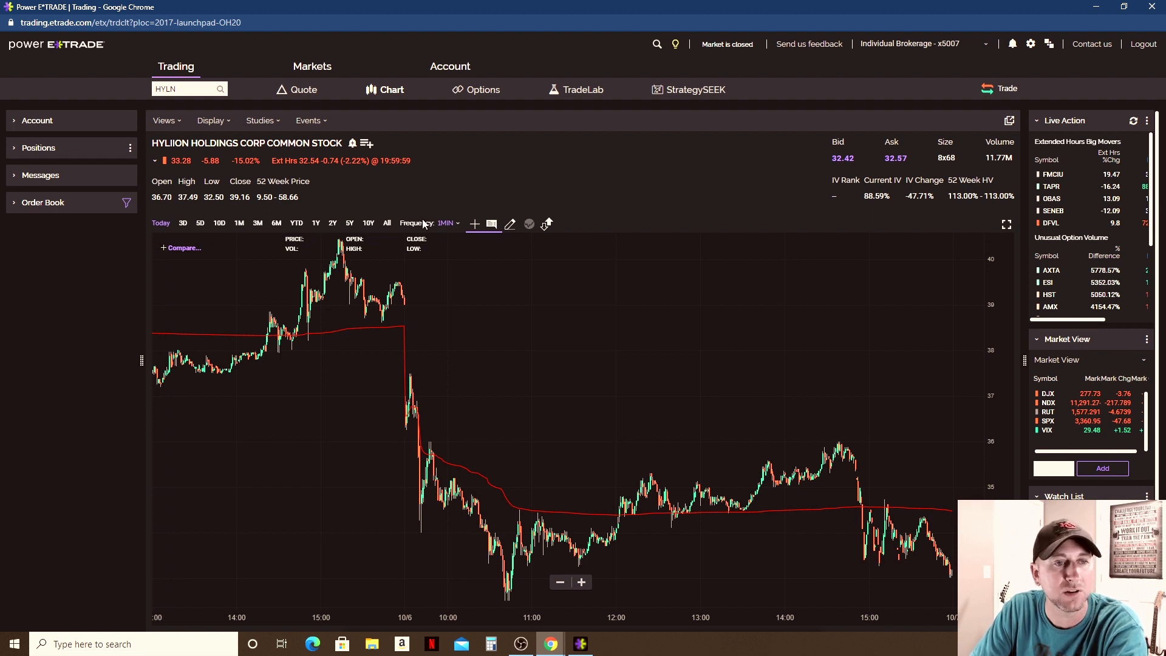
{"action": "mouse_move", "coordinate": [176, 234]}
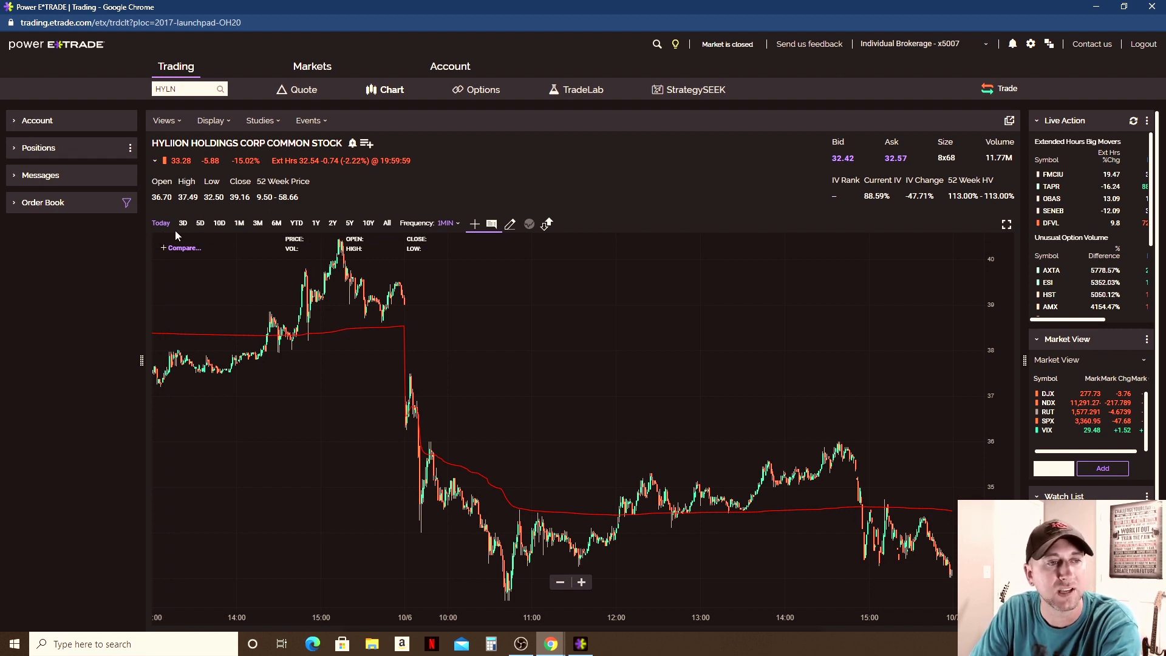
{"action": "mouse_move", "coordinate": [239, 227]}
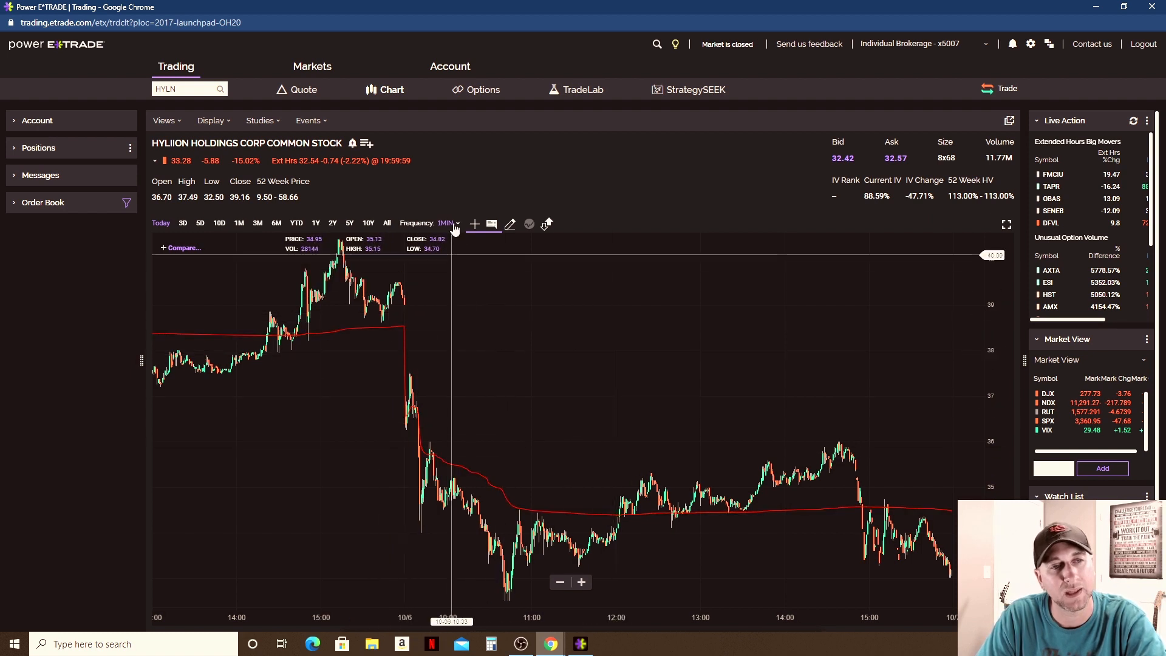
Step: Cycle the HYLN chart through 5-minute and 15-minute candles, ending on 1-minute
{"action": "left_click", "coordinate": [448, 223]}
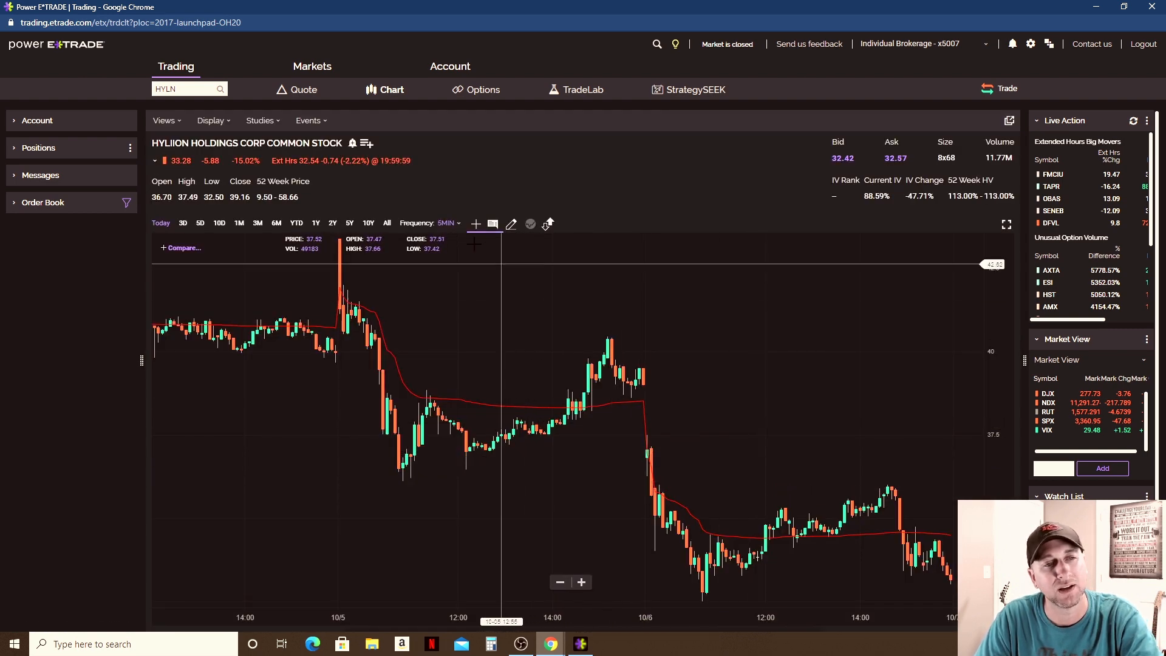
{"action": "left_click", "coordinate": [445, 223]}
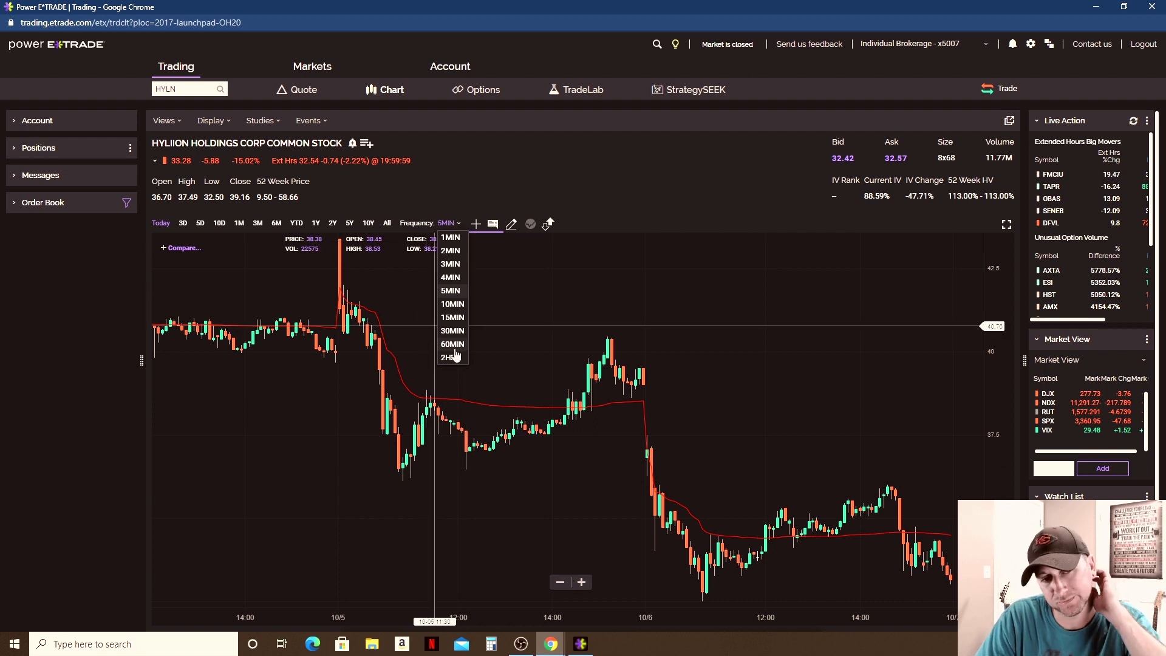
{"action": "left_click", "coordinate": [452, 317]}
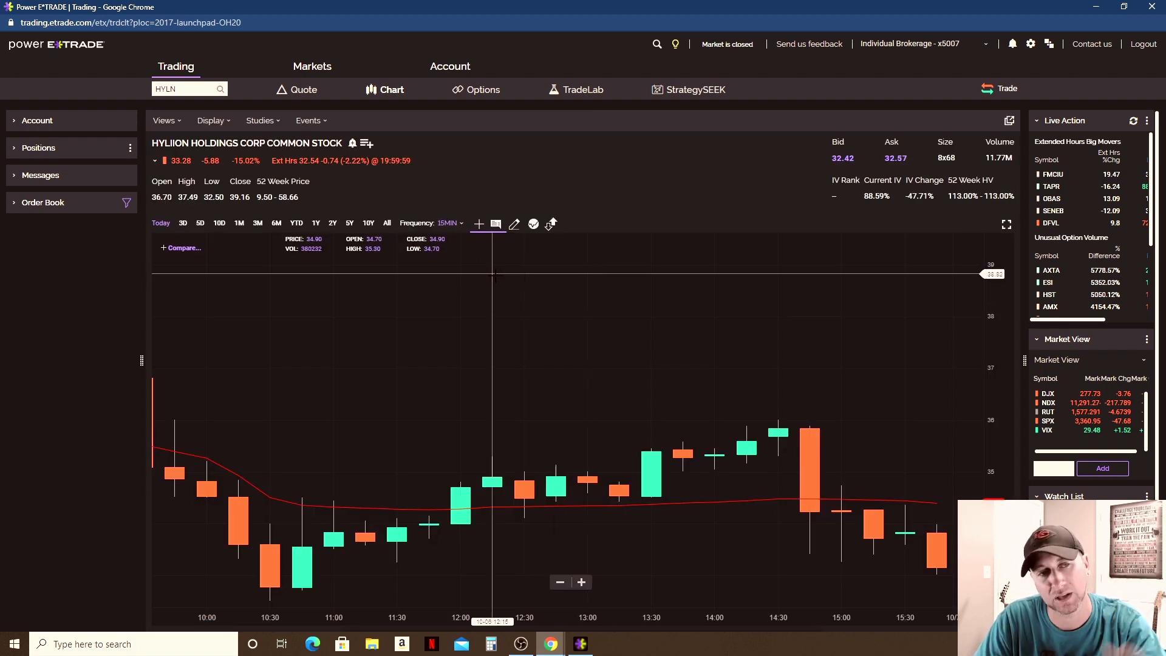
{"action": "left_click", "coordinate": [447, 223]}
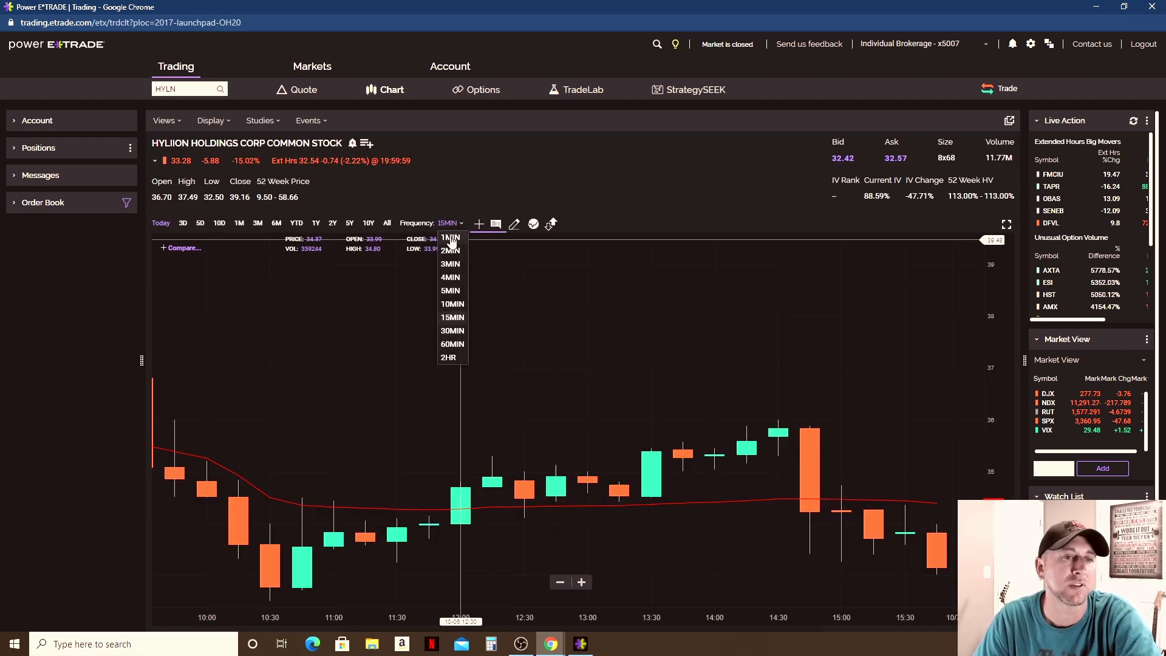
{"action": "left_click", "coordinate": [449, 238]}
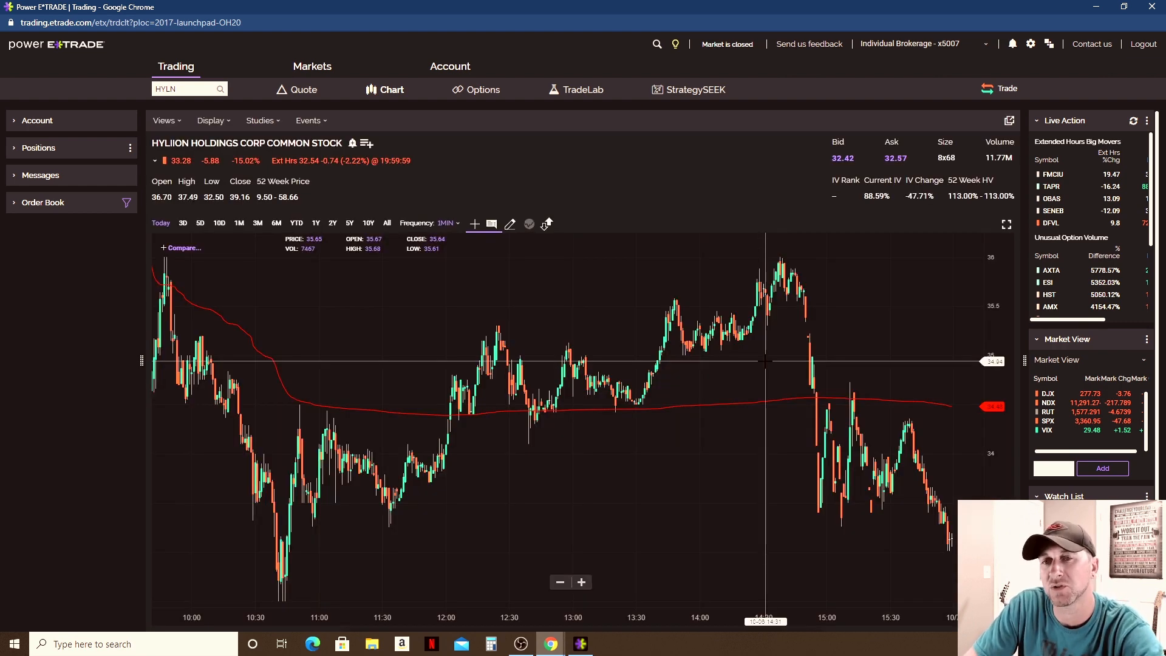
{"action": "mouse_move", "coordinate": [803, 364]}
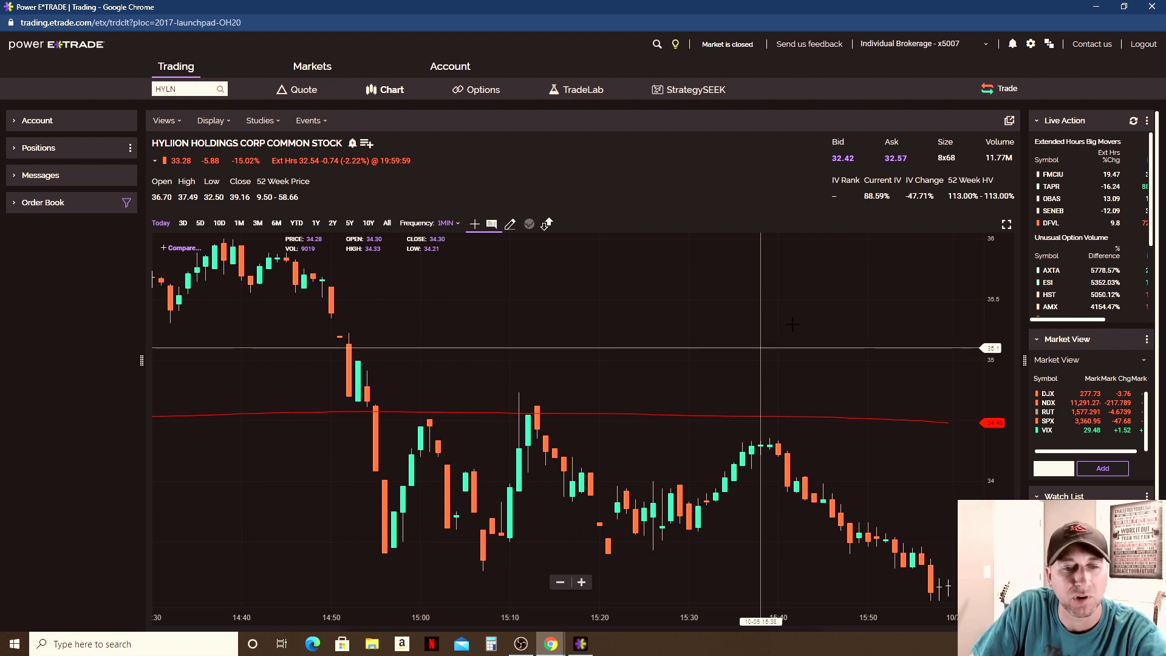
{"action": "mouse_move", "coordinate": [698, 443]}
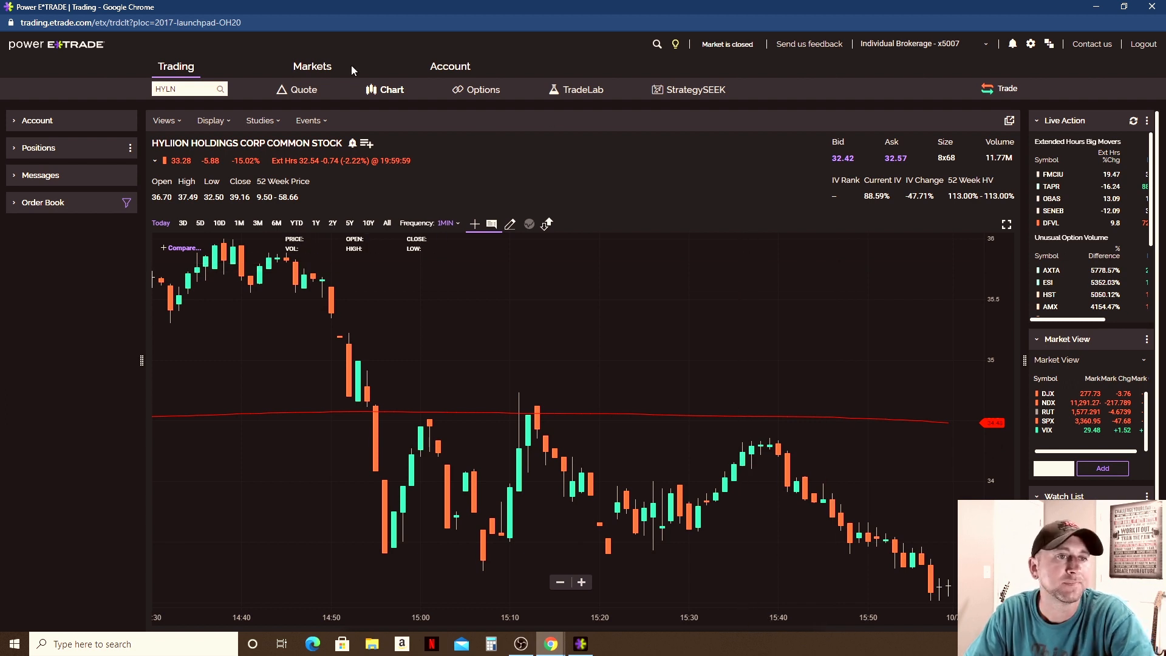
{"action": "mouse_move", "coordinate": [482, 89]}
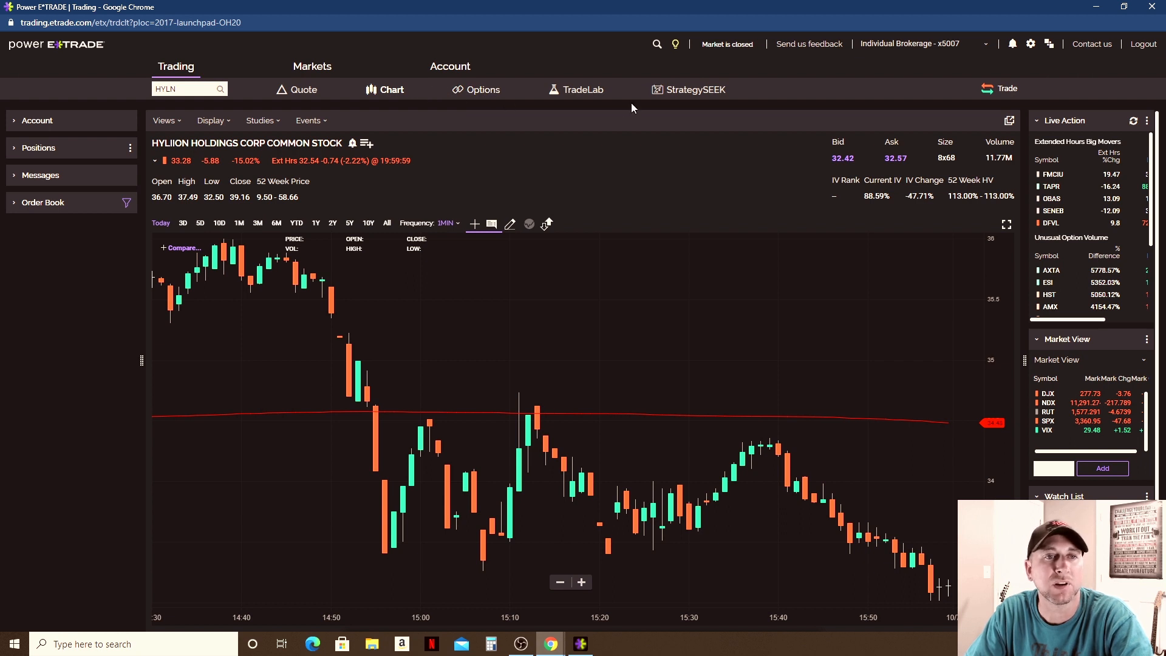
Step: Open TradeLab for HYLN, then StrategySEEK's market outlook forecast page
{"action": "left_click", "coordinate": [695, 89]}
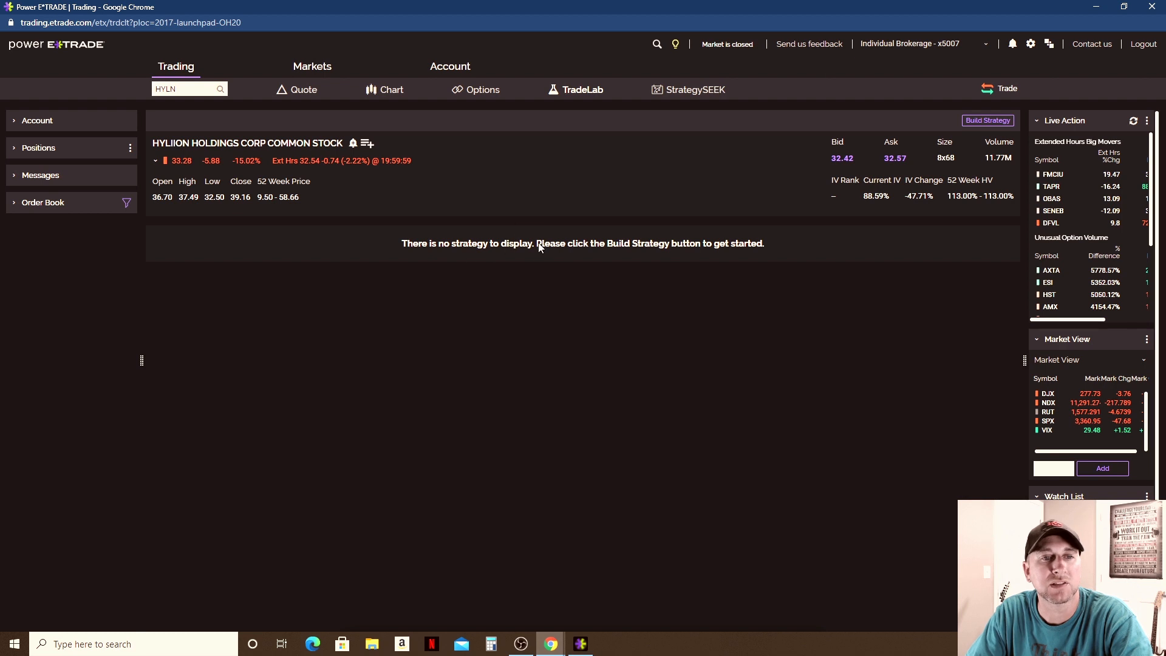
{"action": "left_click", "coordinate": [988, 120]}
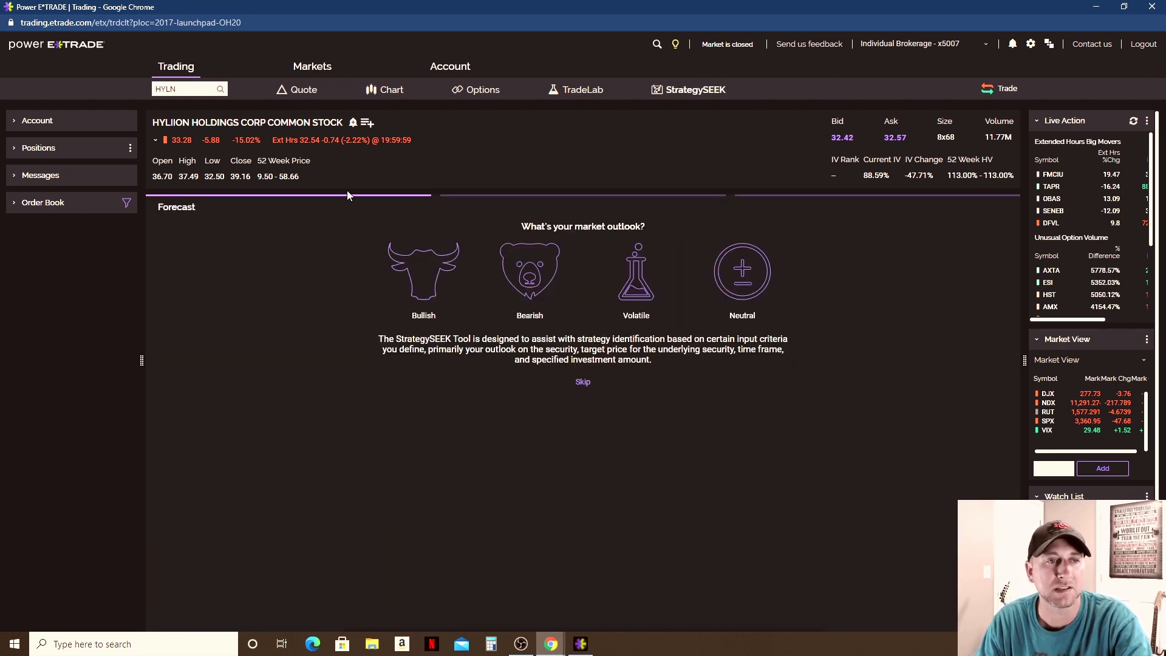
{"action": "mouse_move", "coordinate": [473, 238]}
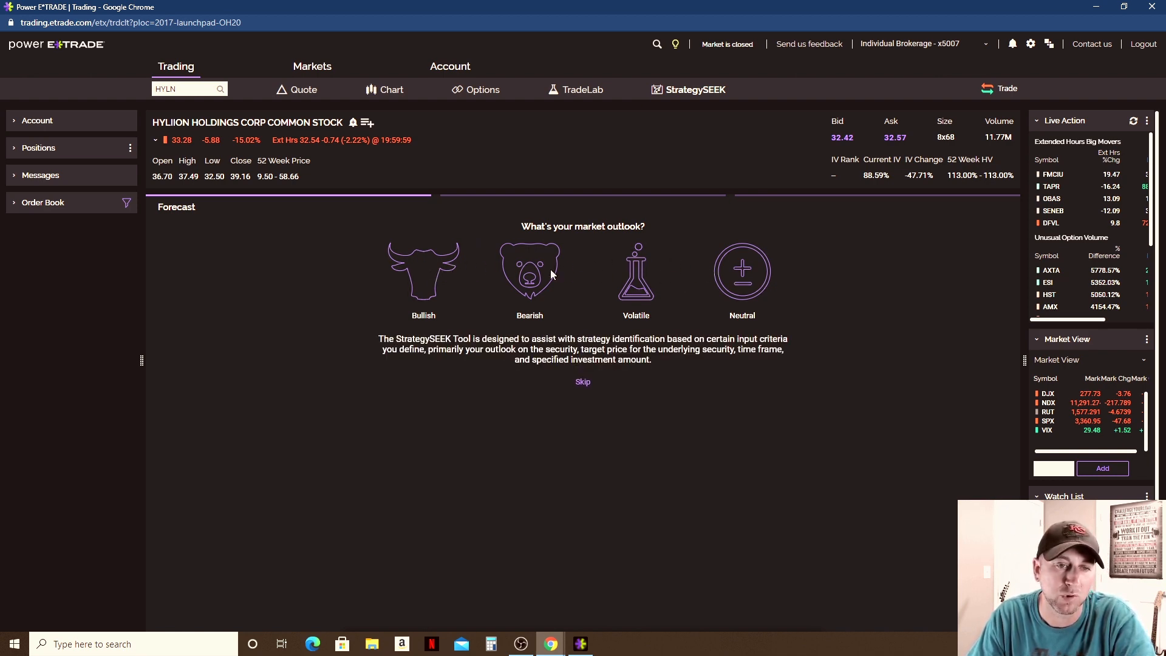
{"action": "mouse_move", "coordinate": [490, 540]}
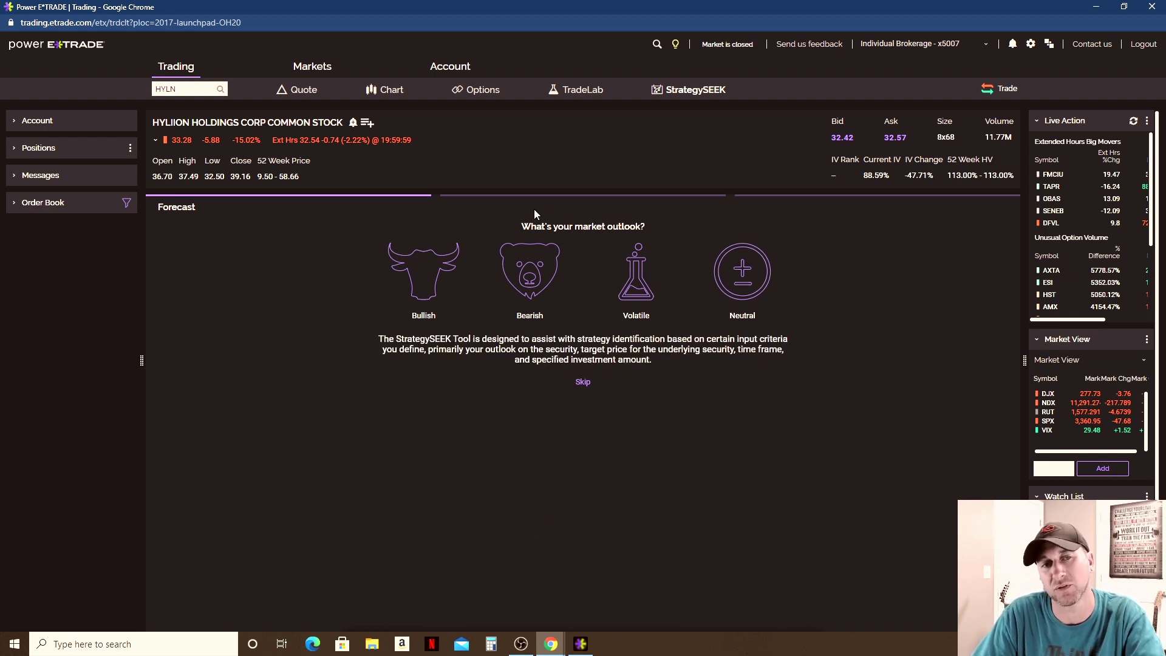
{"action": "mouse_move", "coordinate": [641, 233]}
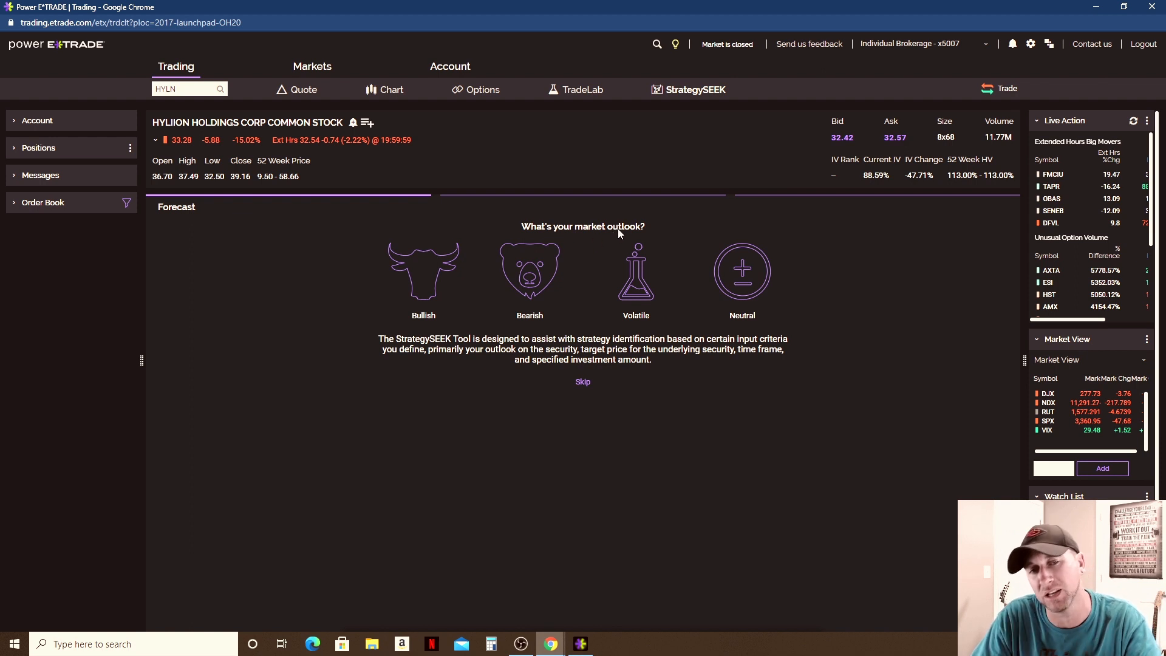
{"action": "mouse_move", "coordinate": [612, 234]}
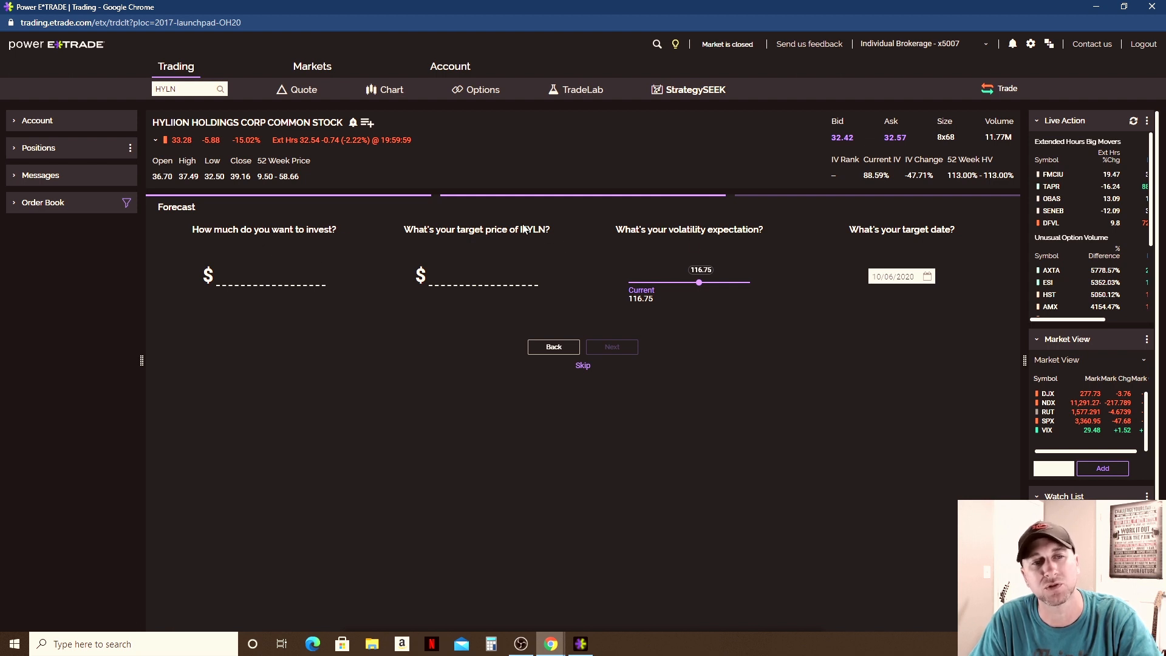
{"action": "mouse_move", "coordinate": [706, 246]}
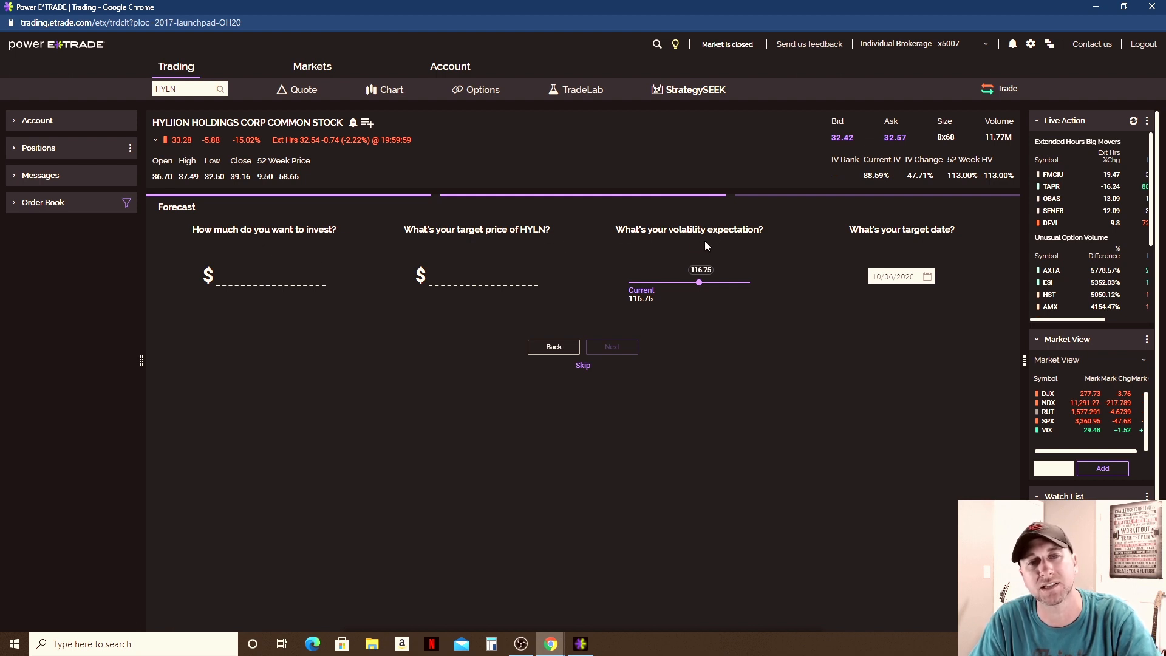
{"action": "mouse_move", "coordinate": [557, 383]}
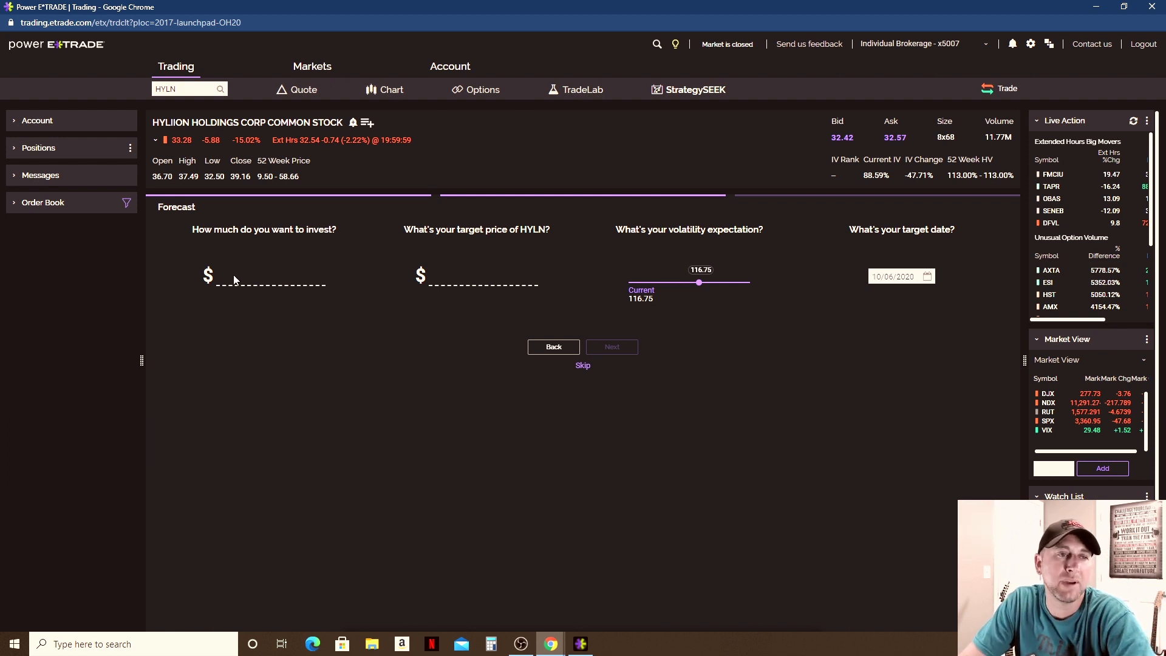
{"action": "mouse_move", "coordinate": [336, 78]}
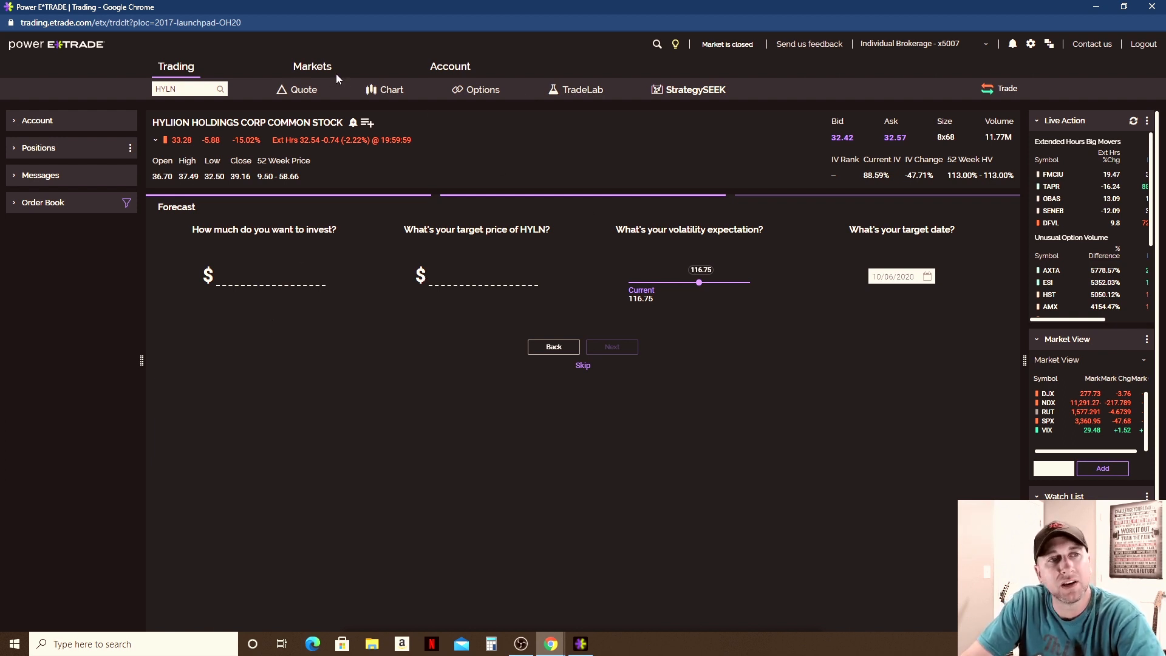
Step: Review Markets' Market View of major indexes, then switch to the News headlines feed
{"action": "left_click", "coordinate": [311, 66]}
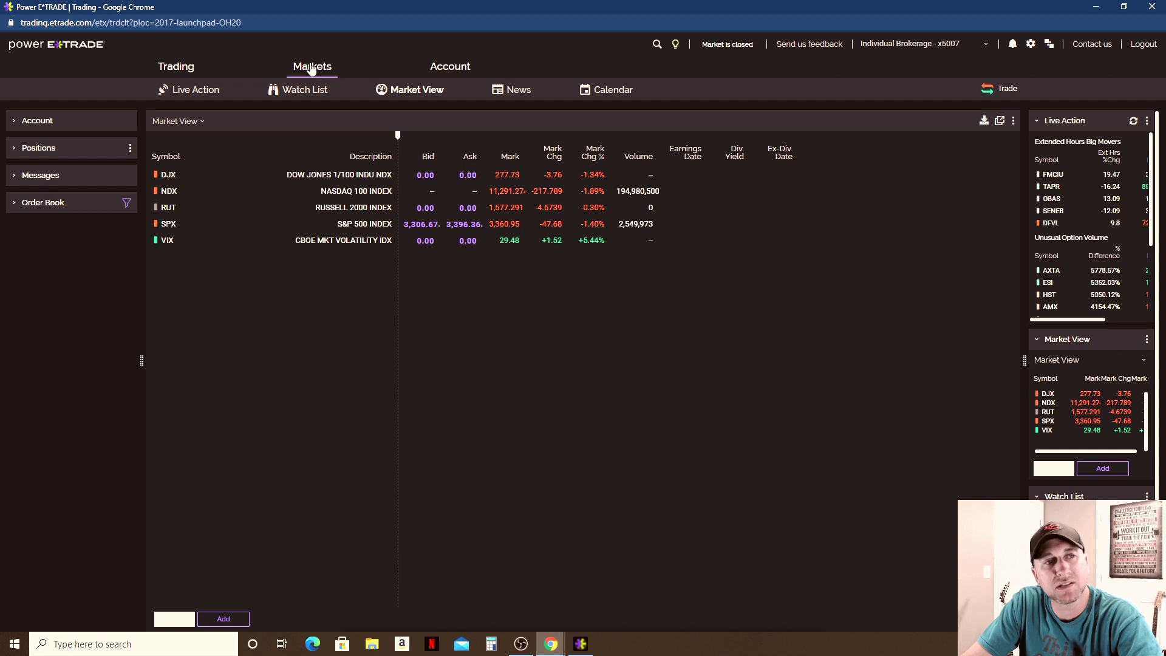
{"action": "left_click", "coordinate": [312, 67]}
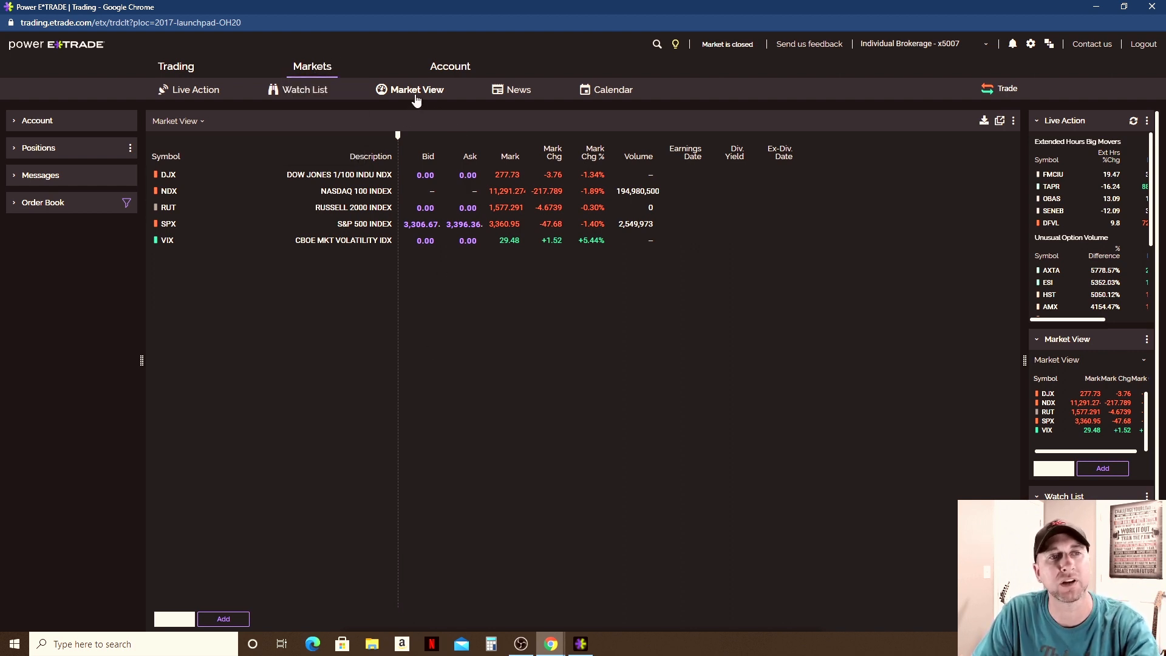
{"action": "mouse_move", "coordinate": [316, 191]}
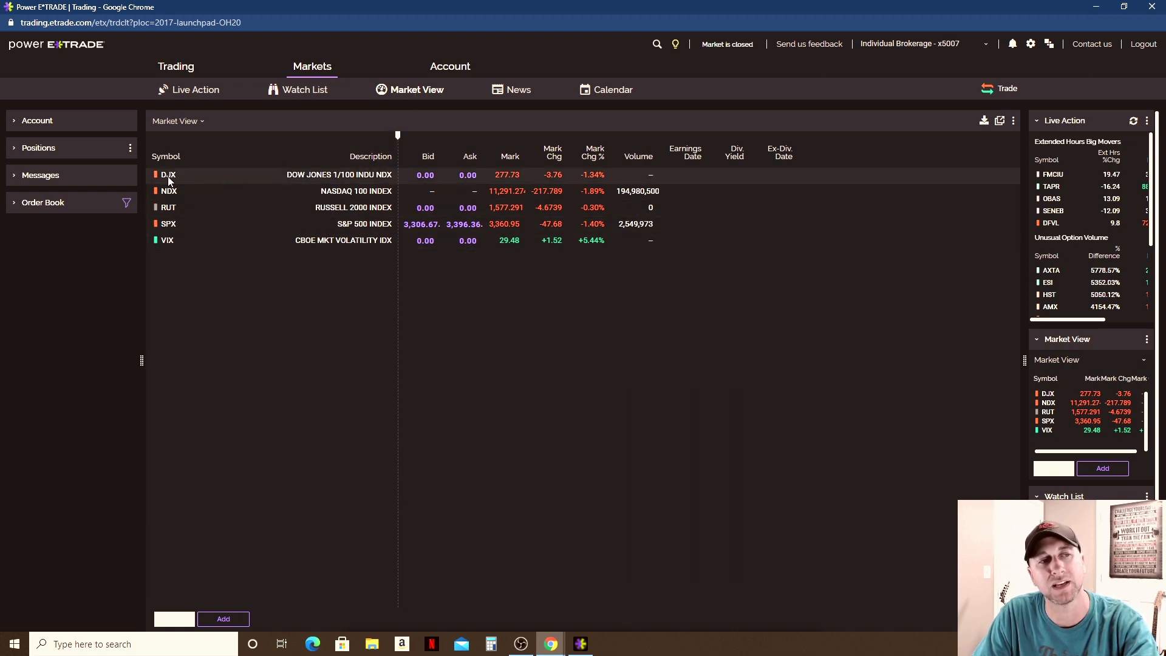
{"action": "mouse_move", "coordinate": [178, 284]}
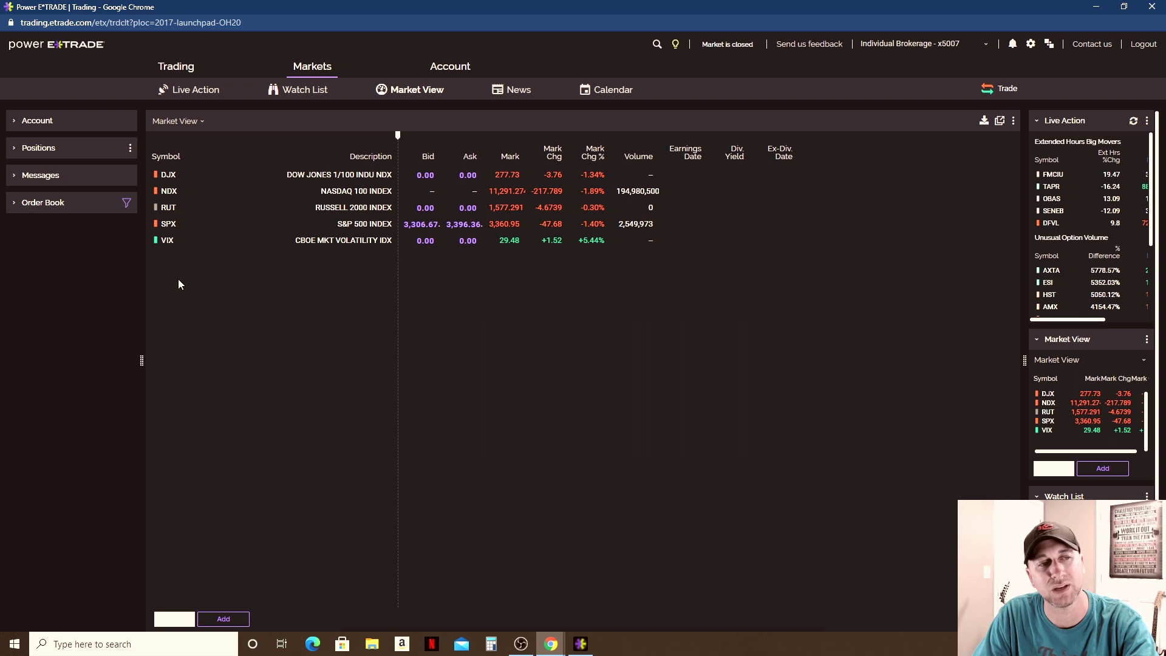
{"action": "mouse_move", "coordinate": [448, 276]}
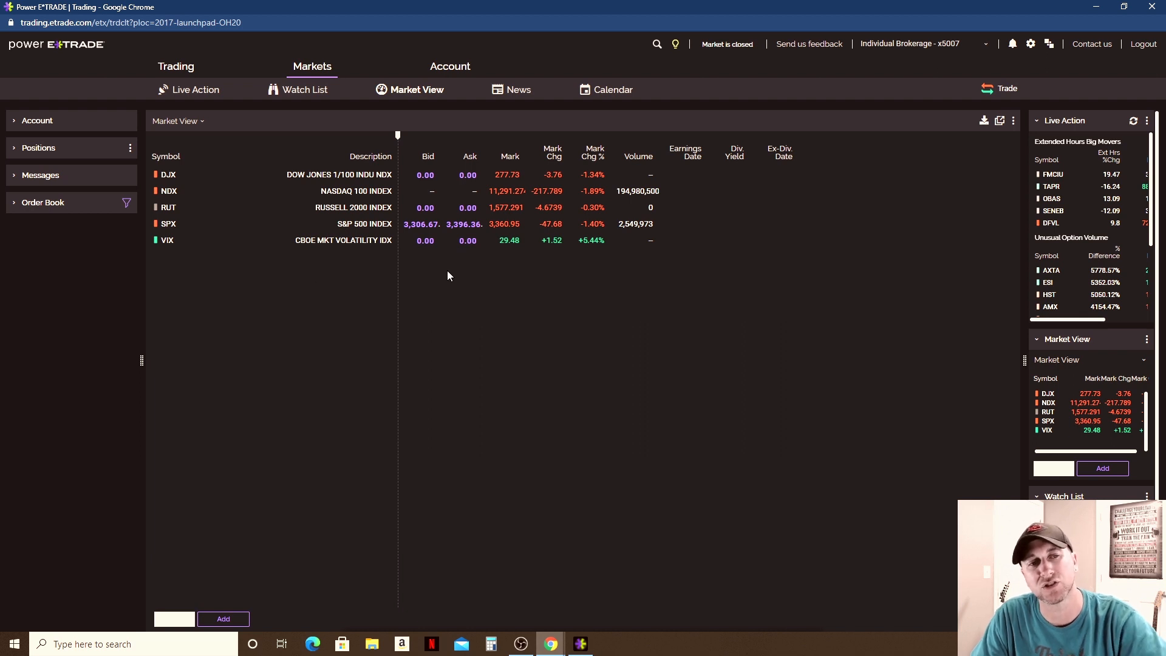
{"action": "mouse_move", "coordinate": [478, 260]}
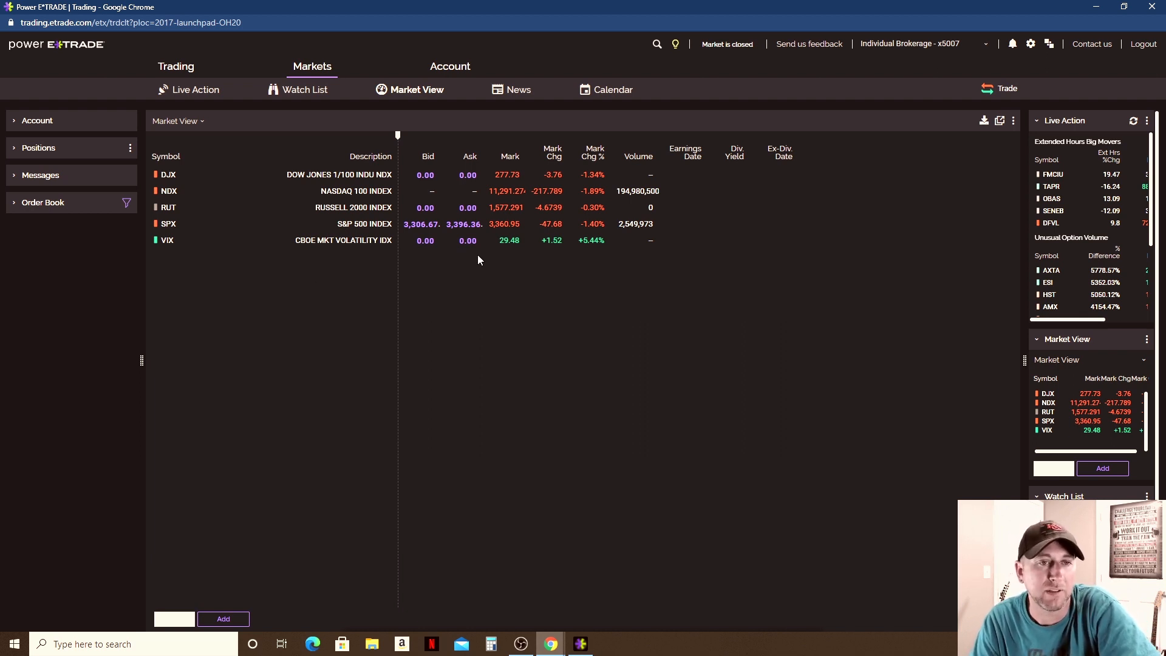
{"action": "mouse_move", "coordinate": [510, 112]}
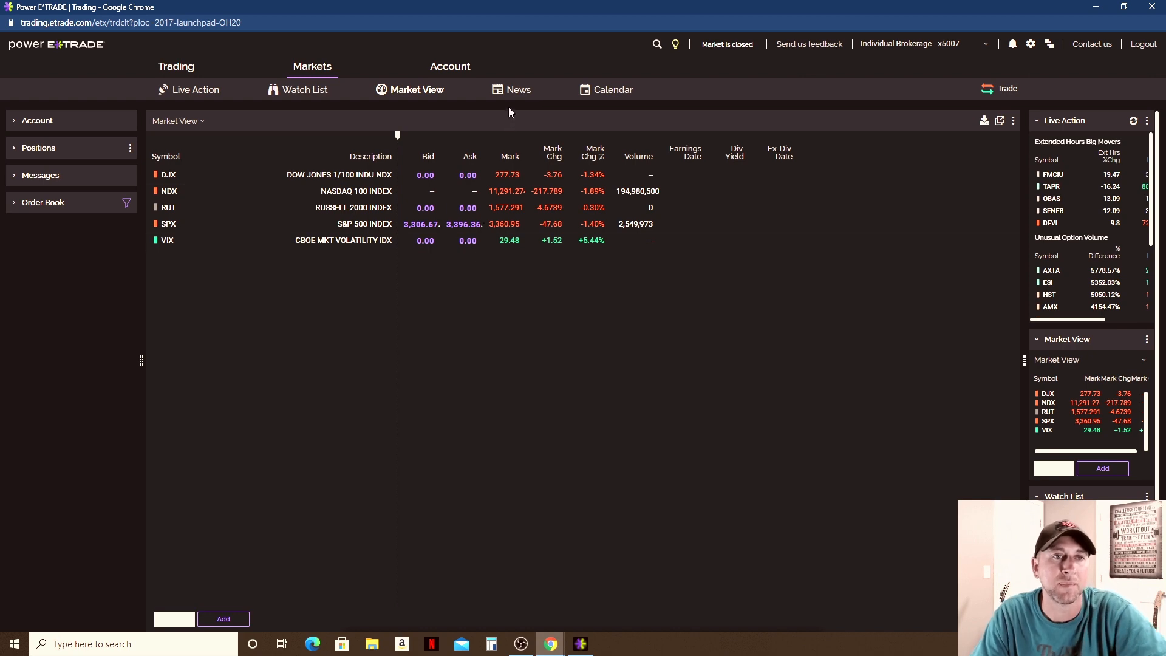
{"action": "left_click", "coordinate": [518, 89]}
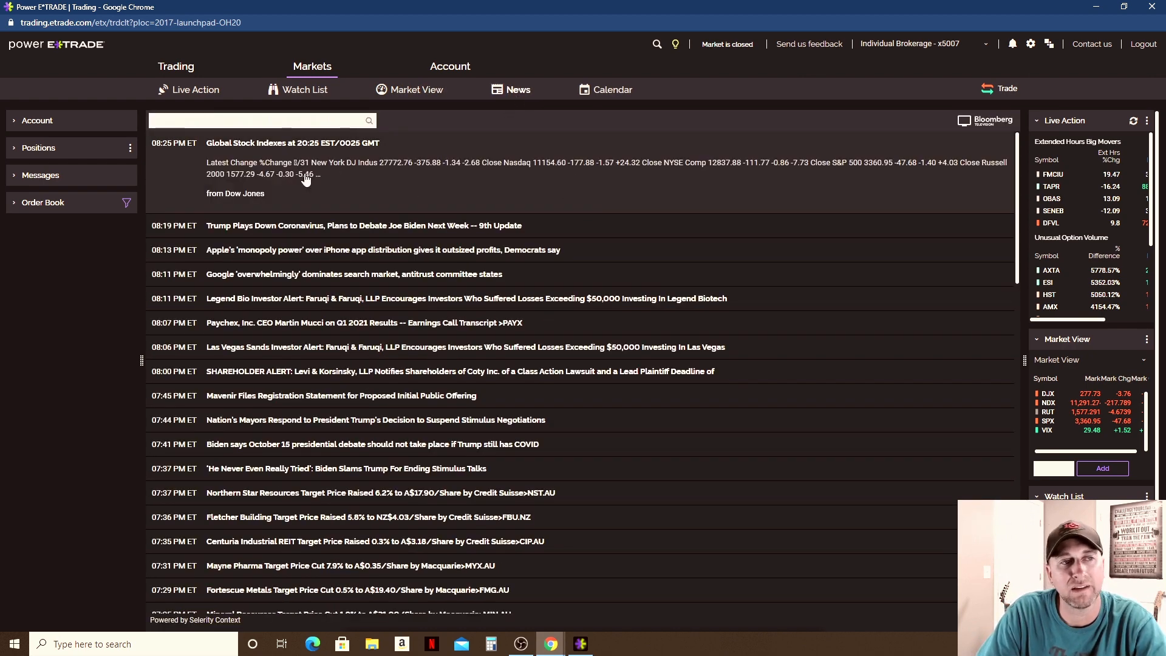
Step: Expand the mayors-stimulus and Mavenir headlines, then show the October 5–9 earnings calendar
{"action": "left_click", "coordinate": [364, 226]}
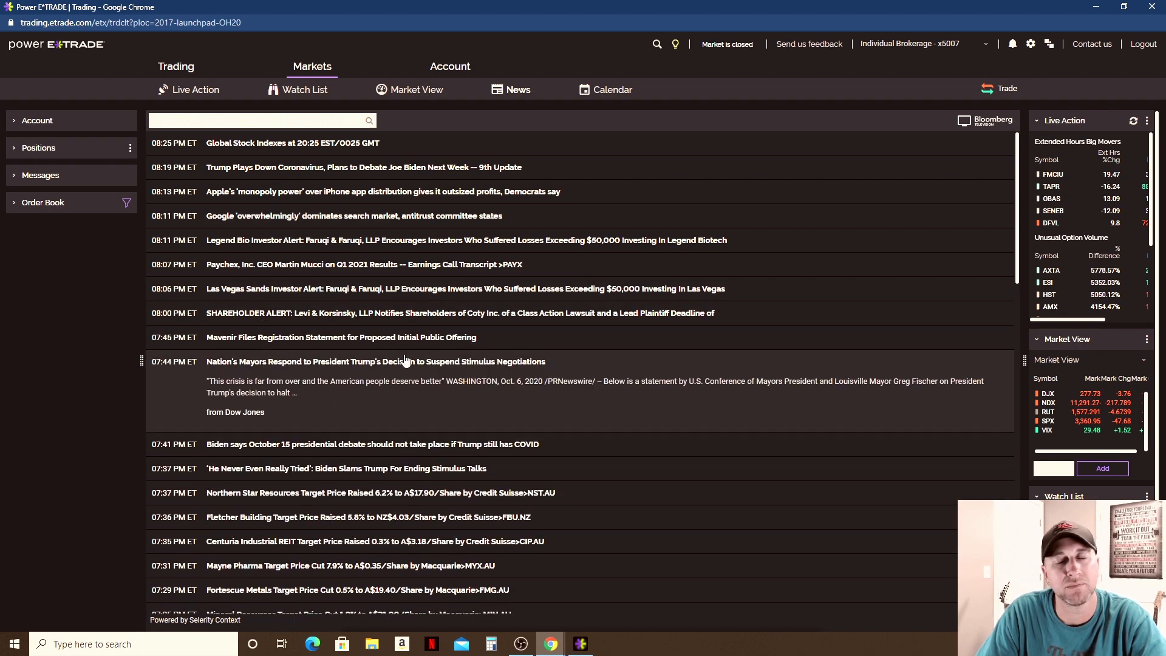
{"action": "left_click", "coordinate": [342, 337]}
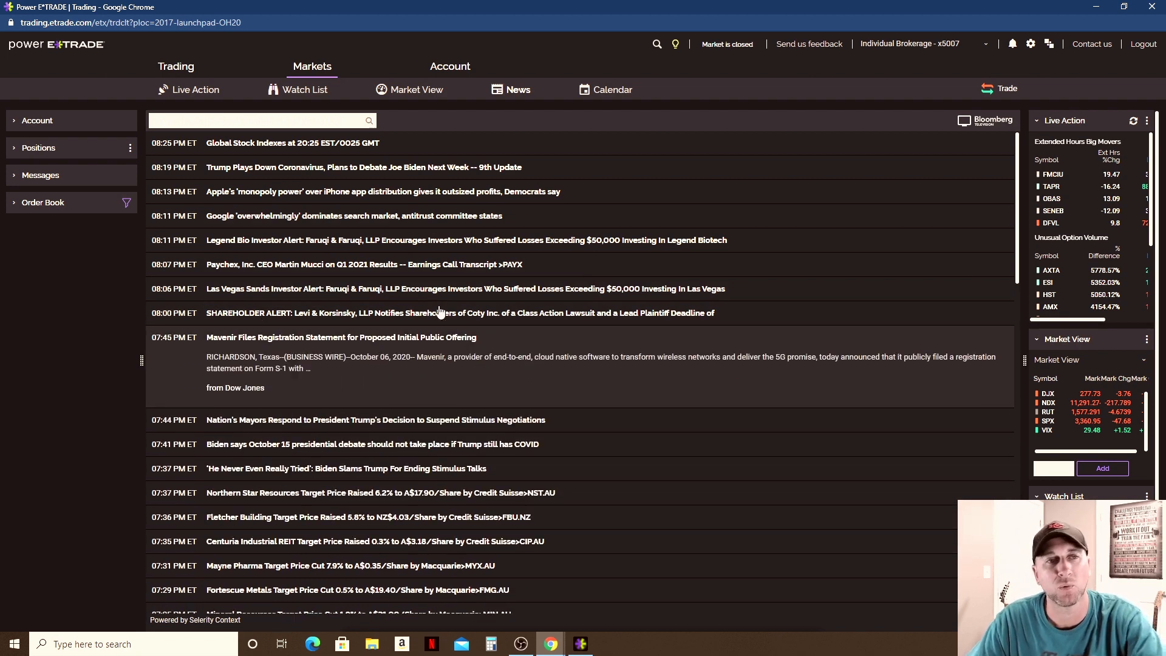
{"action": "left_click", "coordinate": [466, 239]}
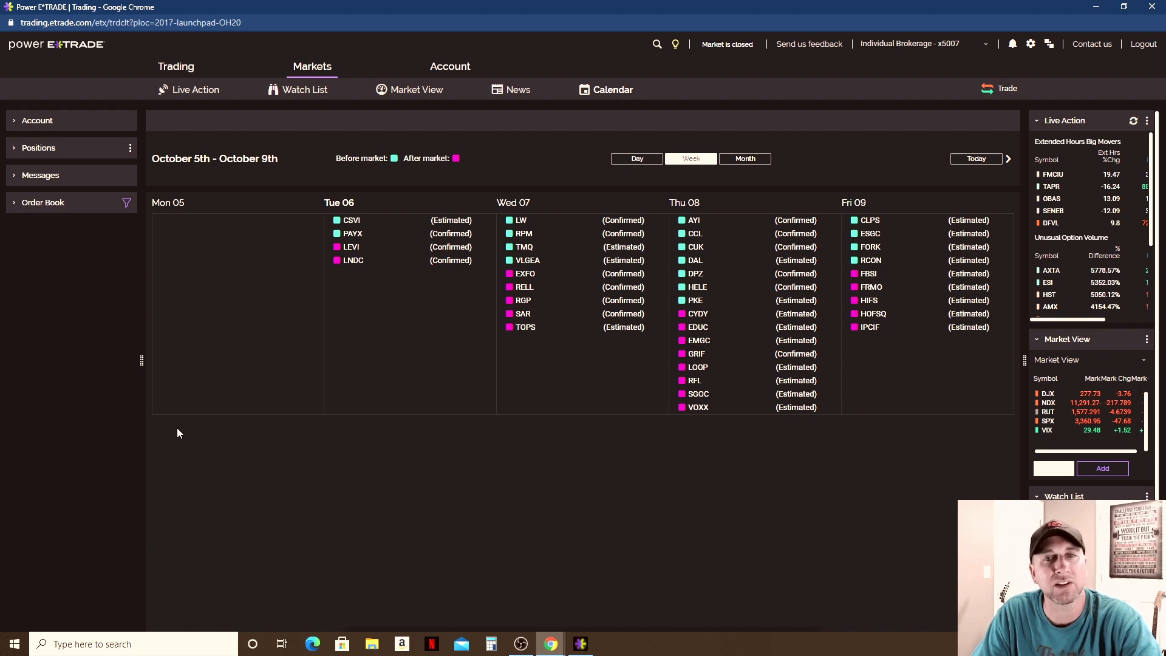
{"action": "mouse_move", "coordinate": [540, 470]}
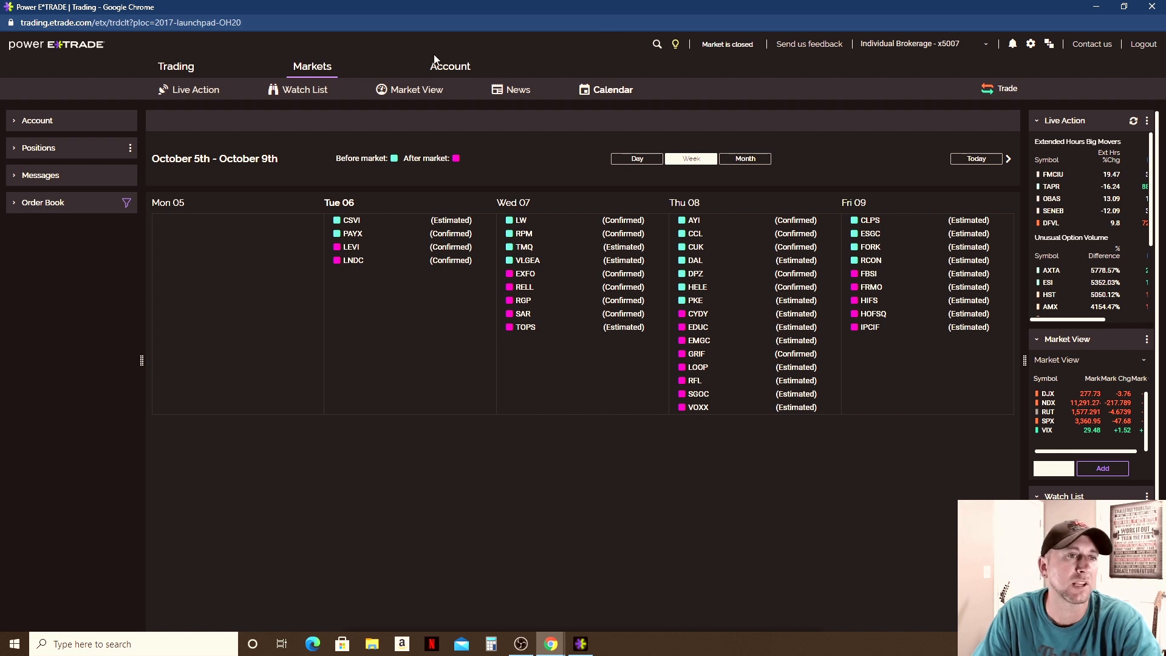
Step: Check the empty watch list, then show the Live Action top % price gainers scan
{"action": "left_click", "coordinate": [305, 89]}
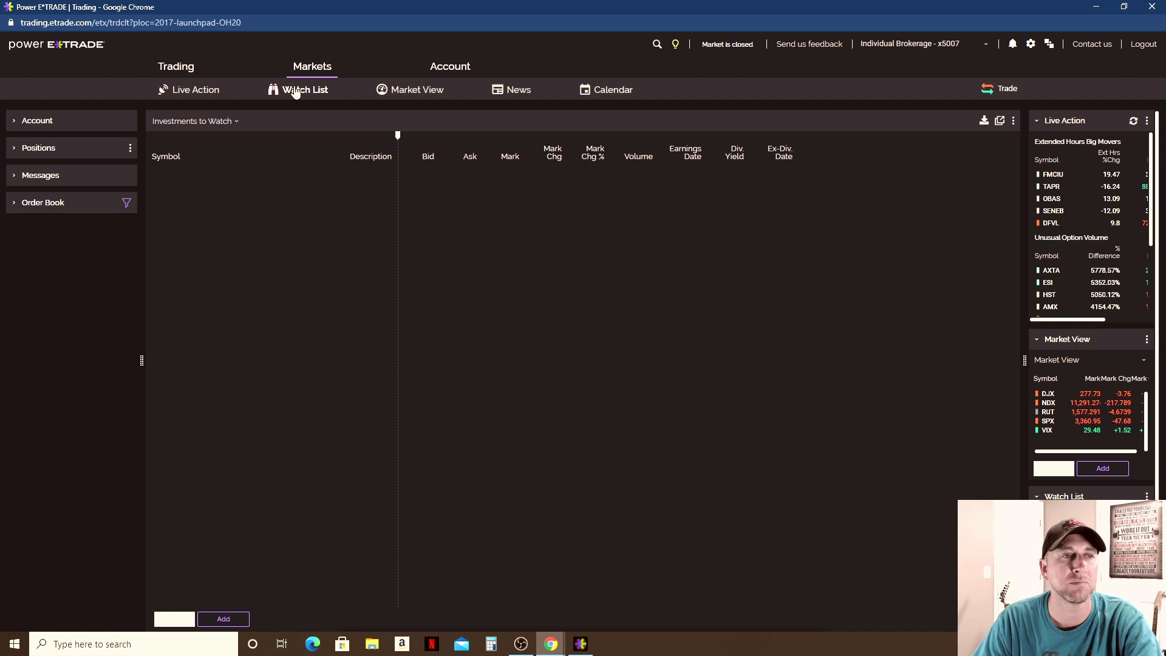
{"action": "left_click", "coordinate": [196, 90]}
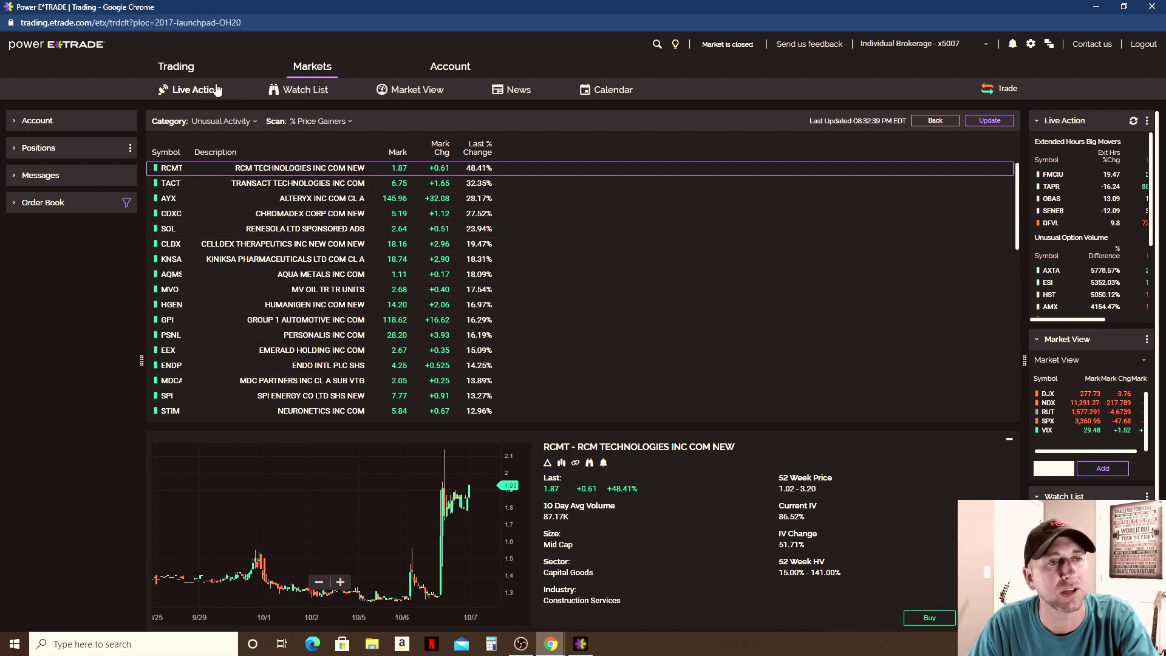
Step: Switch the Live Action scan to % Price Losers
{"action": "left_click", "coordinate": [318, 120]}
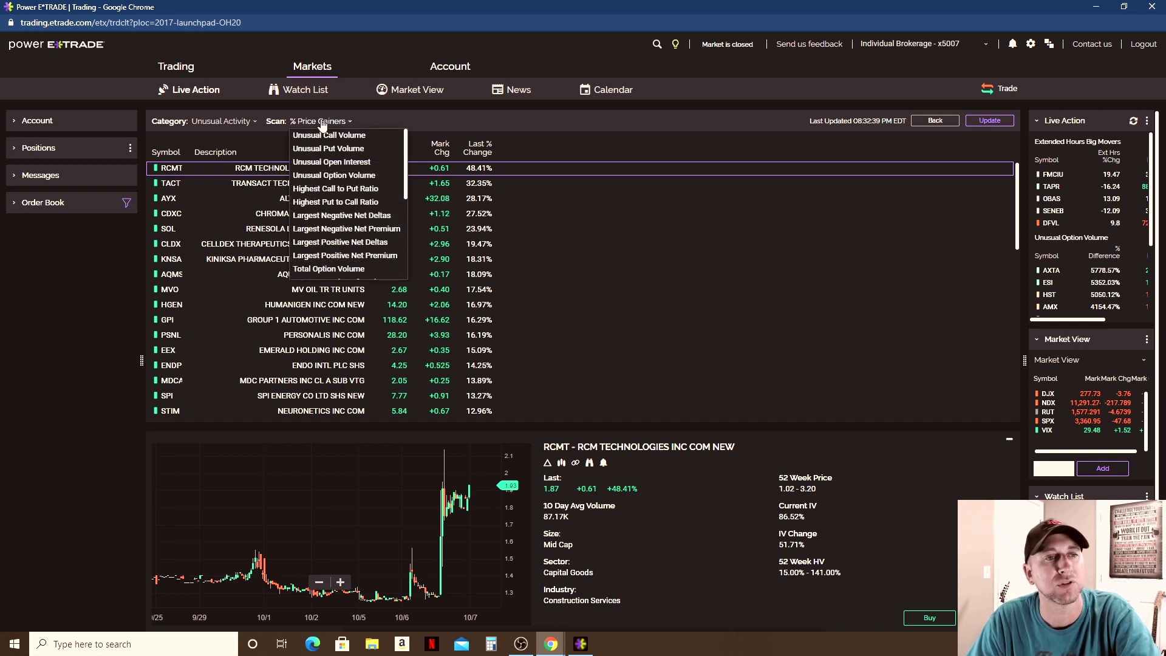
{"action": "left_click", "coordinate": [319, 120]}
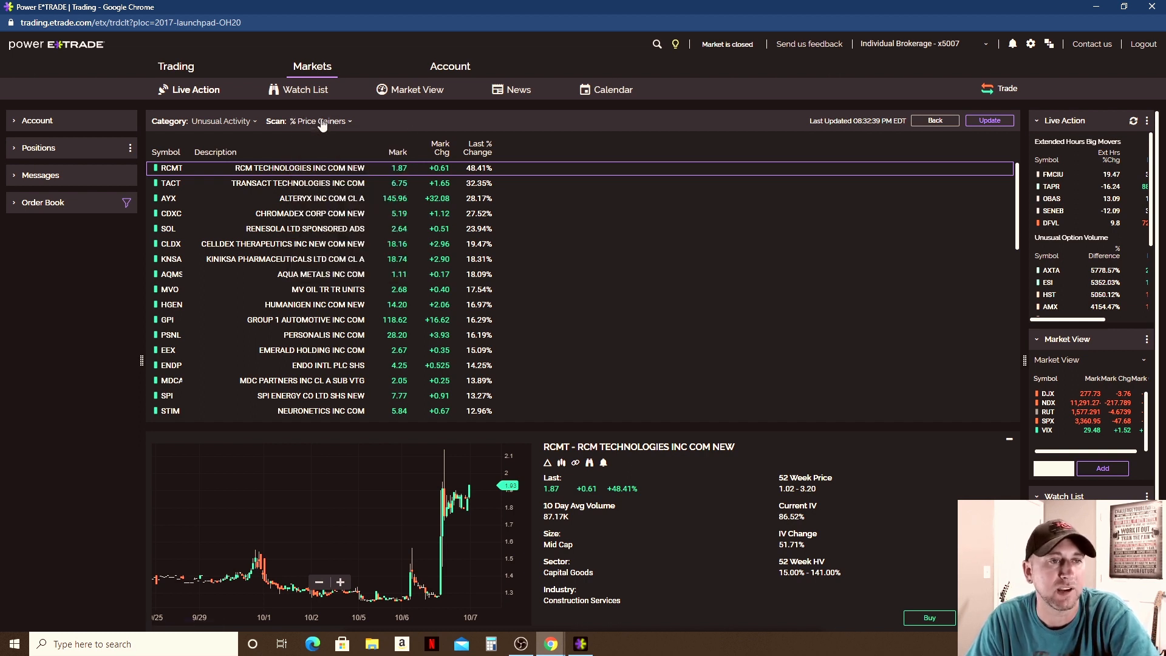
{"action": "left_click", "coordinate": [320, 120]}
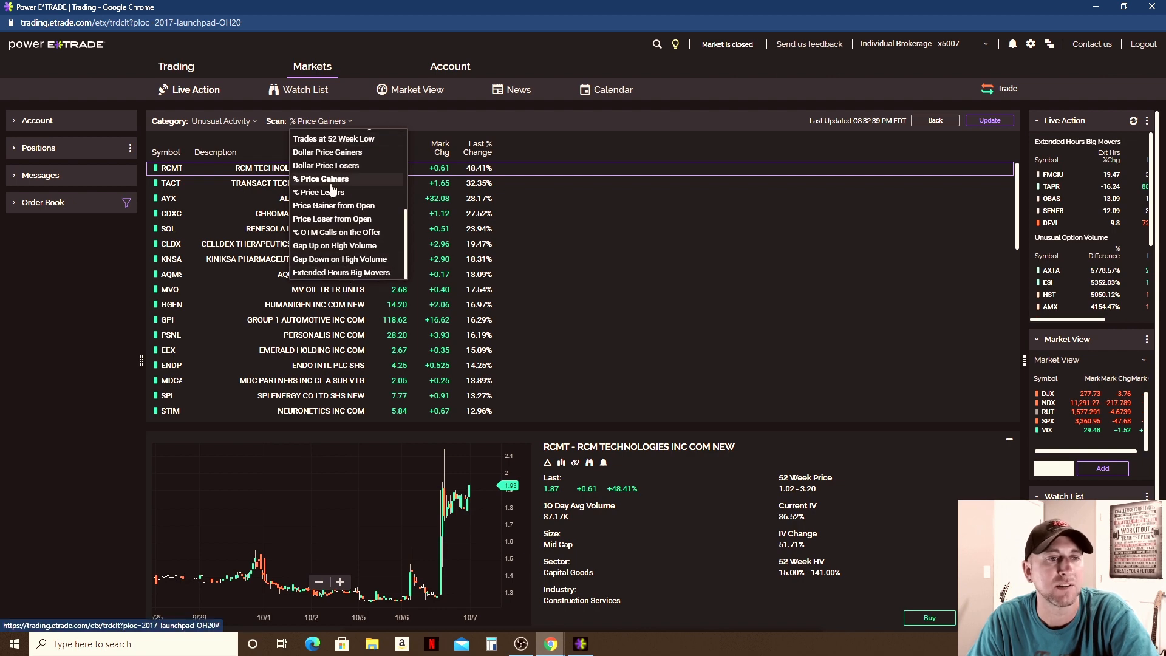
{"action": "left_click", "coordinate": [317, 192]}
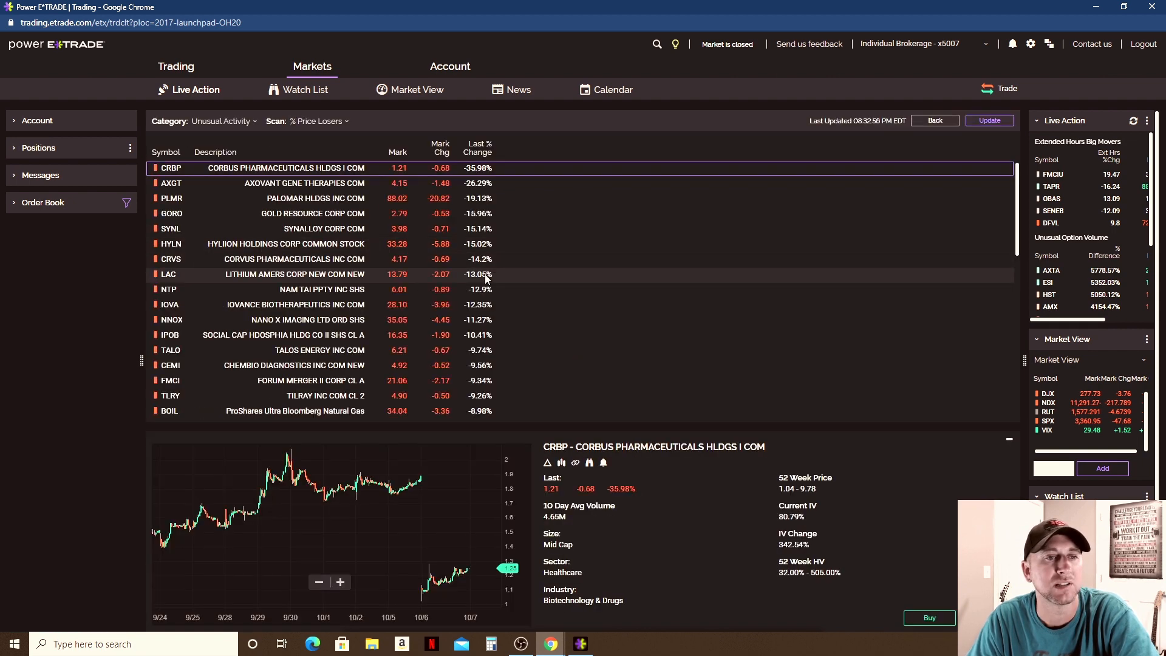
{"action": "mouse_move", "coordinate": [480, 279]}
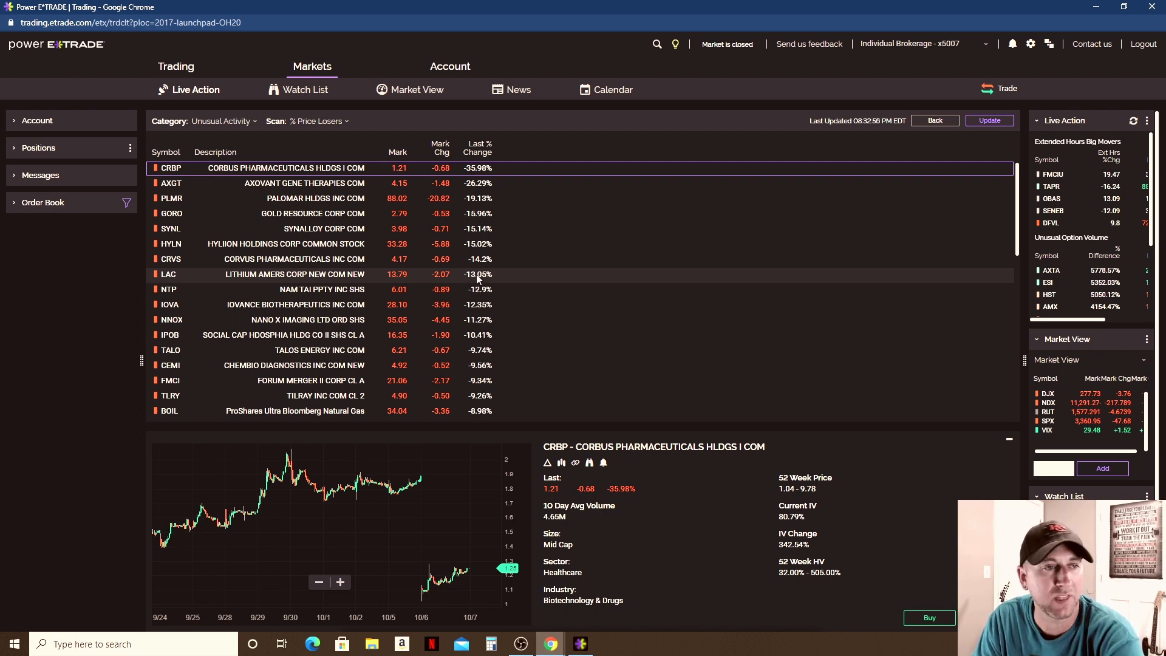
Step: Switch the scan to Gap Up on High Volume, led by TACT
{"action": "left_click", "coordinate": [318, 120]}
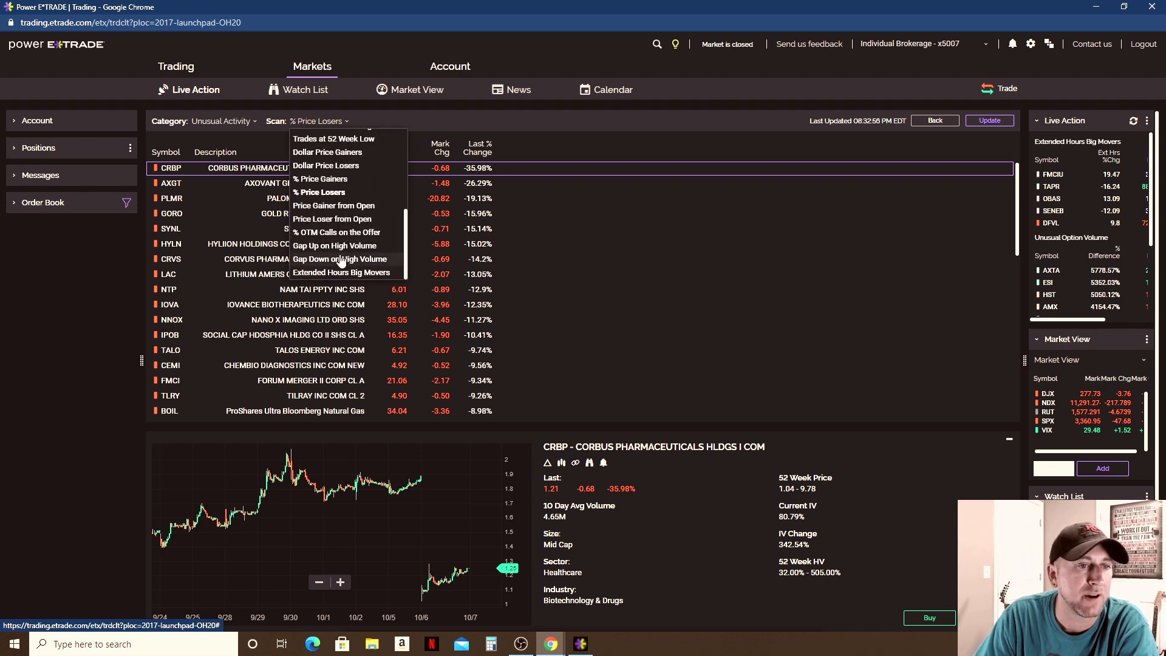
{"action": "left_click", "coordinate": [340, 259]}
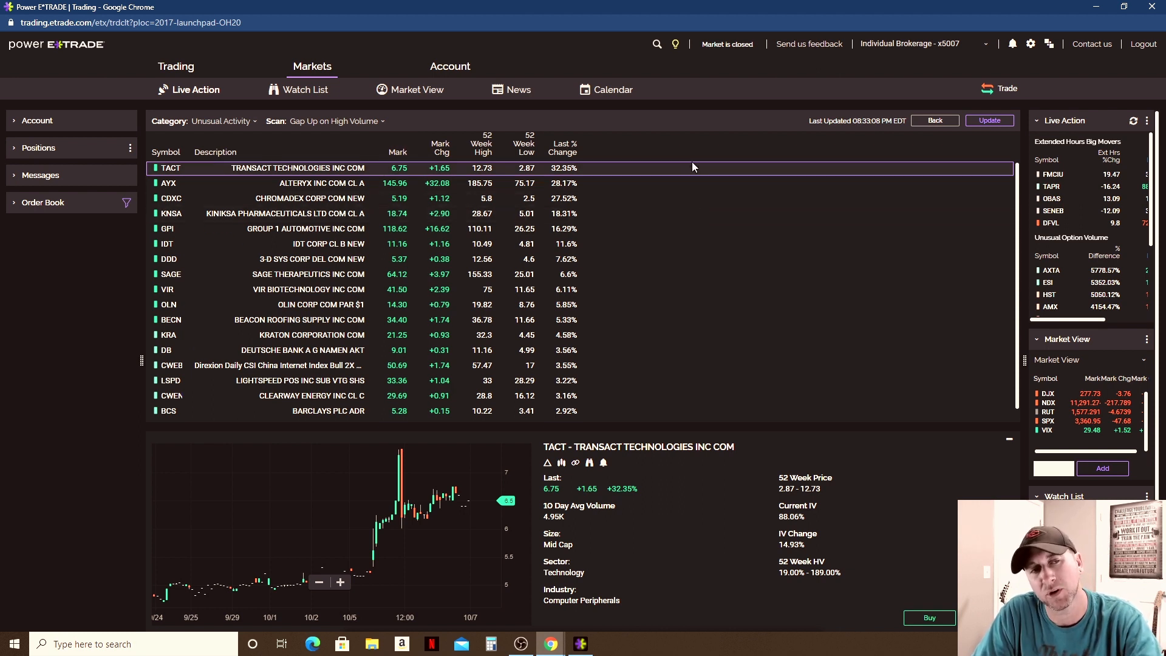
{"action": "left_click", "coordinate": [311, 66]}
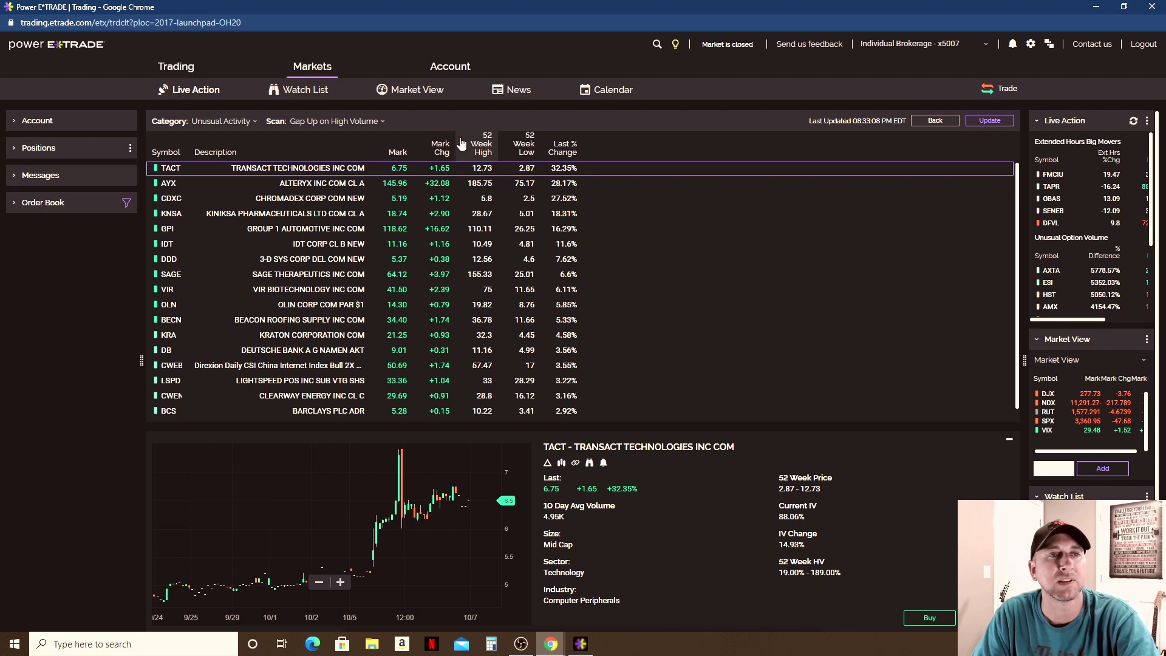
{"action": "mouse_move", "coordinate": [480, 95]}
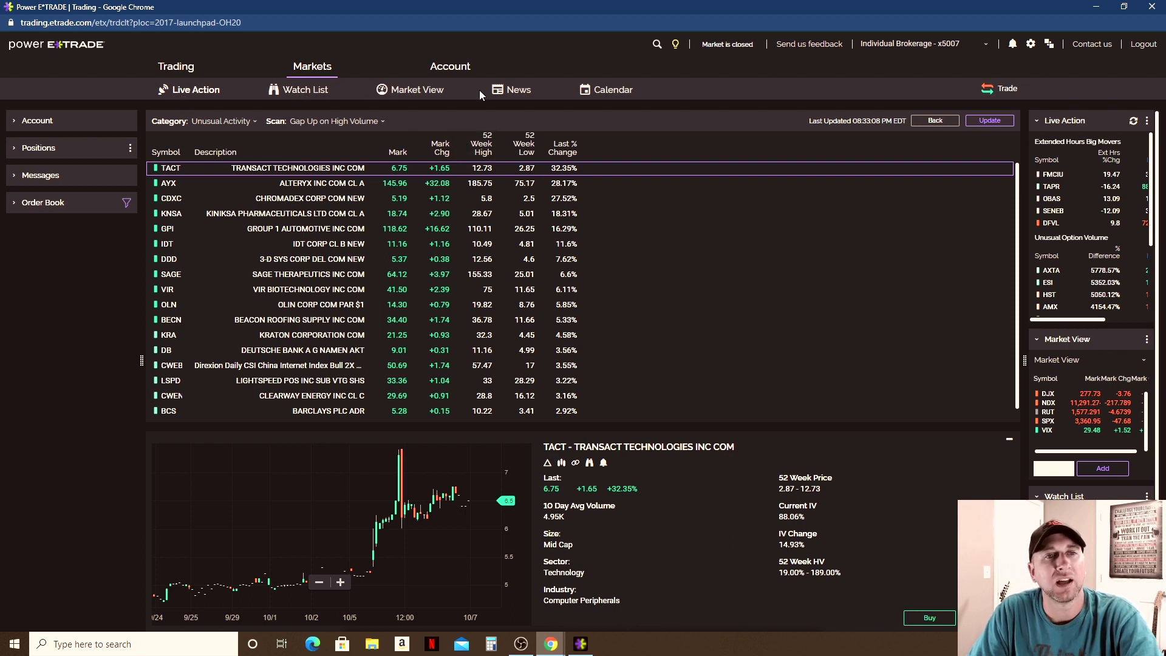
{"action": "left_click", "coordinate": [175, 66]}
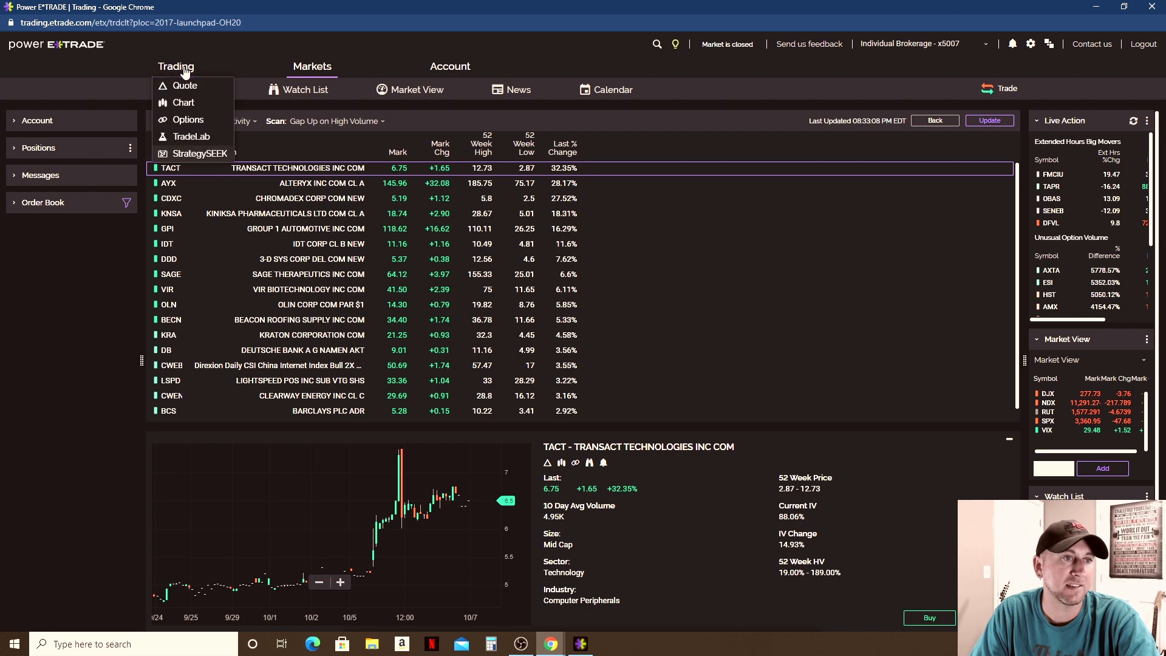
{"action": "left_click", "coordinate": [200, 153]}
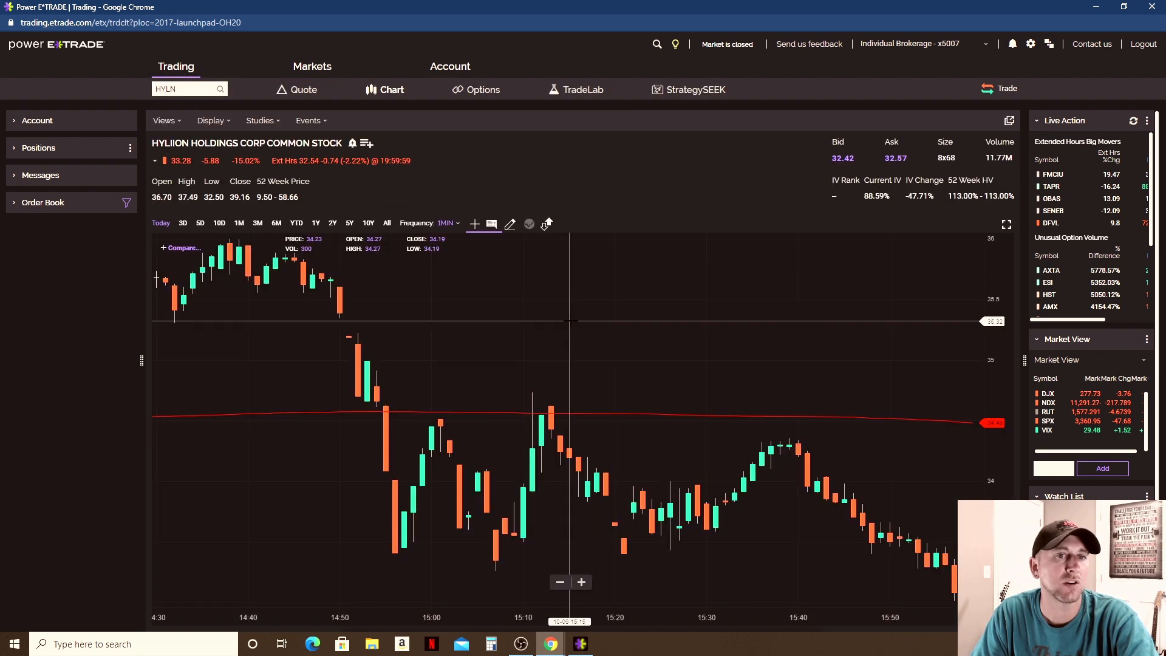
{"action": "mouse_move", "coordinate": [844, 381]}
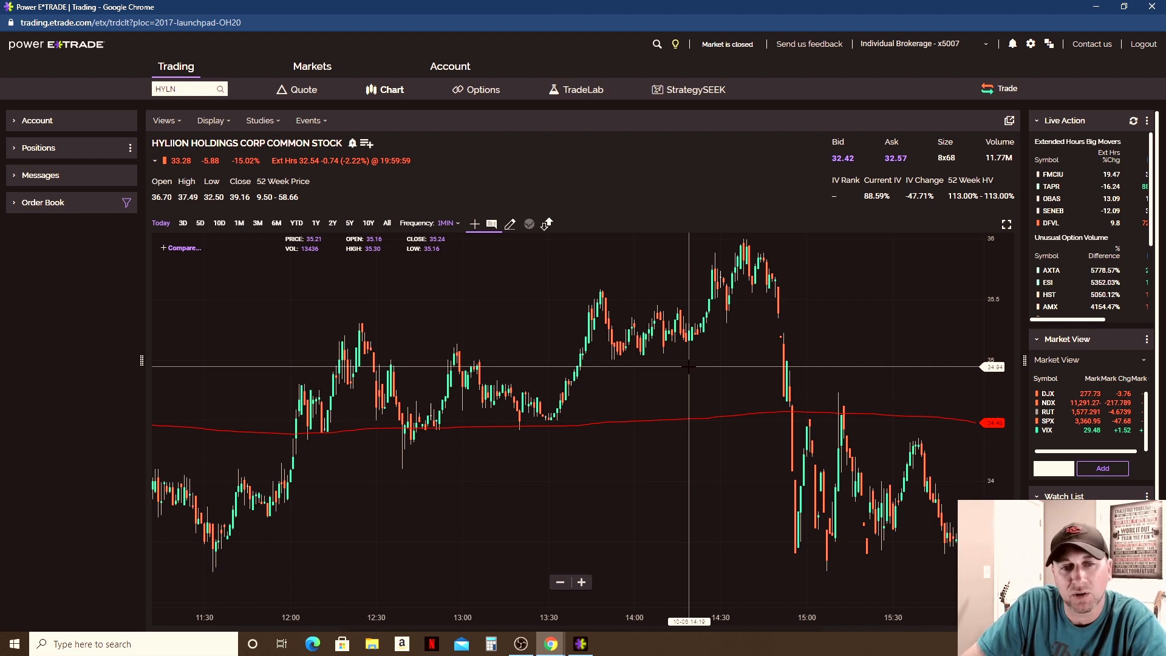
{"action": "mouse_move", "coordinate": [955, 77]}
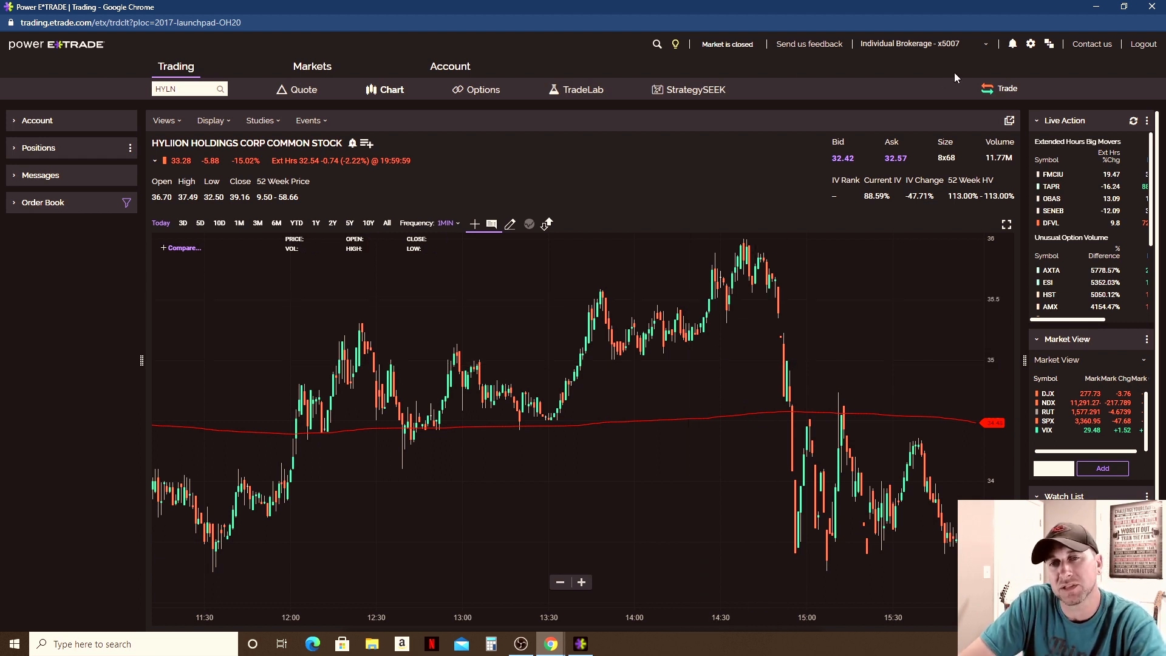
{"action": "mouse_move", "coordinate": [1002, 99]}
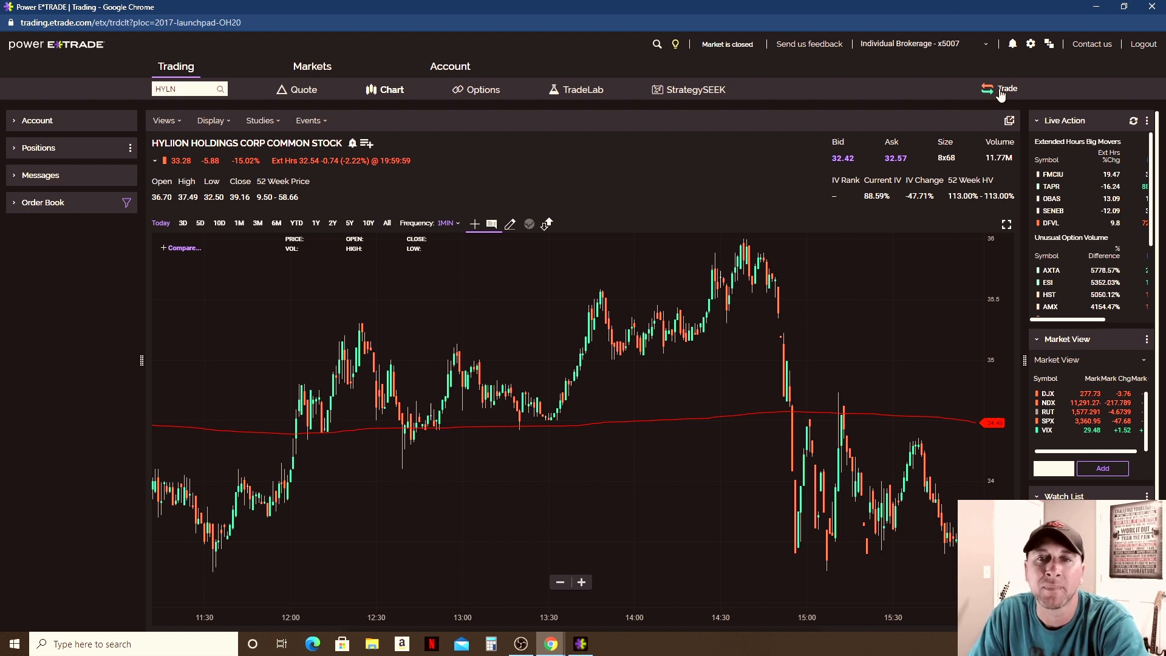
{"action": "left_click", "coordinate": [1001, 89]}
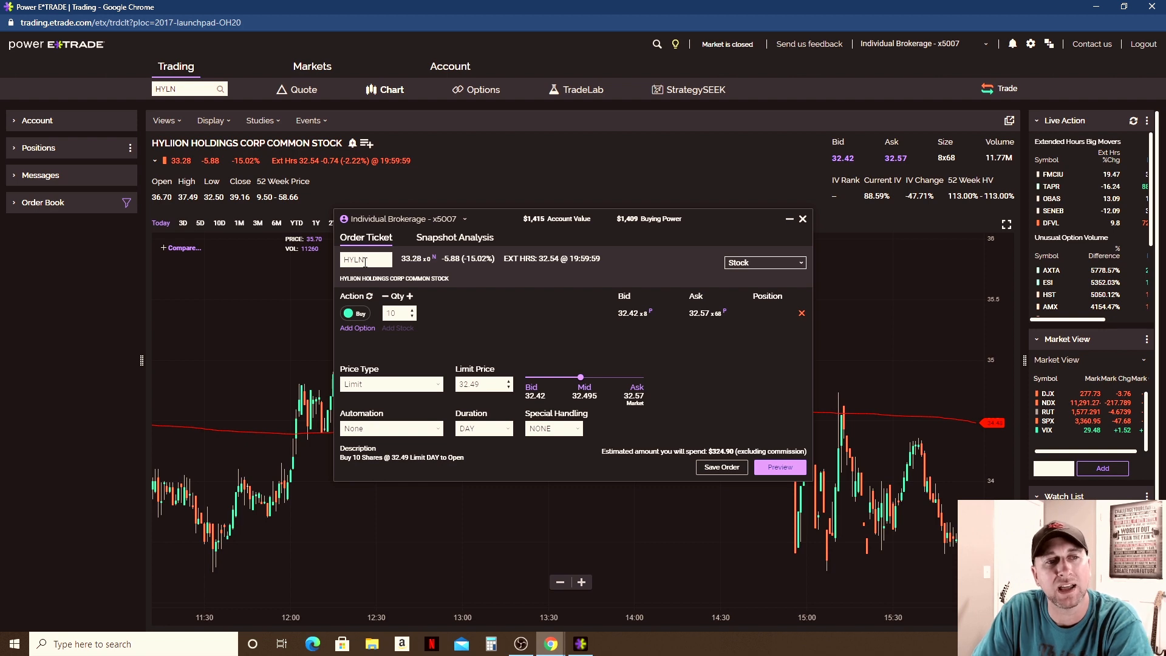
Step: Change the order ticket's symbol from HYLN to SPY using Recent Symbols
{"action": "left_click", "coordinate": [365, 258]}
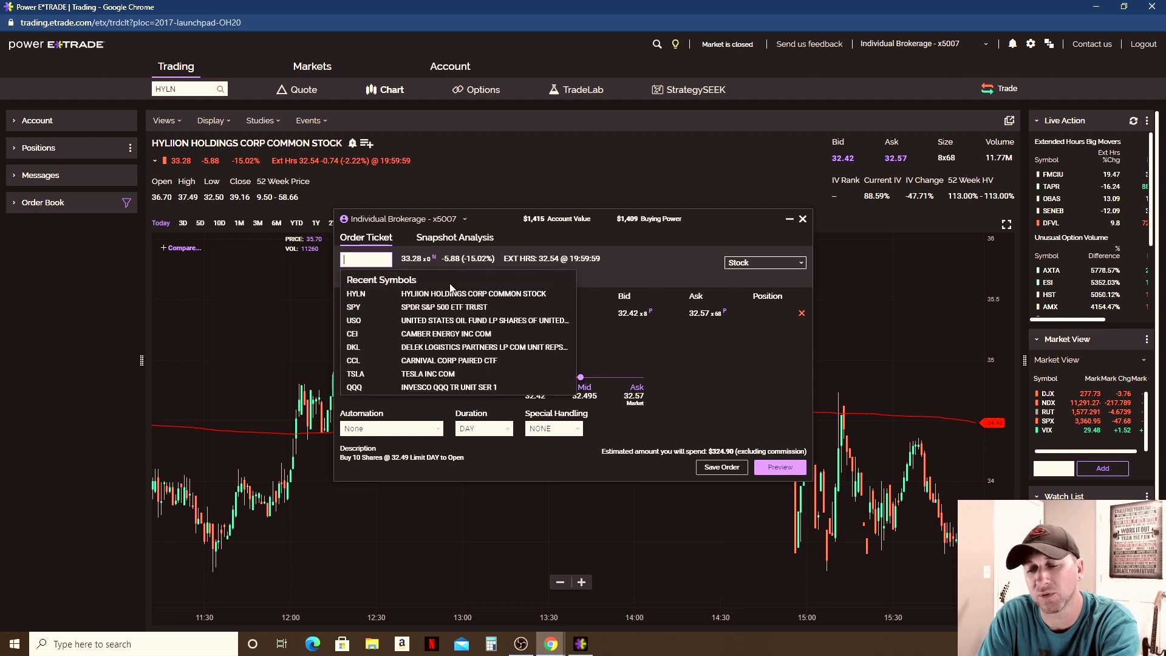
{"action": "left_click", "coordinate": [354, 306]}
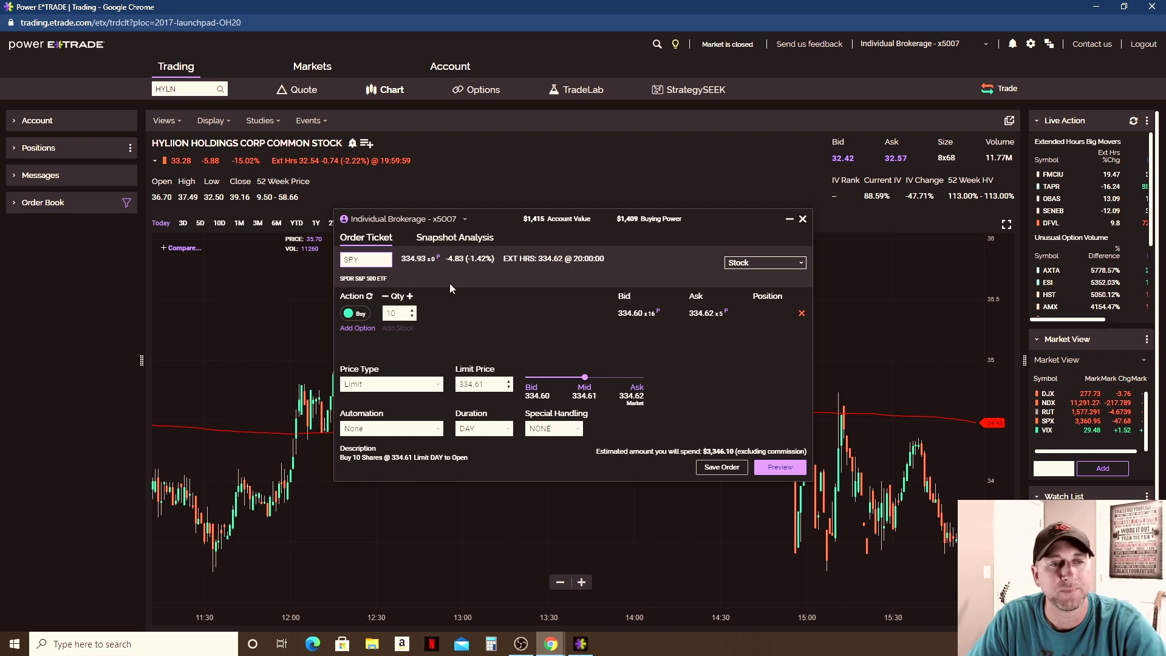
{"action": "mouse_move", "coordinate": [451, 288]}
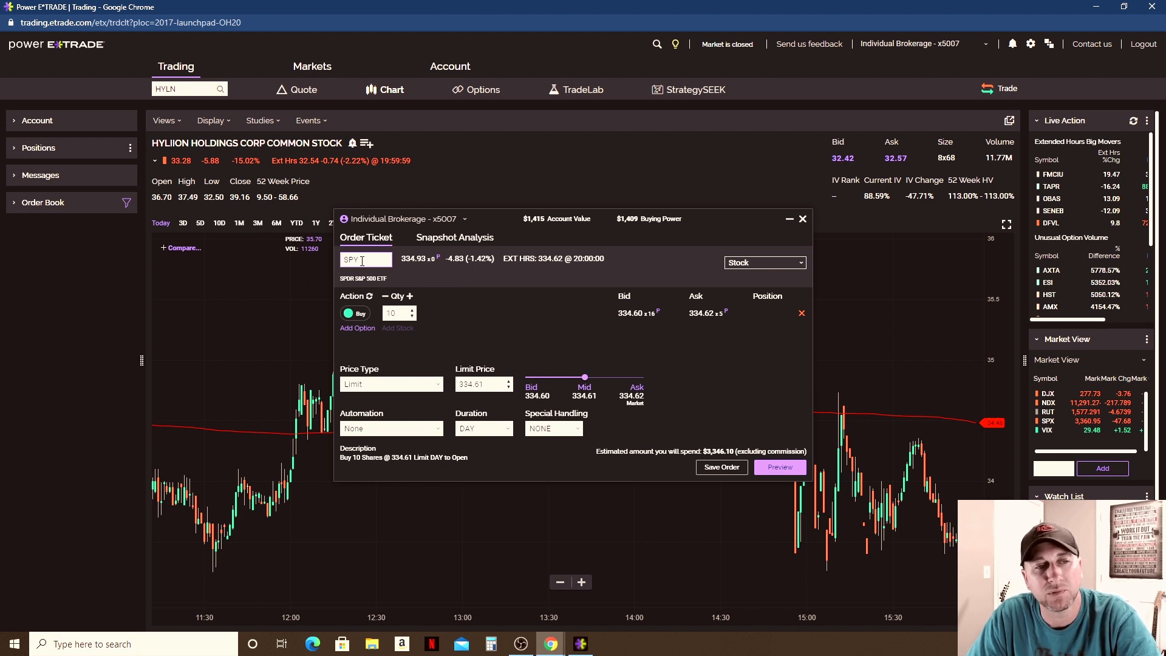
{"action": "mouse_move", "coordinate": [476, 327]}
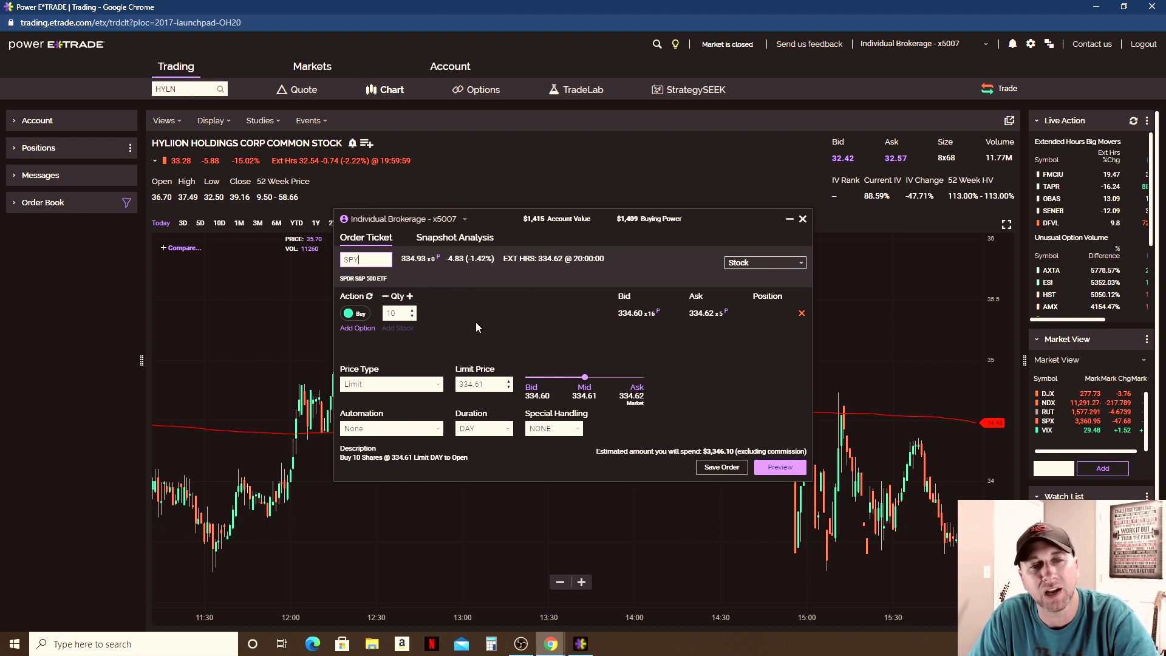
{"action": "mouse_move", "coordinate": [692, 312]}
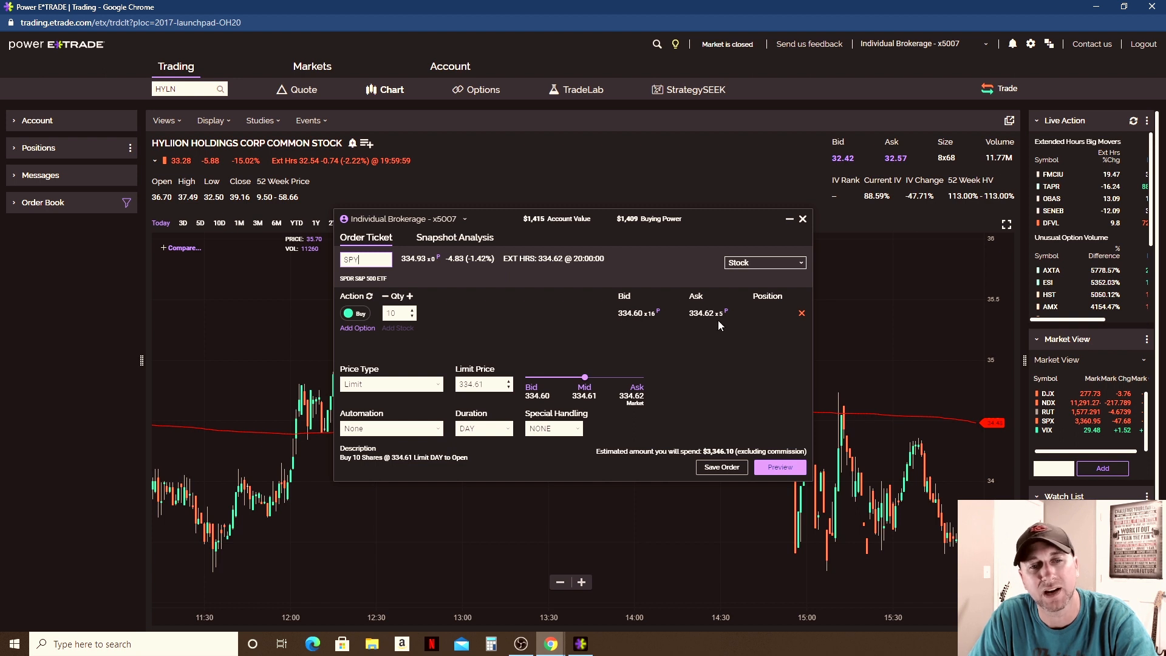
{"action": "mouse_move", "coordinate": [484, 368]}
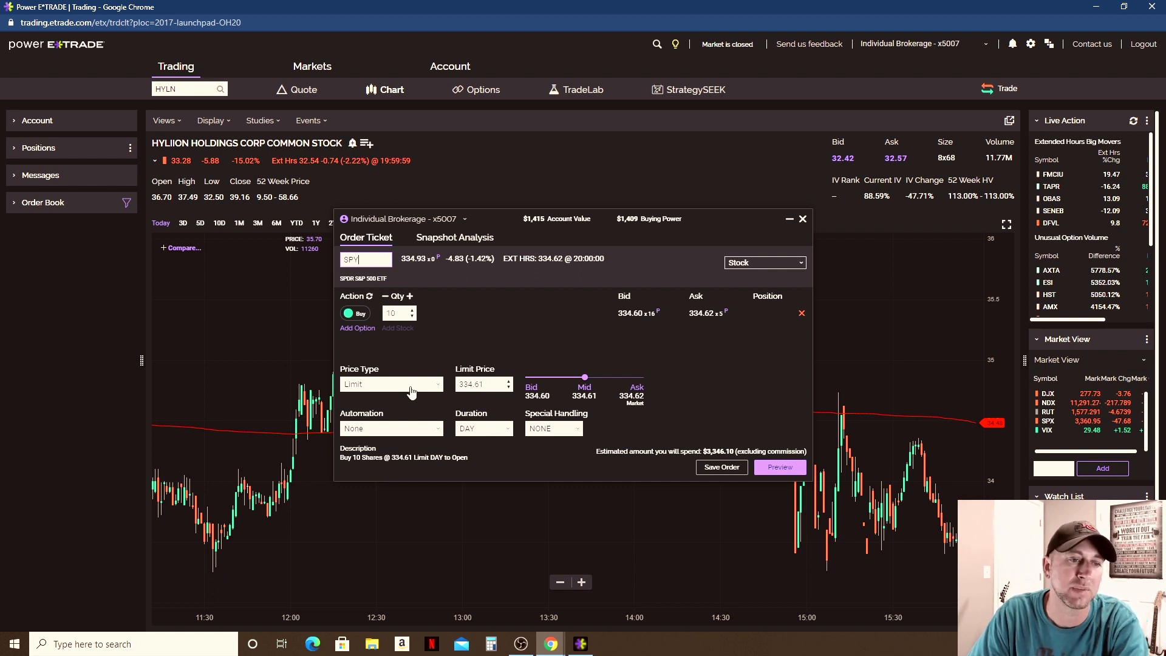
{"action": "mouse_move", "coordinate": [461, 405]}
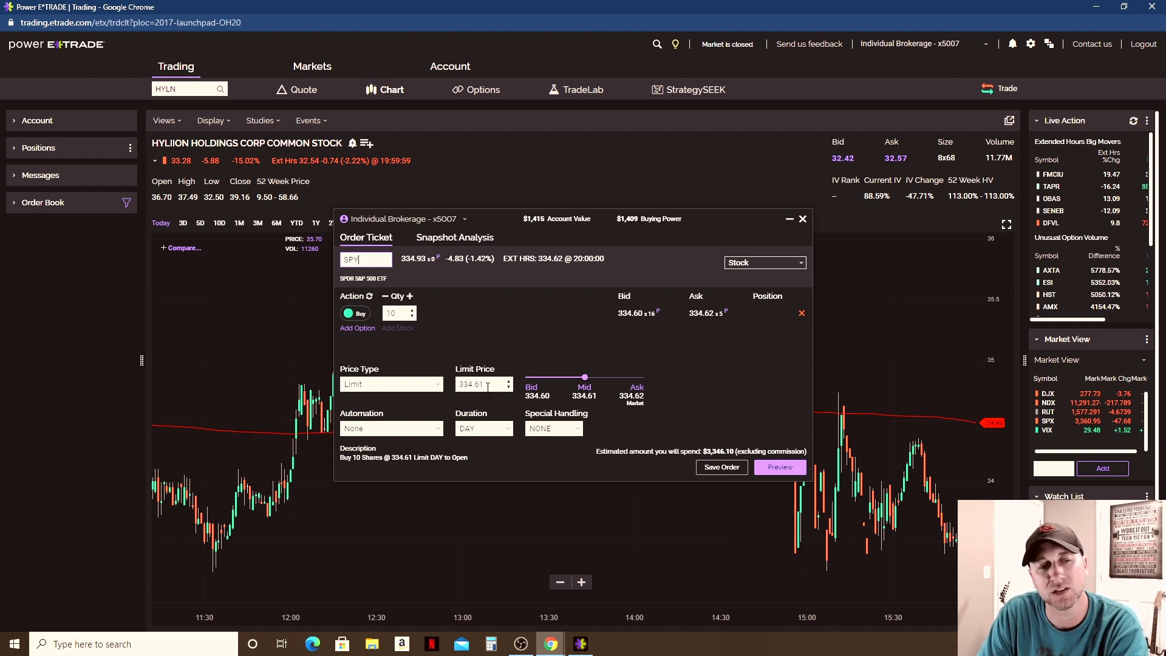
Step: Try Market, then set the SPY ticket to Stop Limit on Quote at $334.63 stop and limit
{"action": "left_click", "coordinate": [391, 383]}
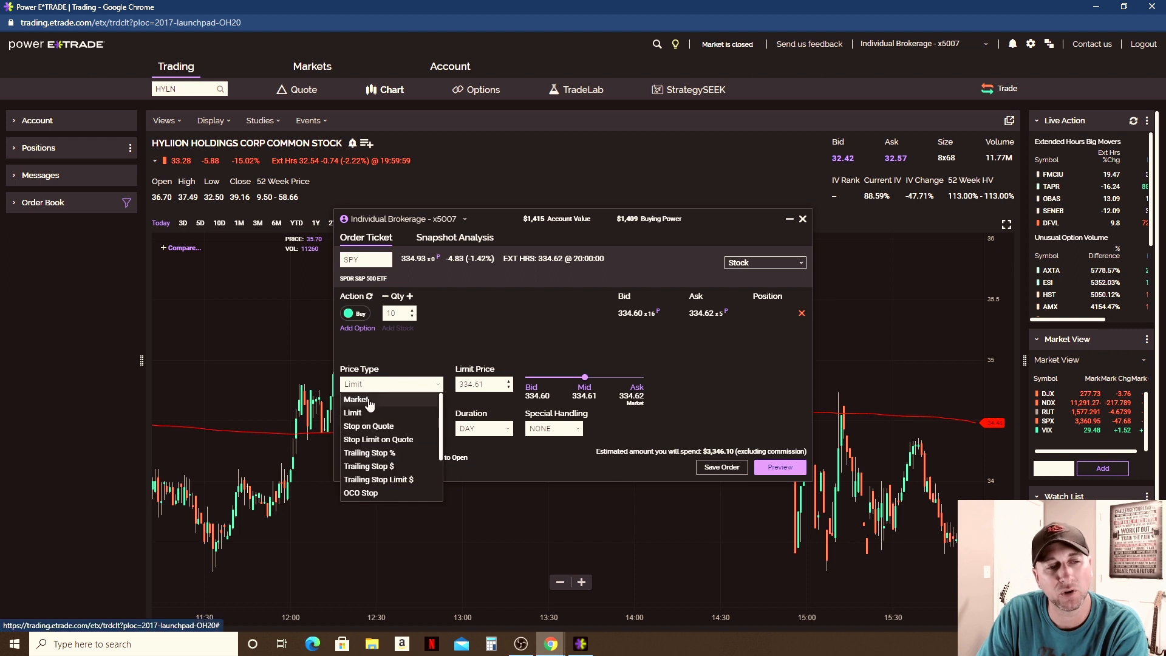
{"action": "left_click", "coordinate": [357, 399]}
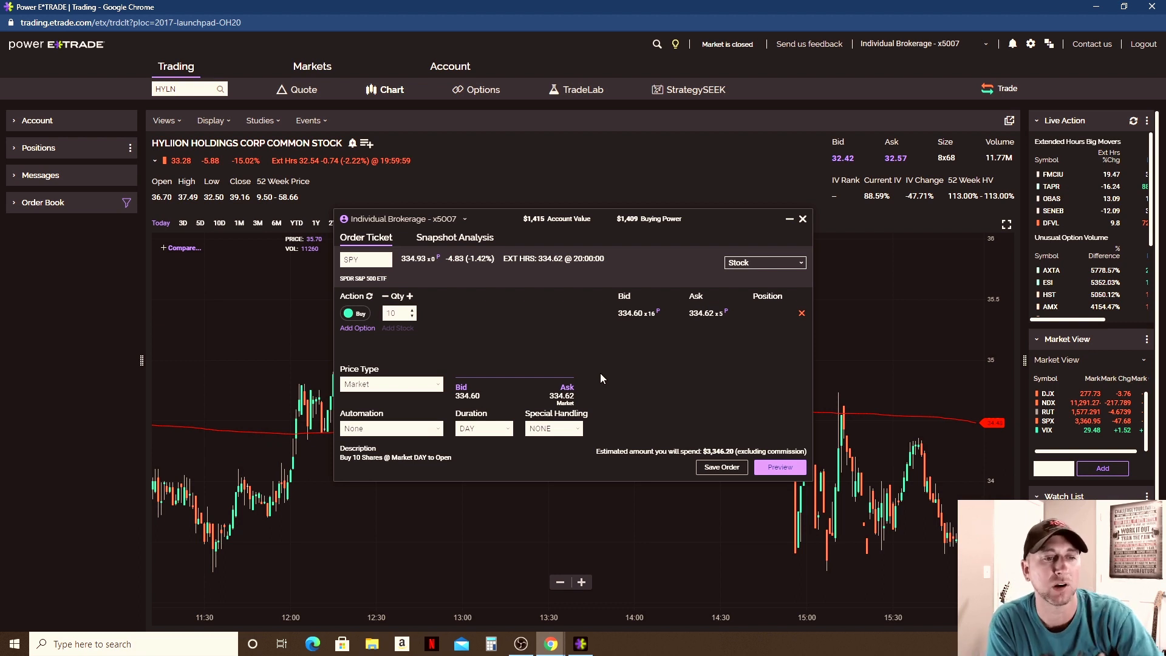
{"action": "mouse_move", "coordinate": [584, 375]}
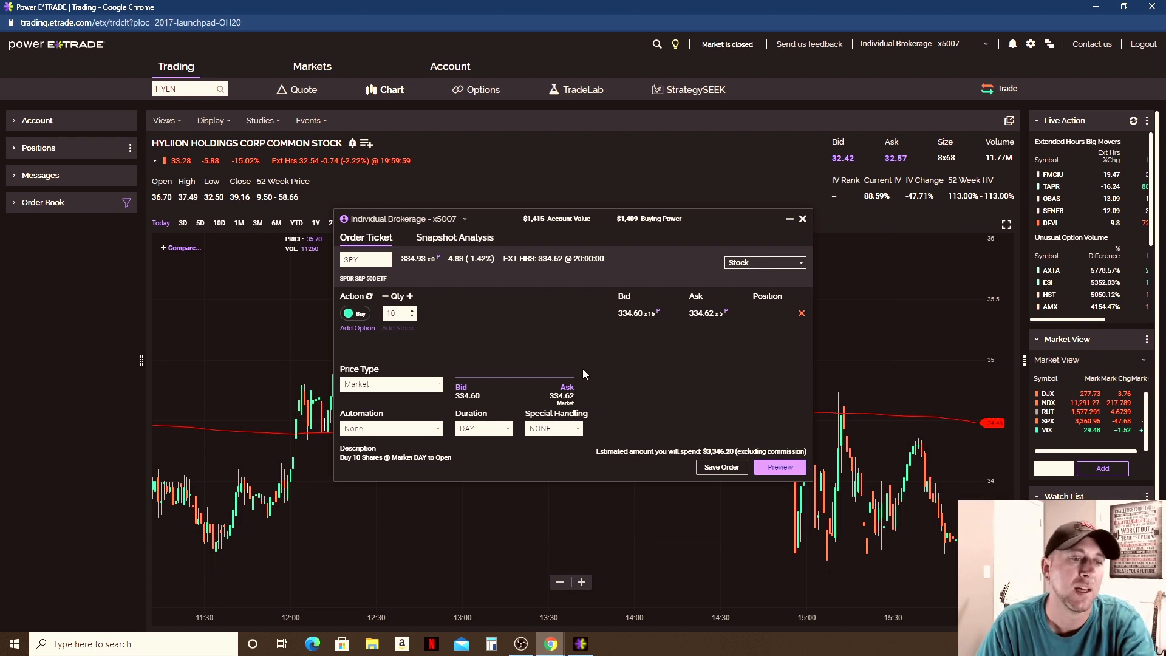
{"action": "left_click", "coordinate": [391, 384]}
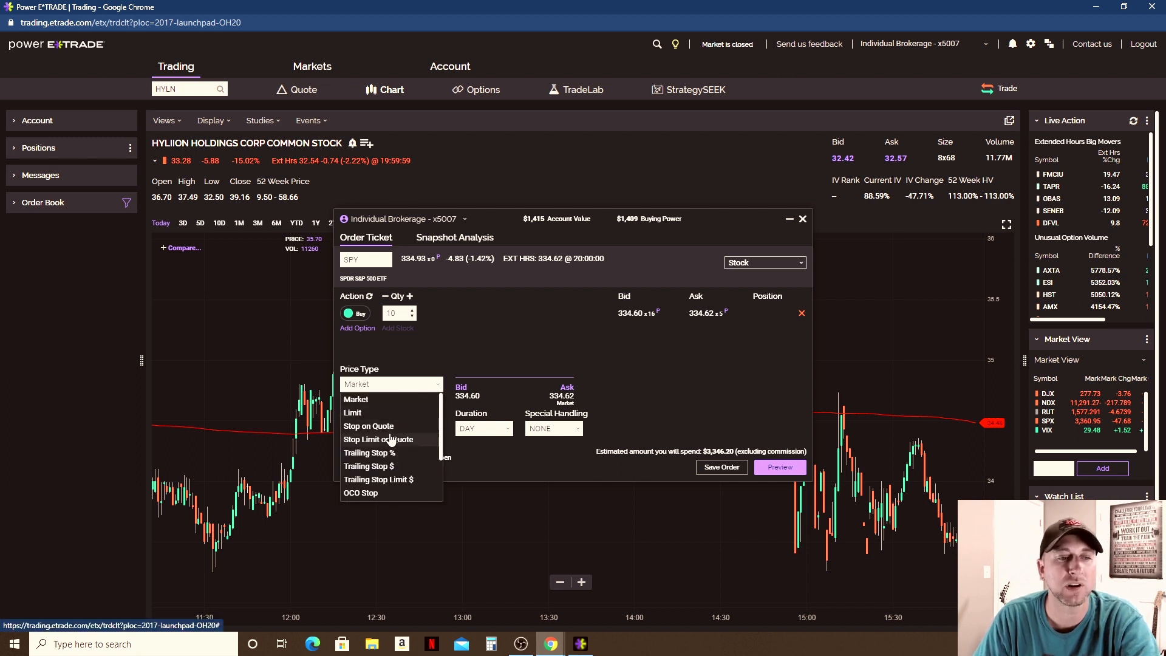
{"action": "left_click", "coordinate": [379, 439]}
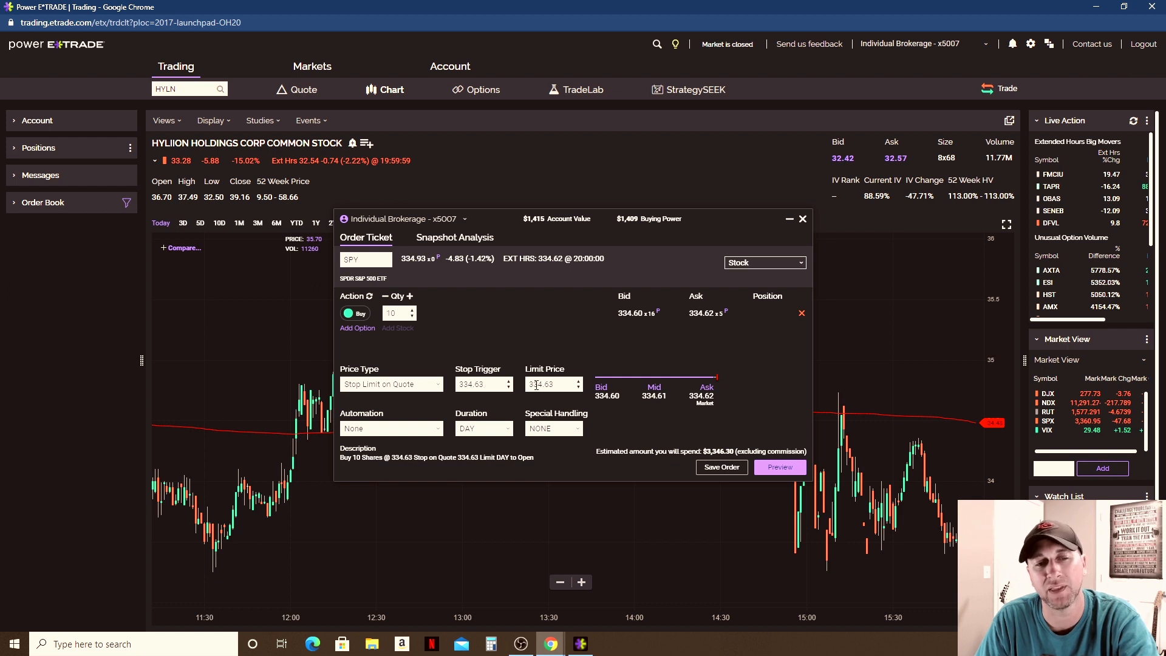
{"action": "mouse_move", "coordinate": [391, 402]}
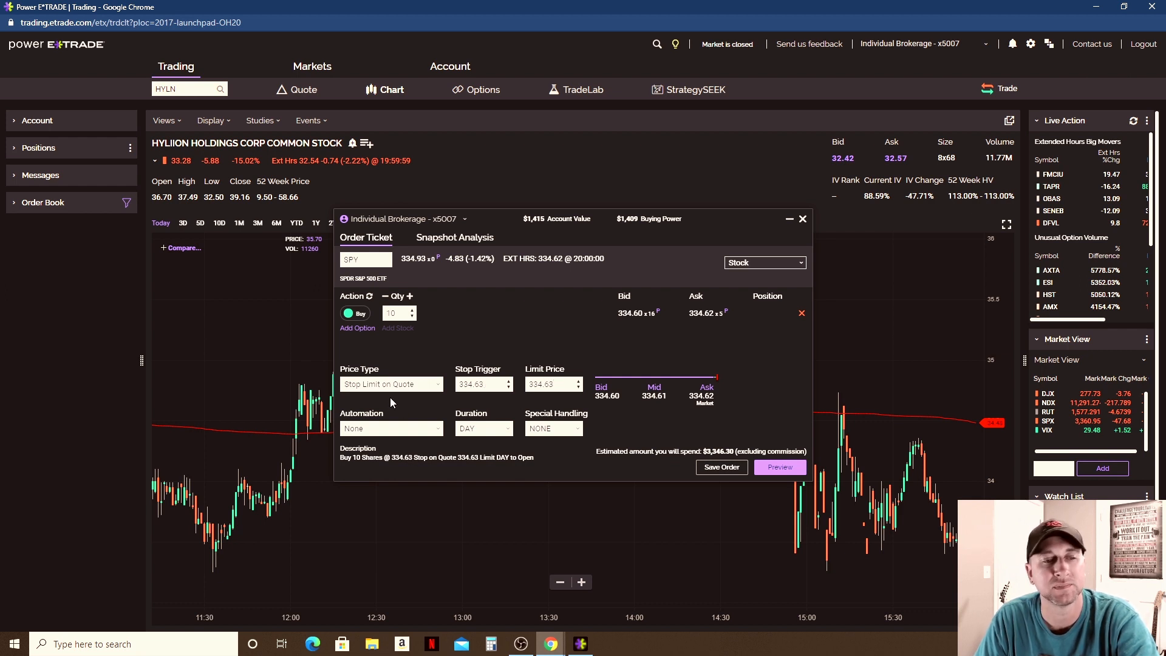
{"action": "left_click", "coordinate": [391, 383]}
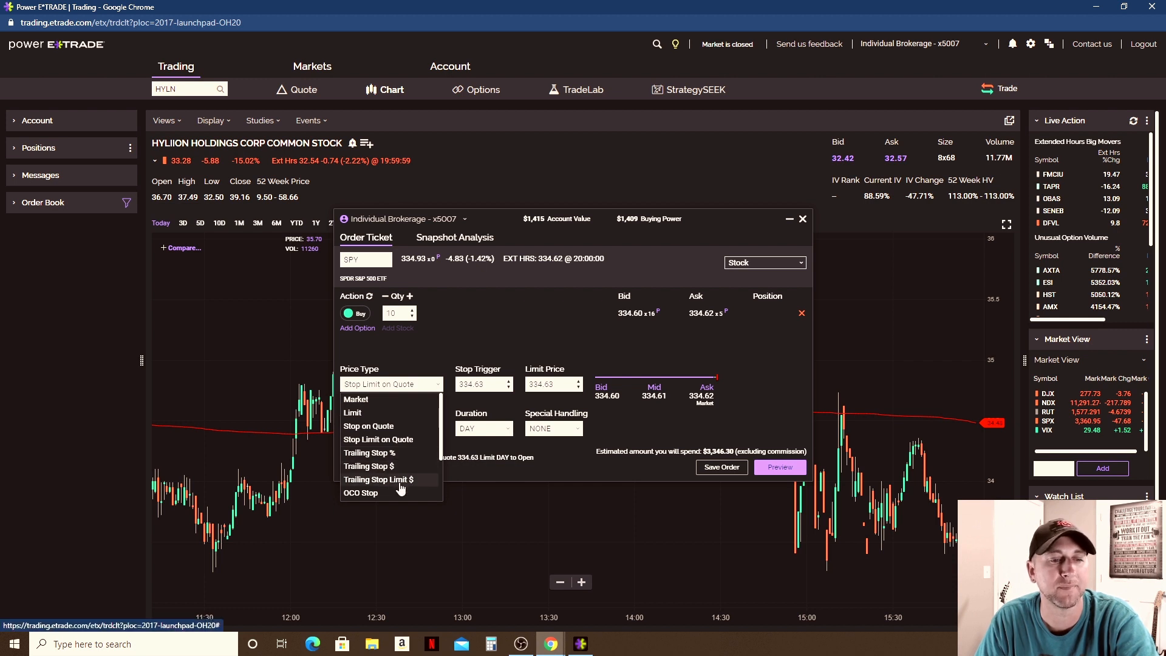
{"action": "left_click", "coordinate": [369, 425]}
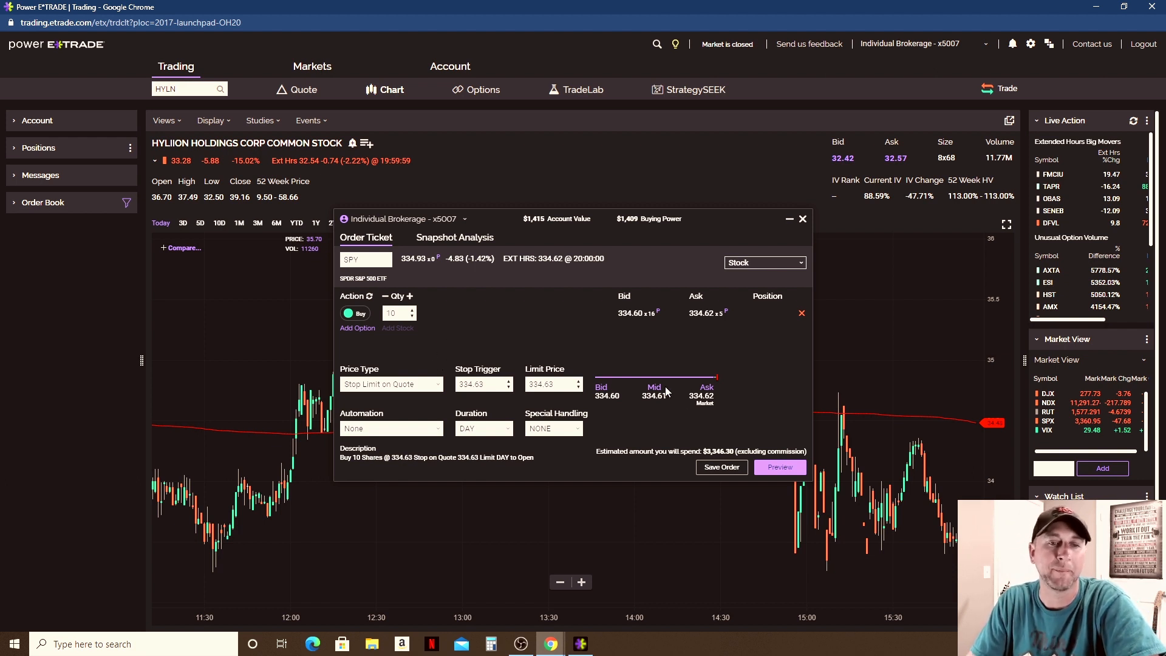
{"action": "mouse_move", "coordinate": [806, 295]}
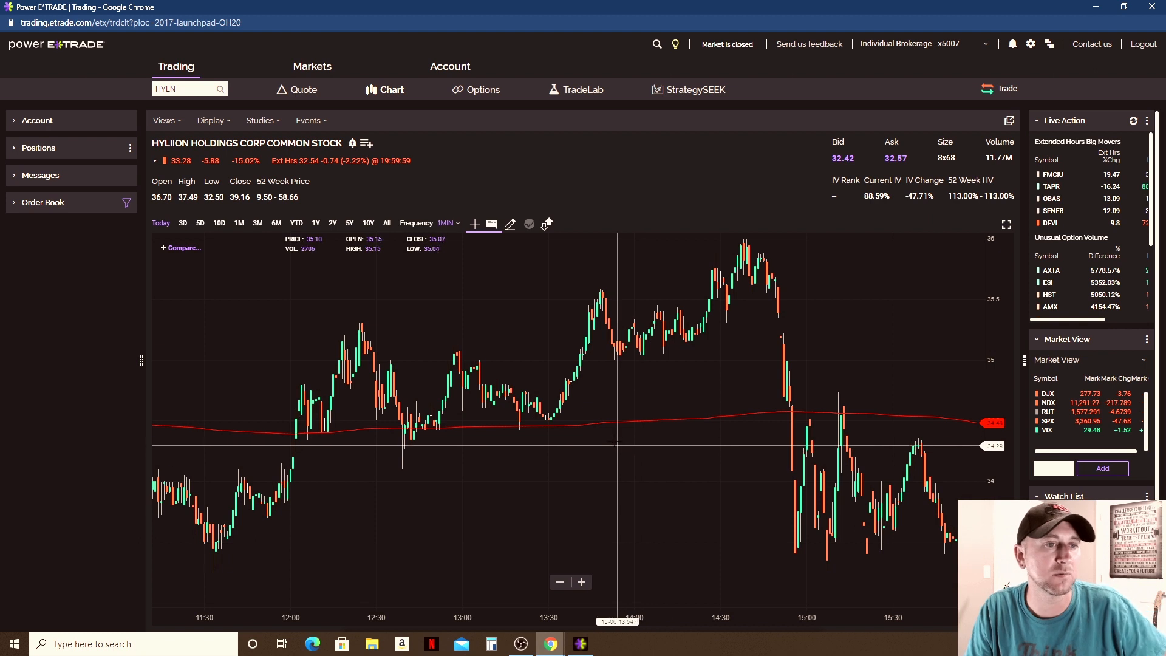
{"action": "mouse_move", "coordinate": [502, 235]}
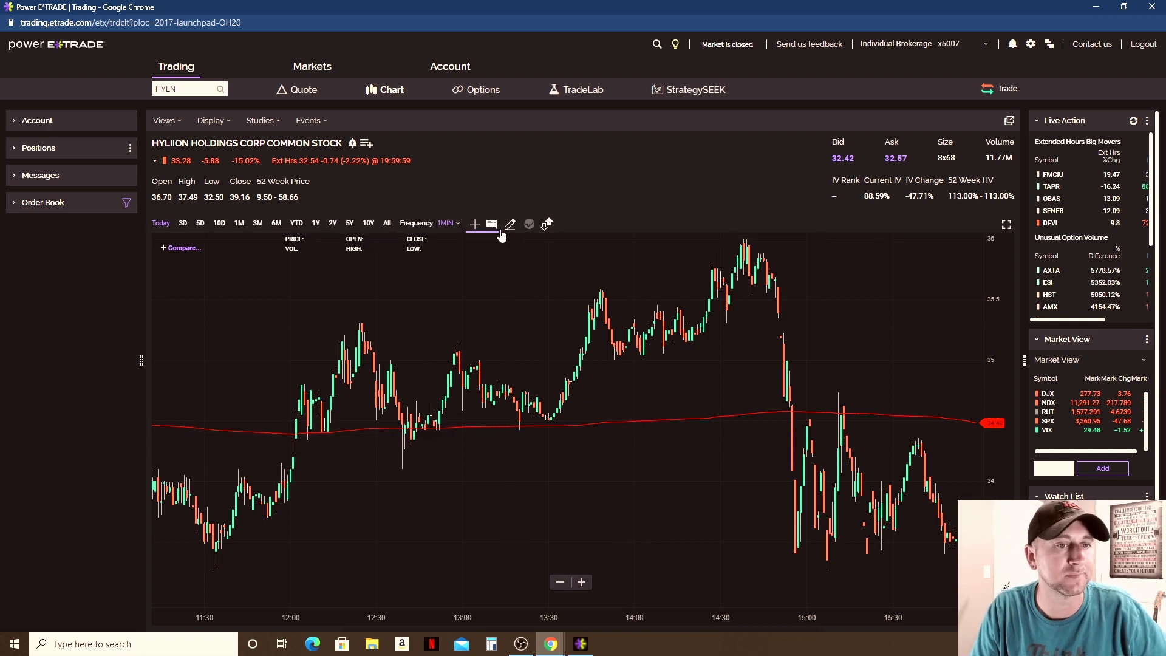
{"action": "mouse_move", "coordinate": [509, 228]}
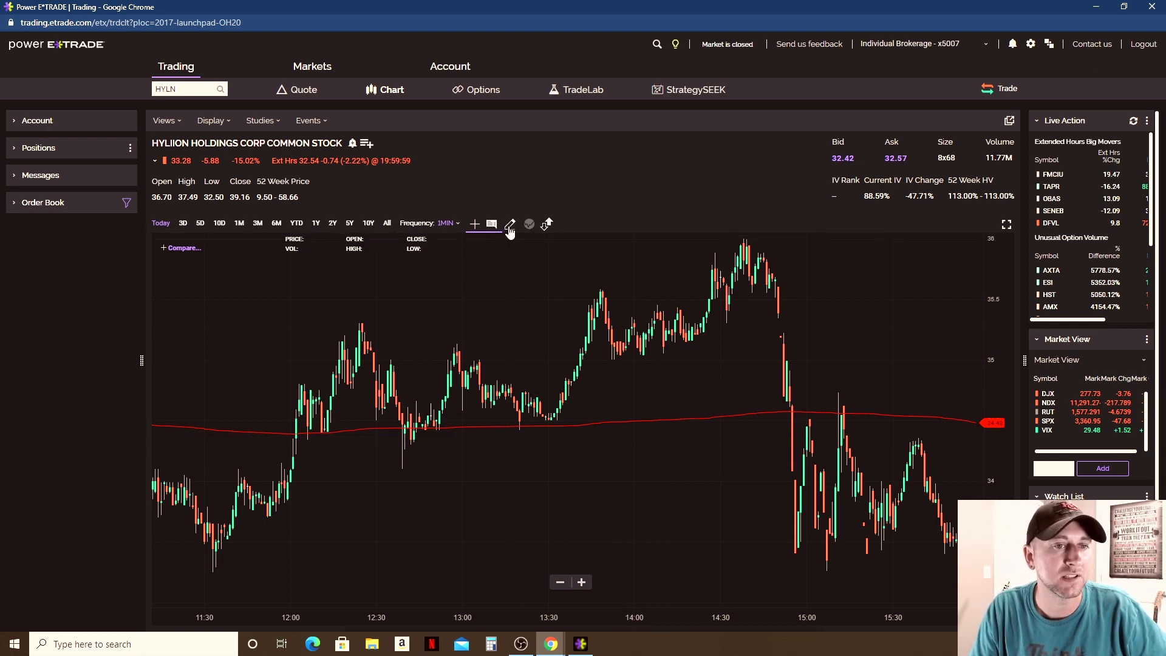
Step: Draw two orange rising trend lines on the HYLN chart, then reopen and close the ticket
{"action": "left_click", "coordinate": [510, 224]}
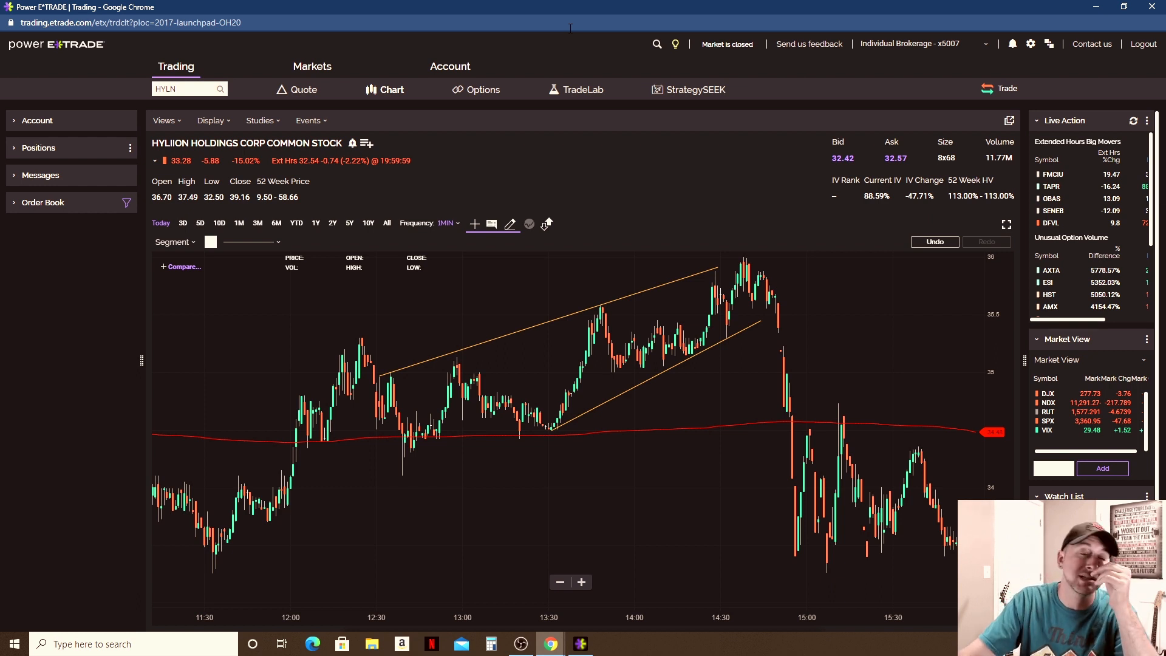
{"action": "mouse_move", "coordinate": [126, 82]}
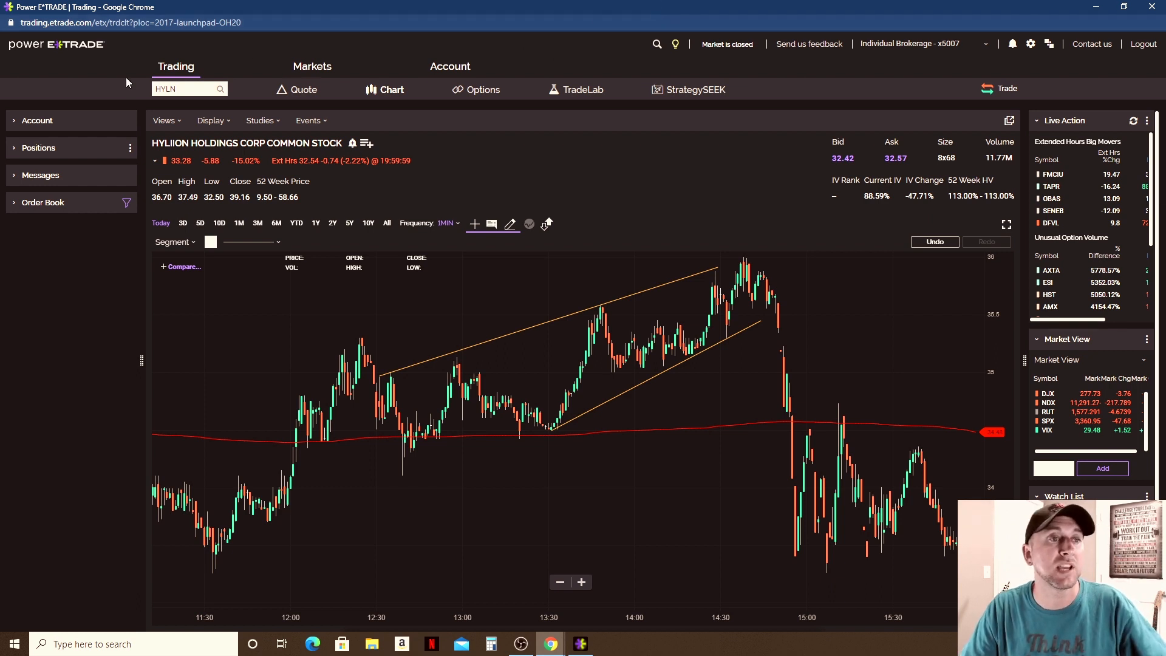
{"action": "mouse_move", "coordinate": [427, 130]}
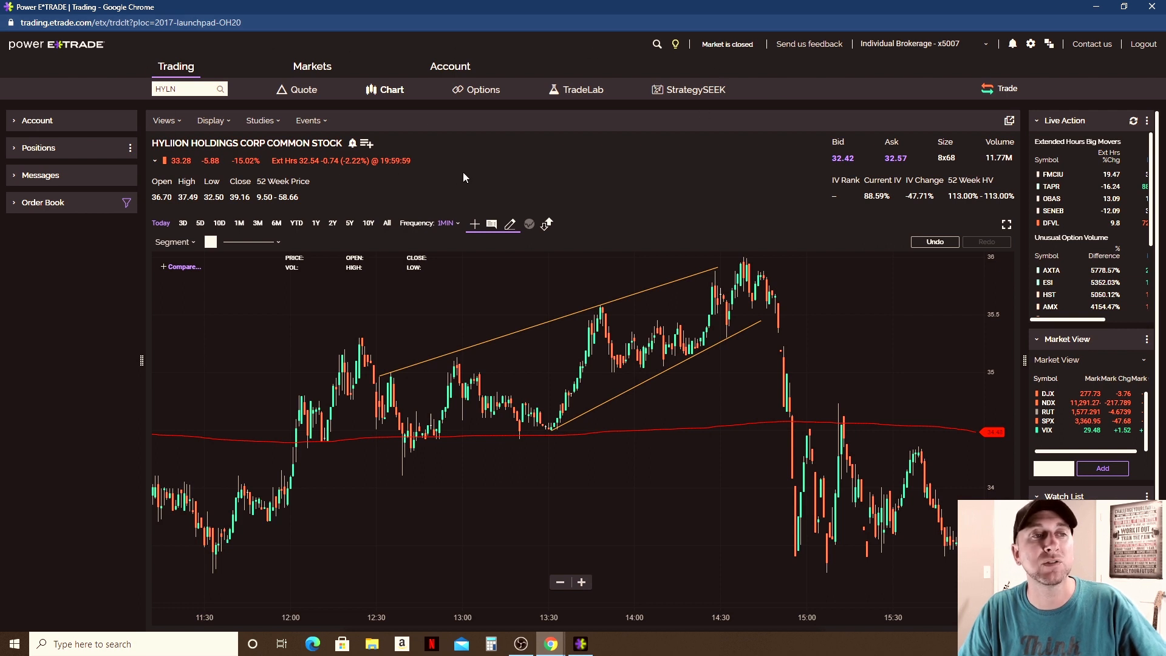
{"action": "left_click", "coordinate": [176, 66]}
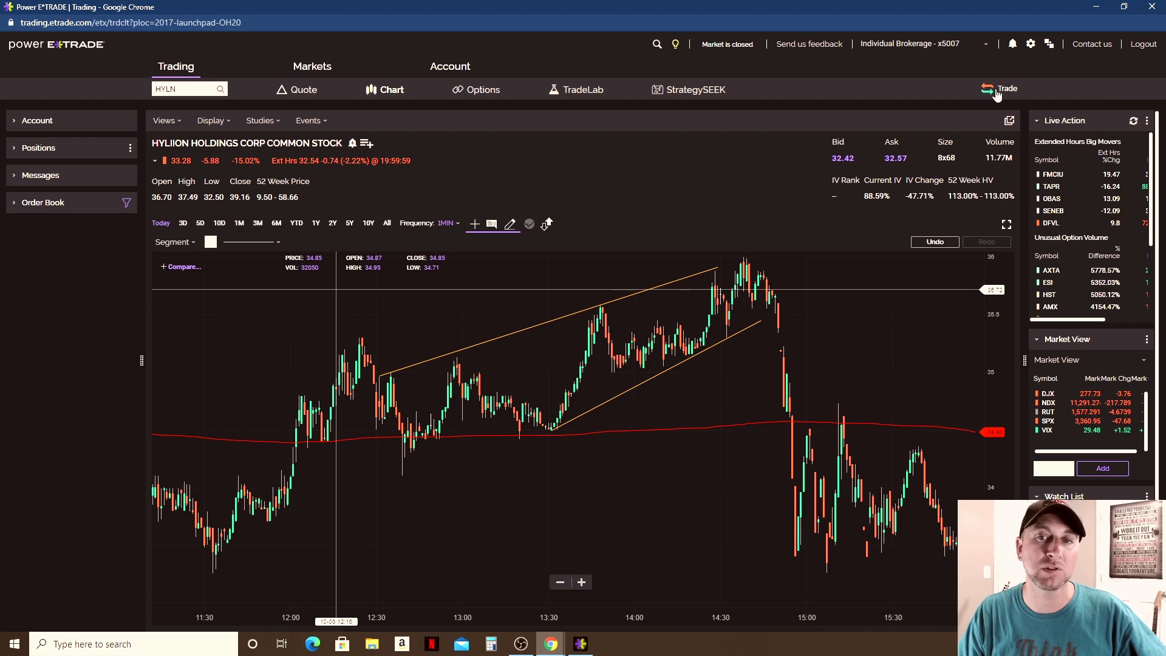
{"action": "left_click", "coordinate": [1001, 88]}
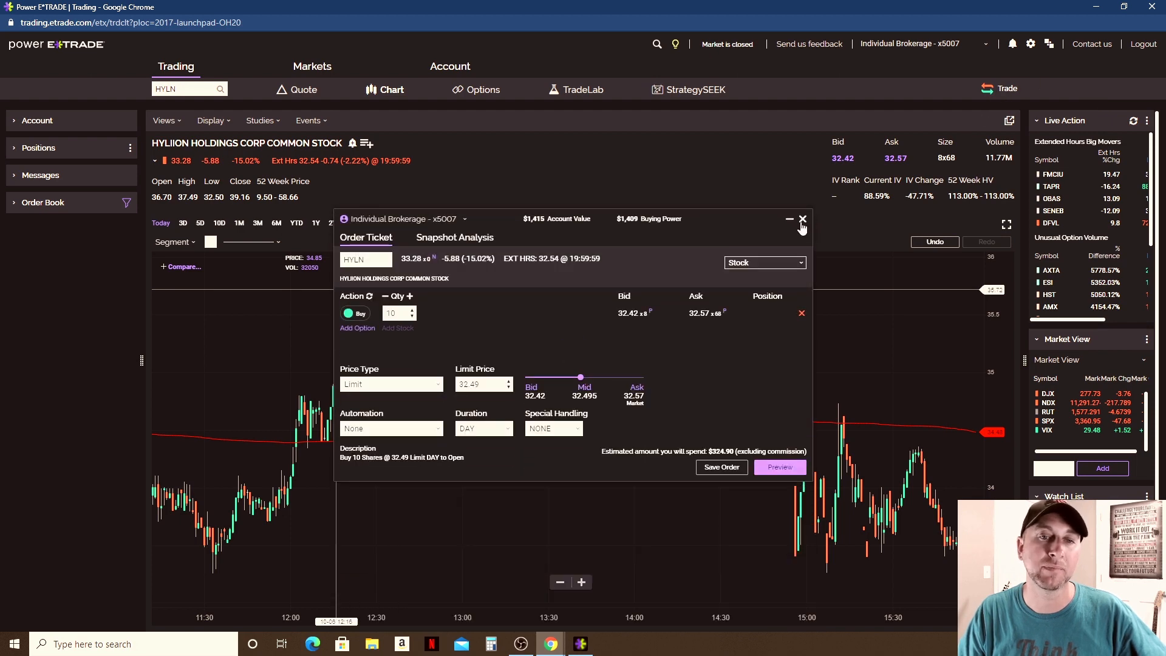
{"action": "left_click", "coordinate": [802, 220]}
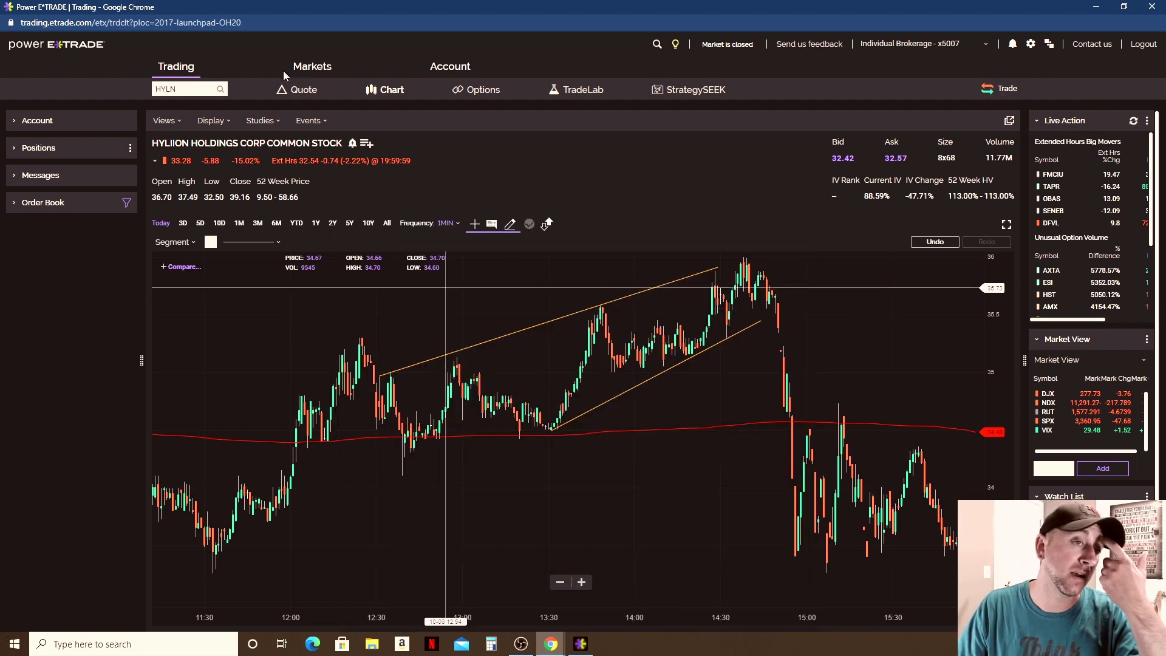
Step: Switch from the HYLN chart to the Live Action Gap Up on High Volume scan, led by TACT
{"action": "left_click", "coordinate": [312, 66]}
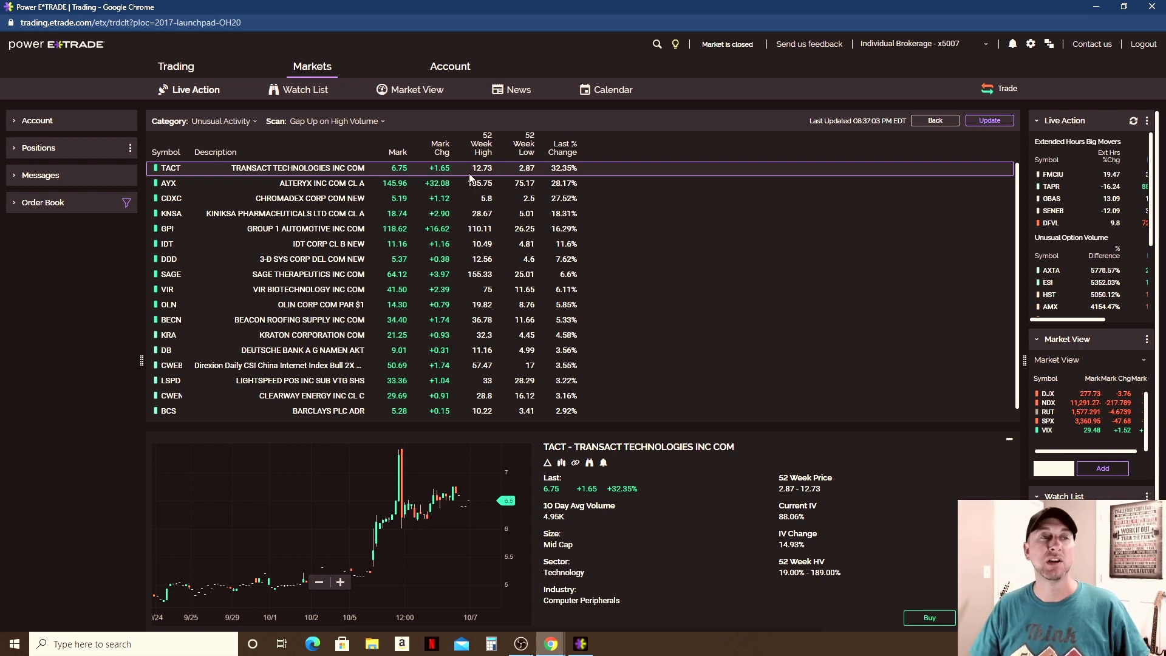
{"action": "mouse_move", "coordinate": [770, 414]}
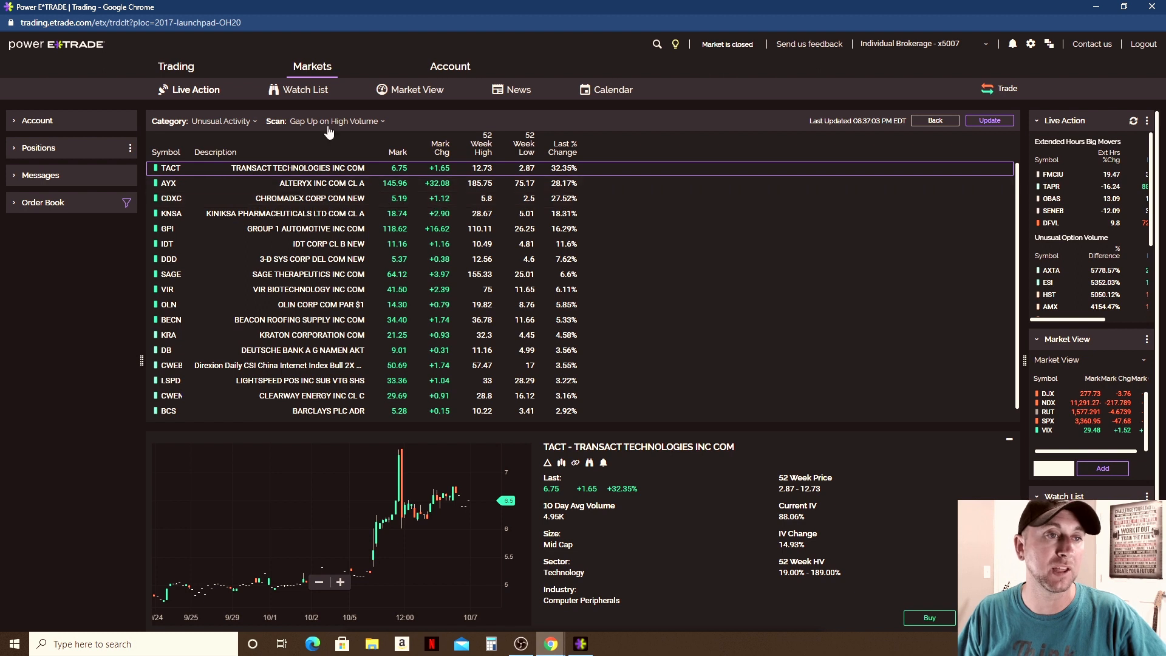
{"action": "mouse_move", "coordinate": [776, 426]}
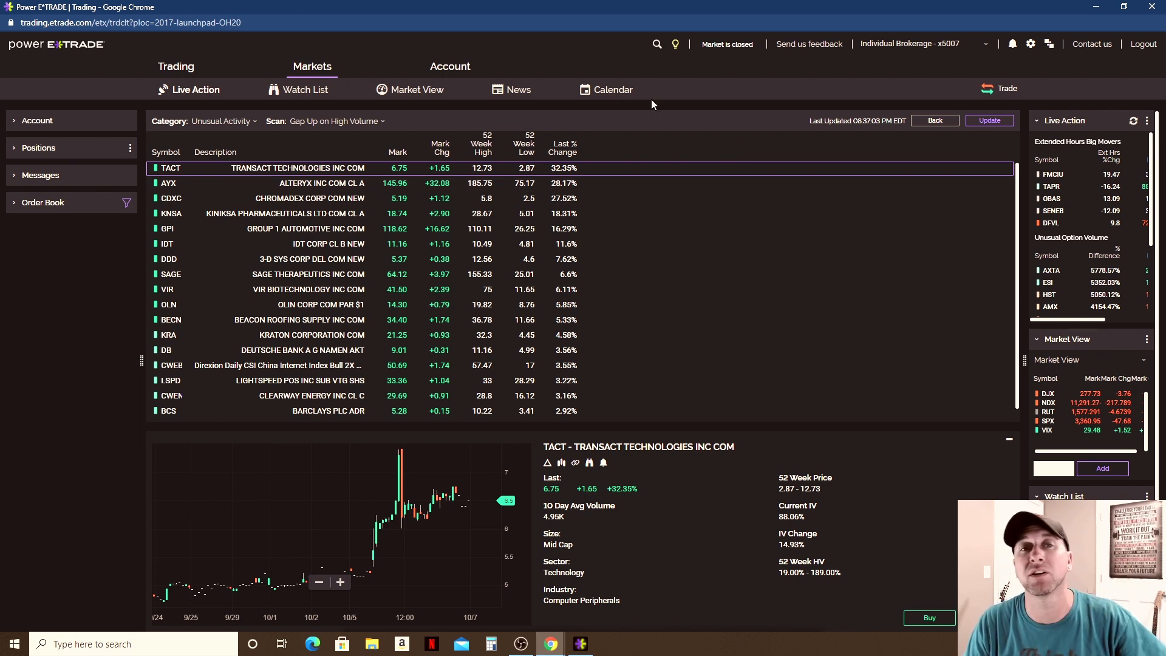
{"action": "mouse_move", "coordinate": [587, 75]}
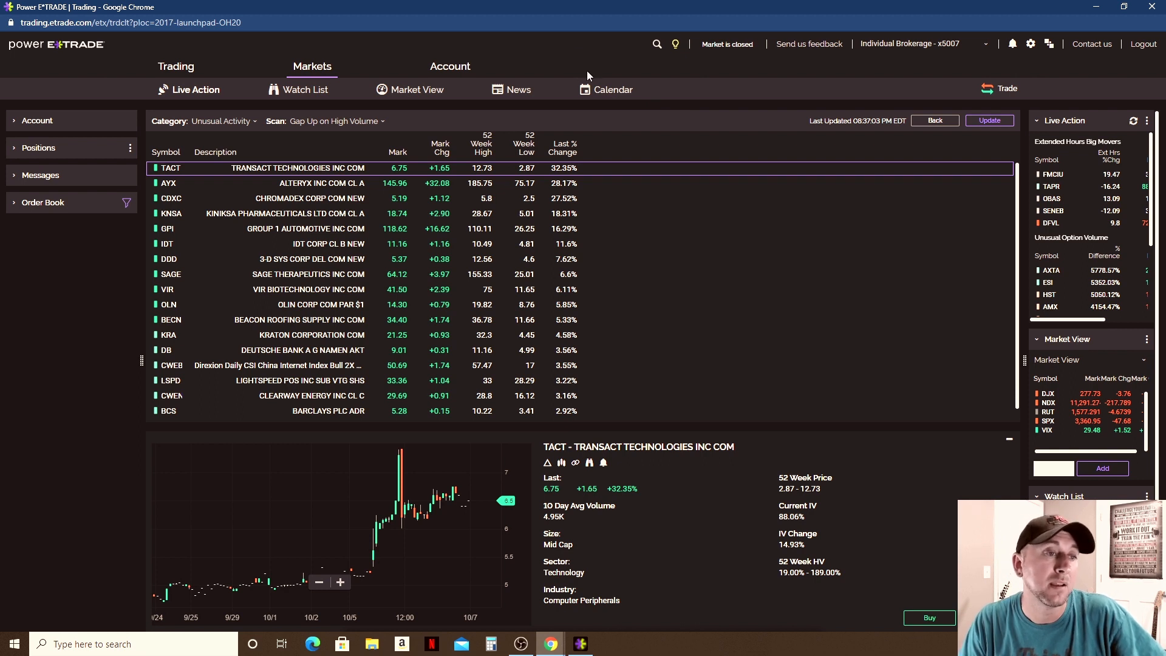